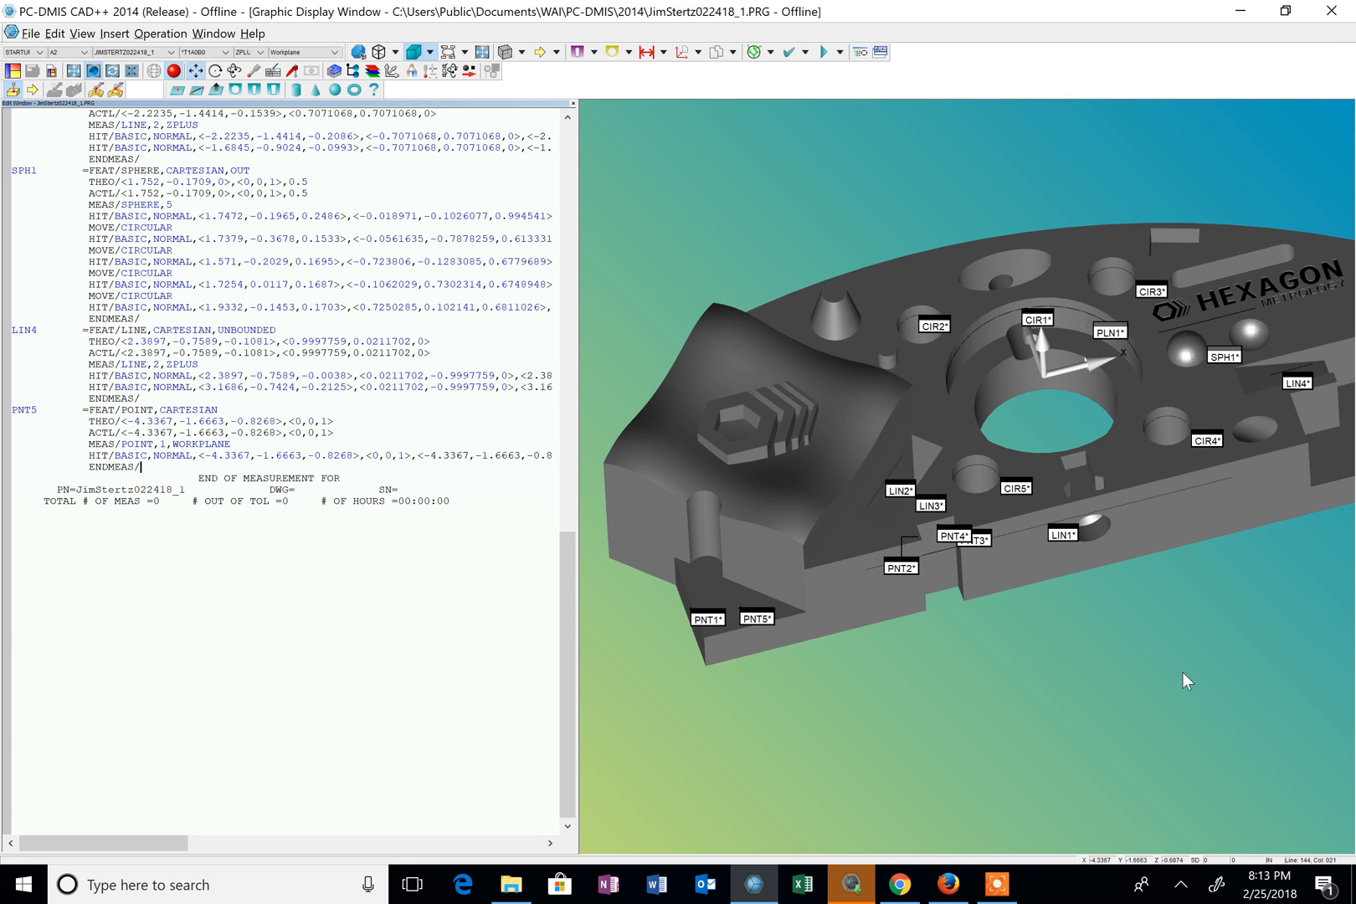
mouse_move(1153, 668)
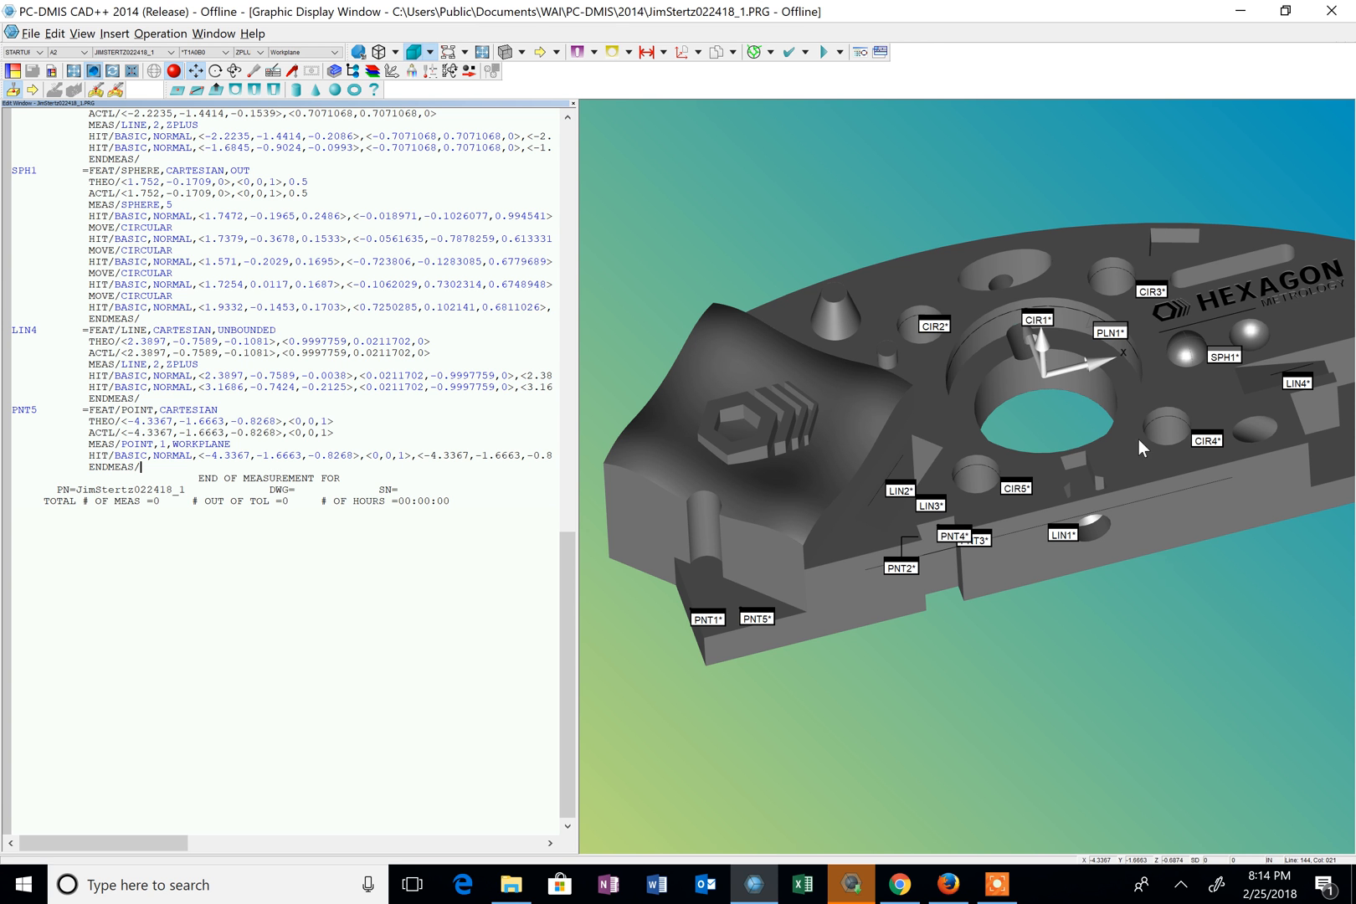
mouse_move(1133, 397)
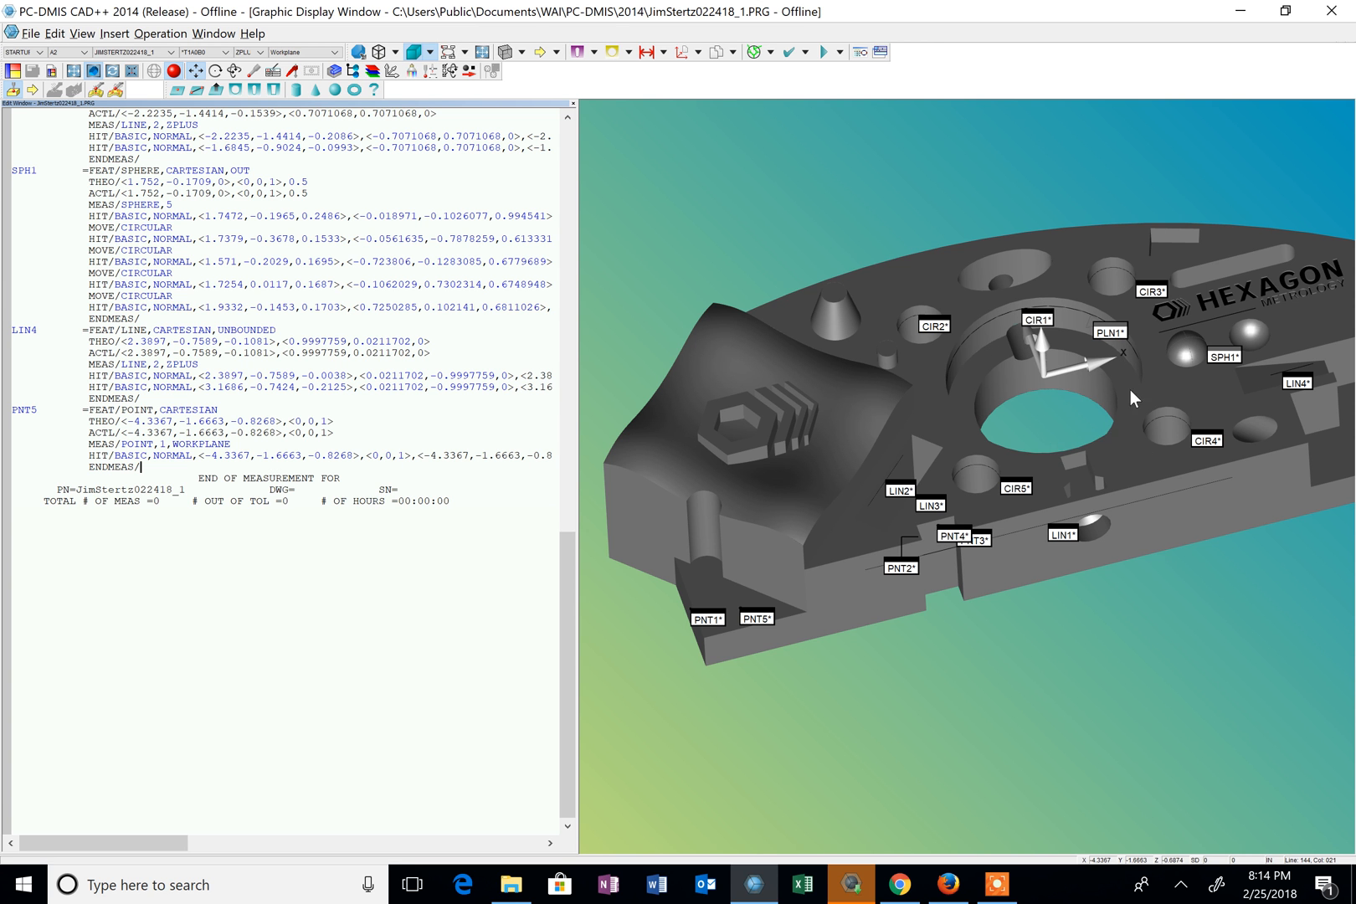
mouse_move(720, 636)
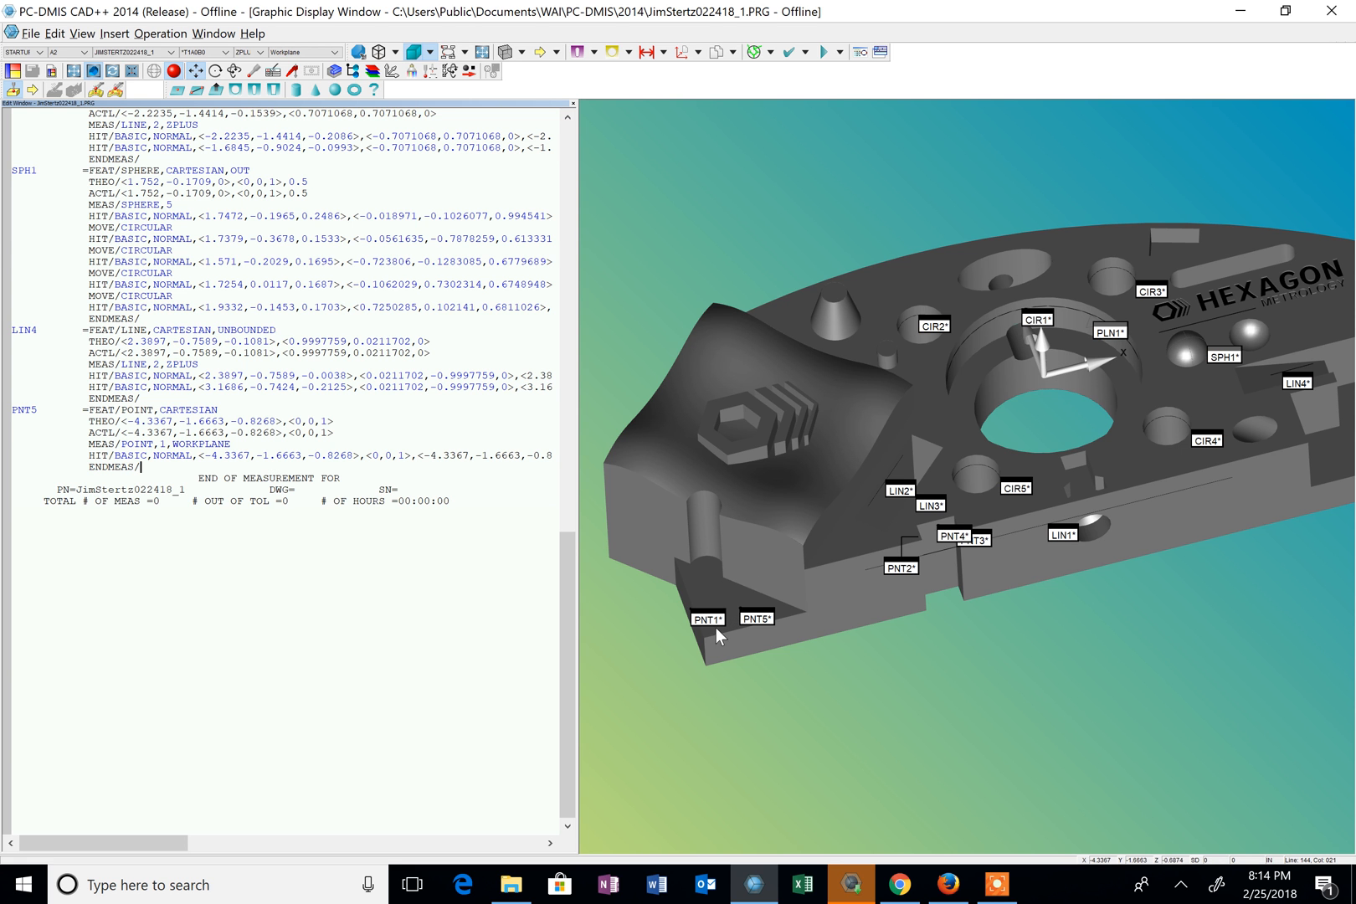
mouse_move(709, 644)
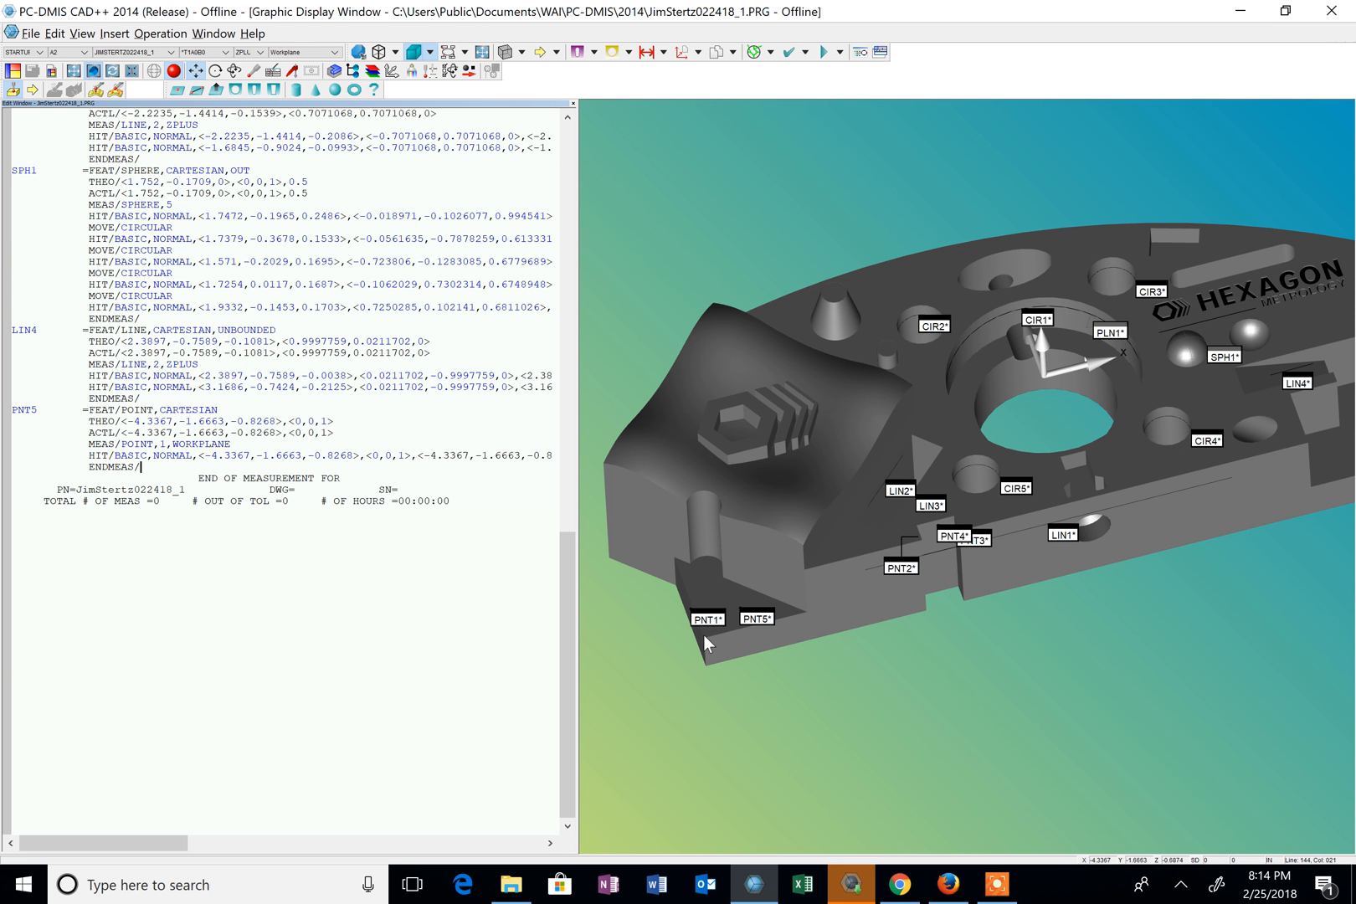
mouse_move(300, 231)
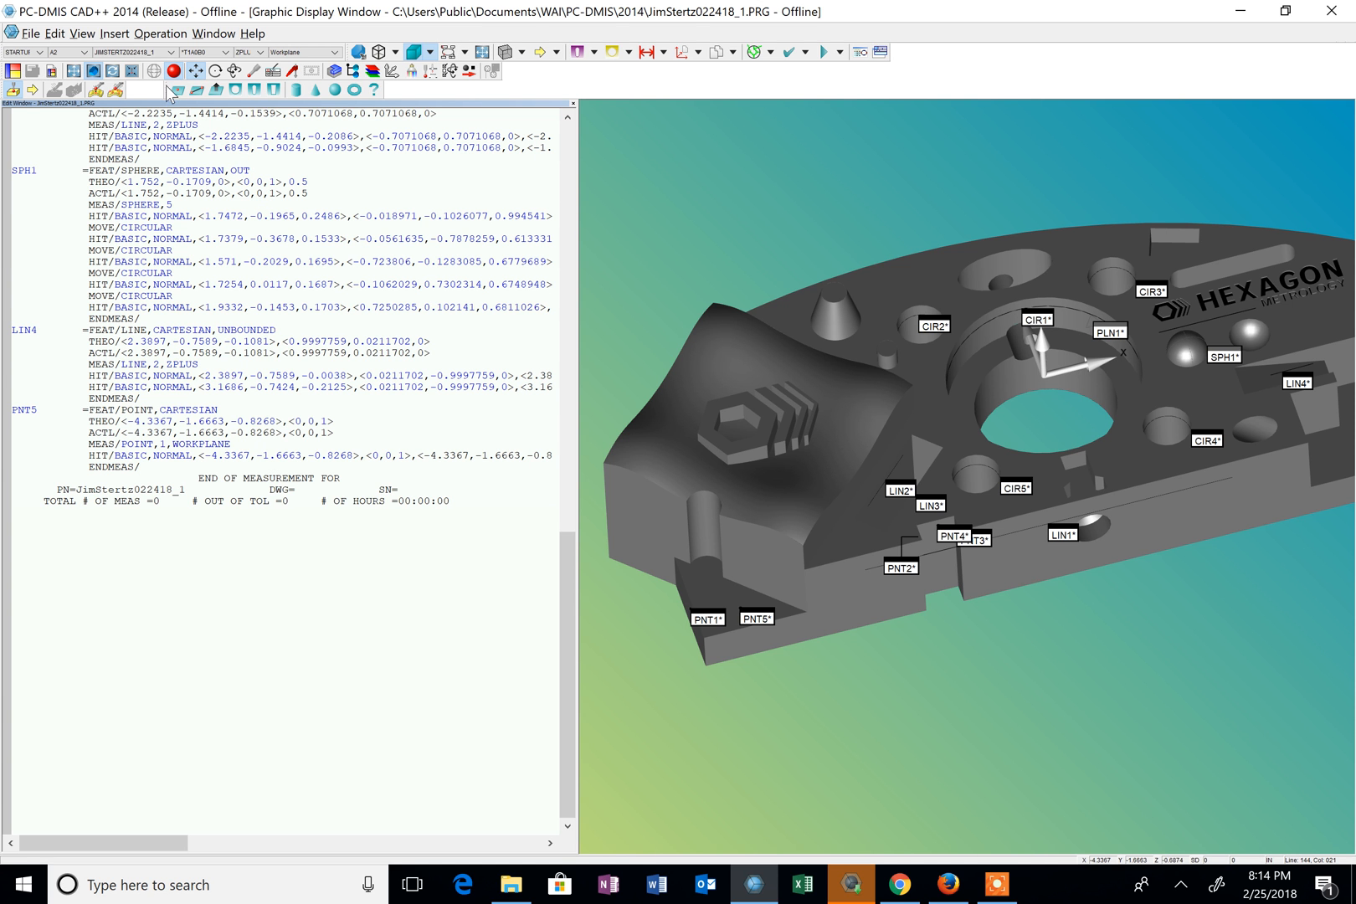
mouse_move(119, 34)
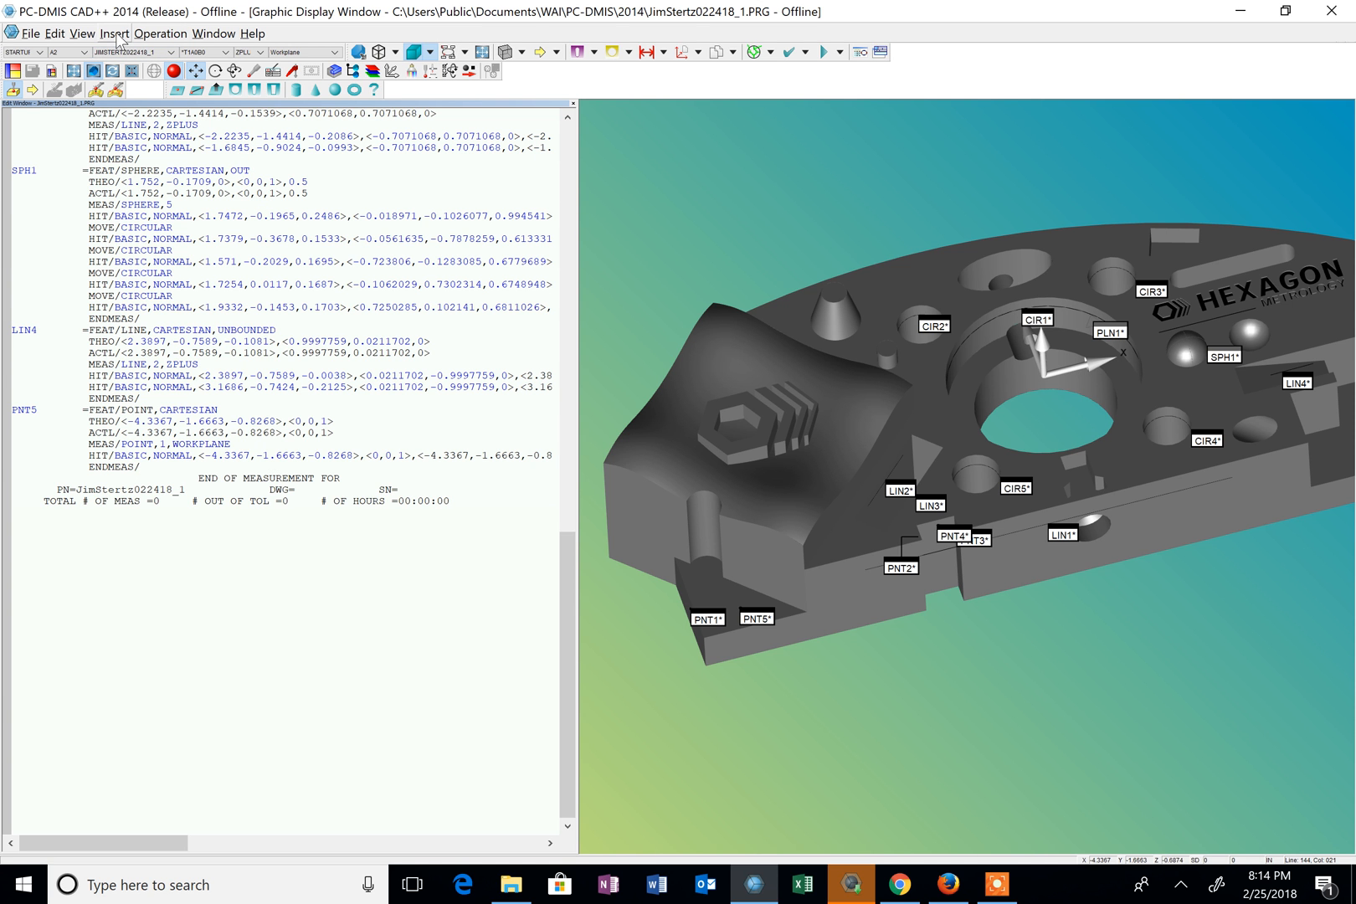
- Insert a recall of saved alignment A1 at the end of the program
left_click(115, 32)
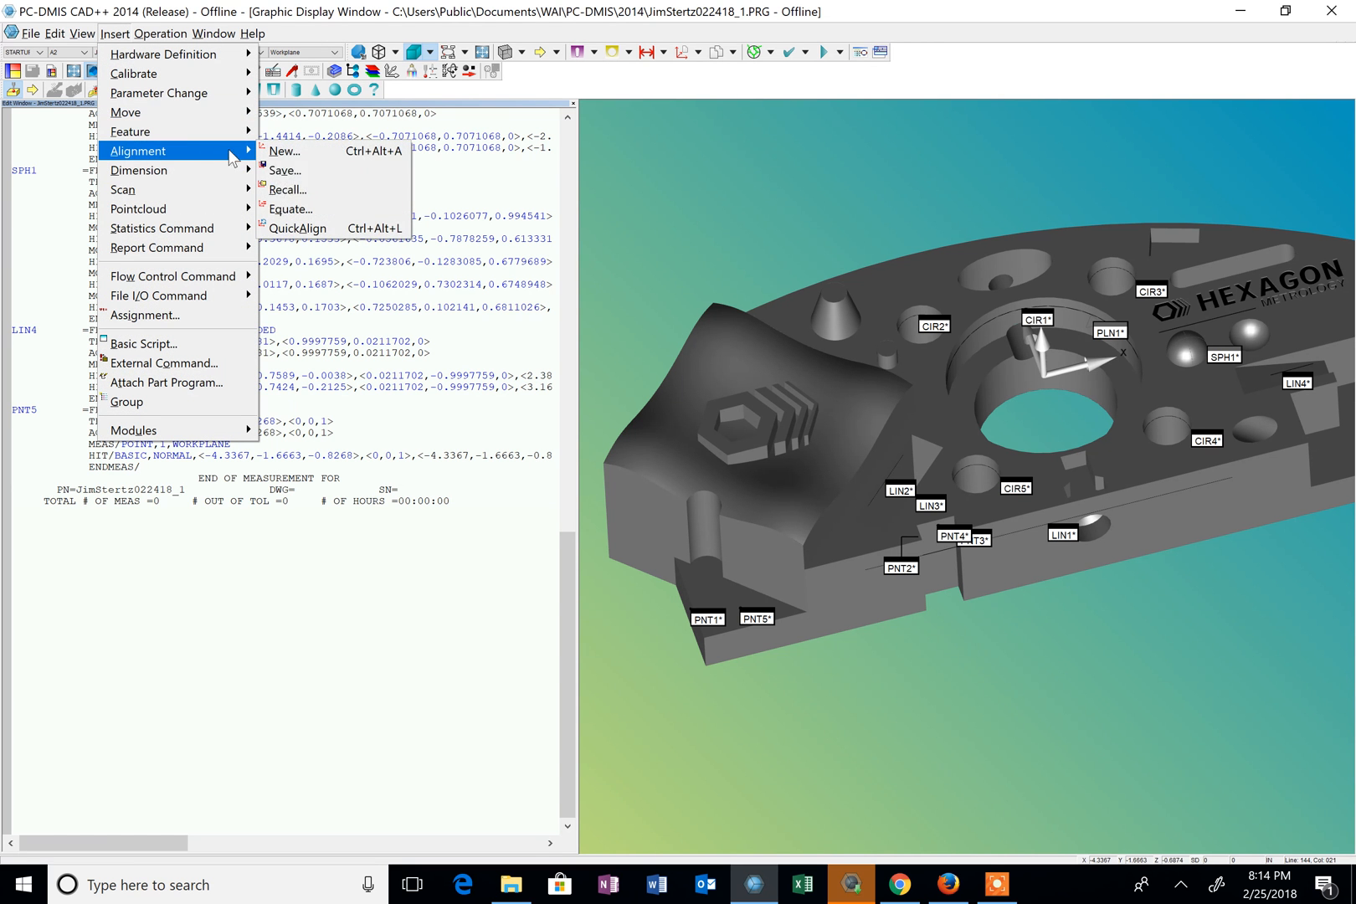
mouse_move(289, 190)
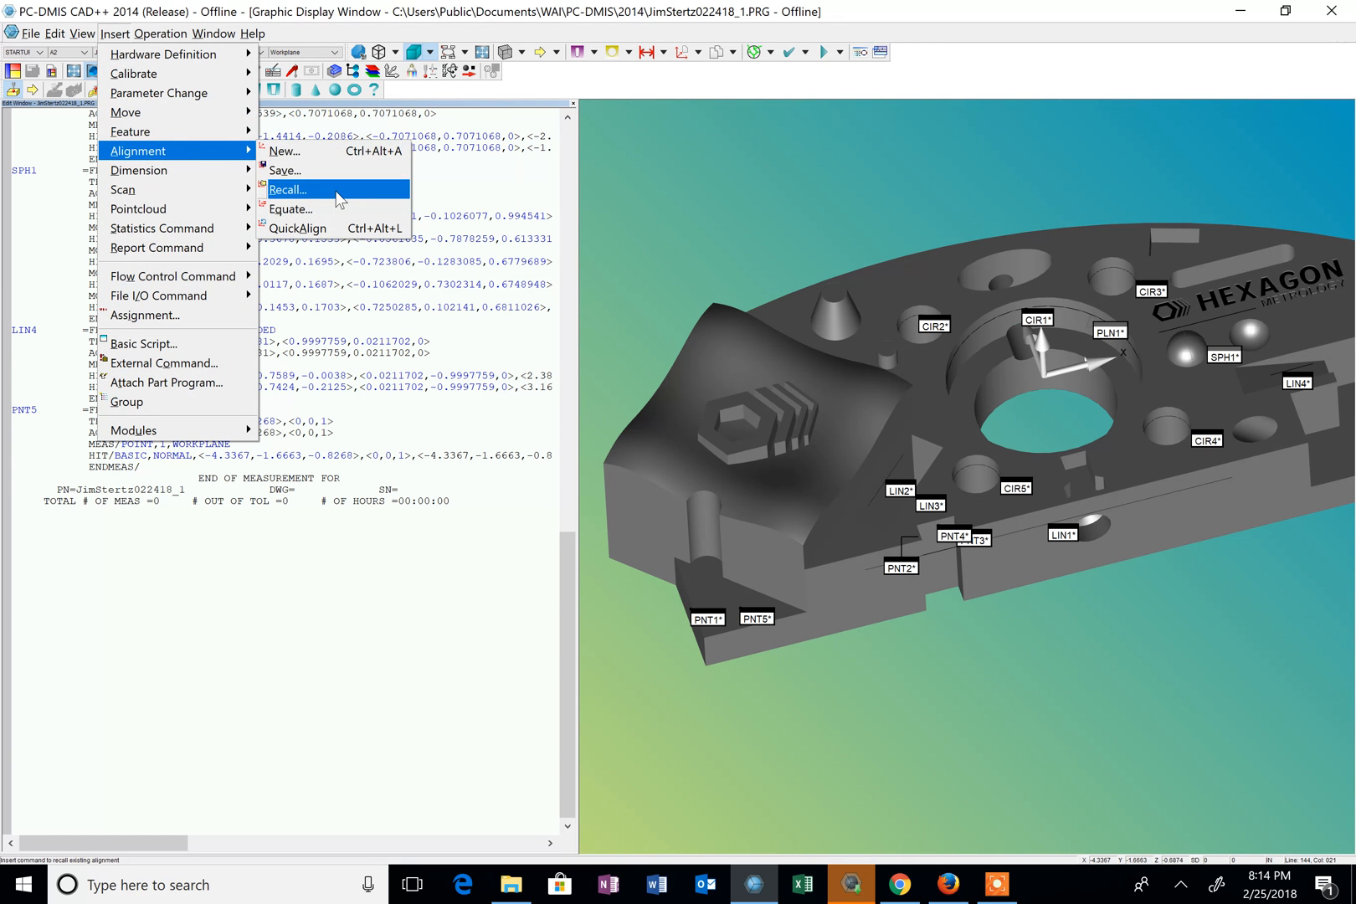
left_click(287, 189)
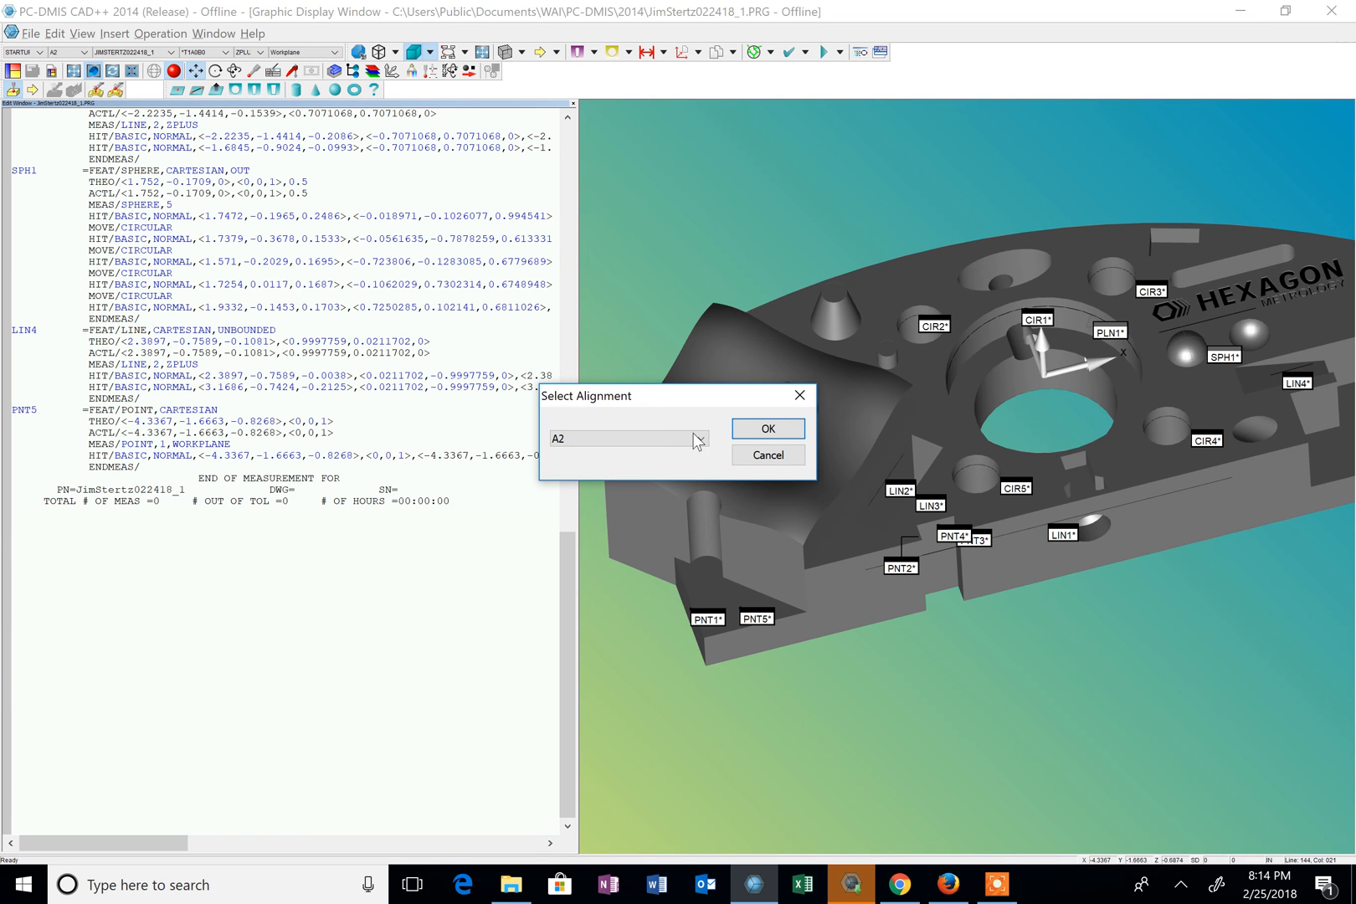
left_click(700, 438)
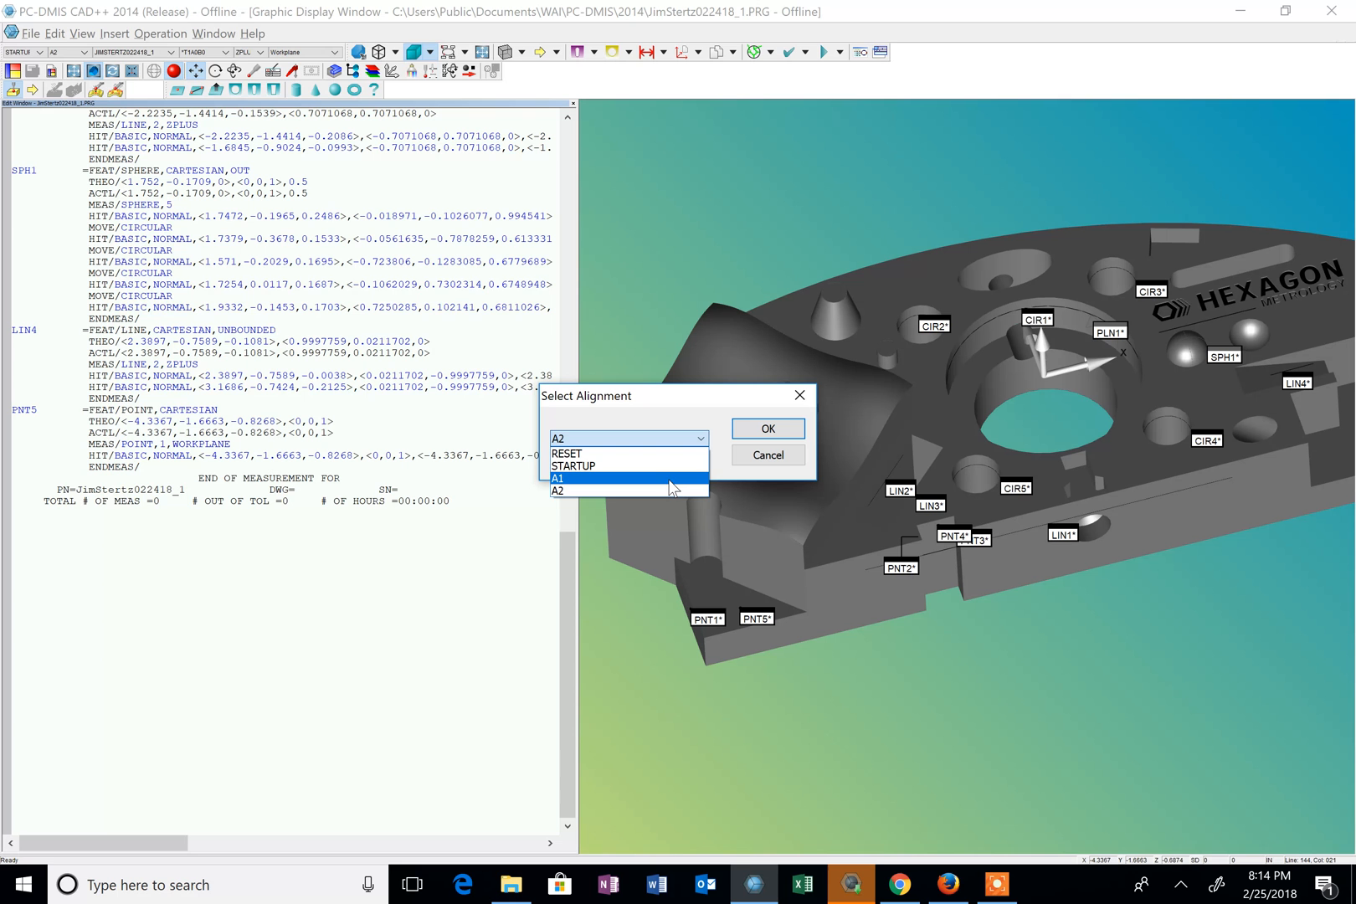
left_click(559, 479)
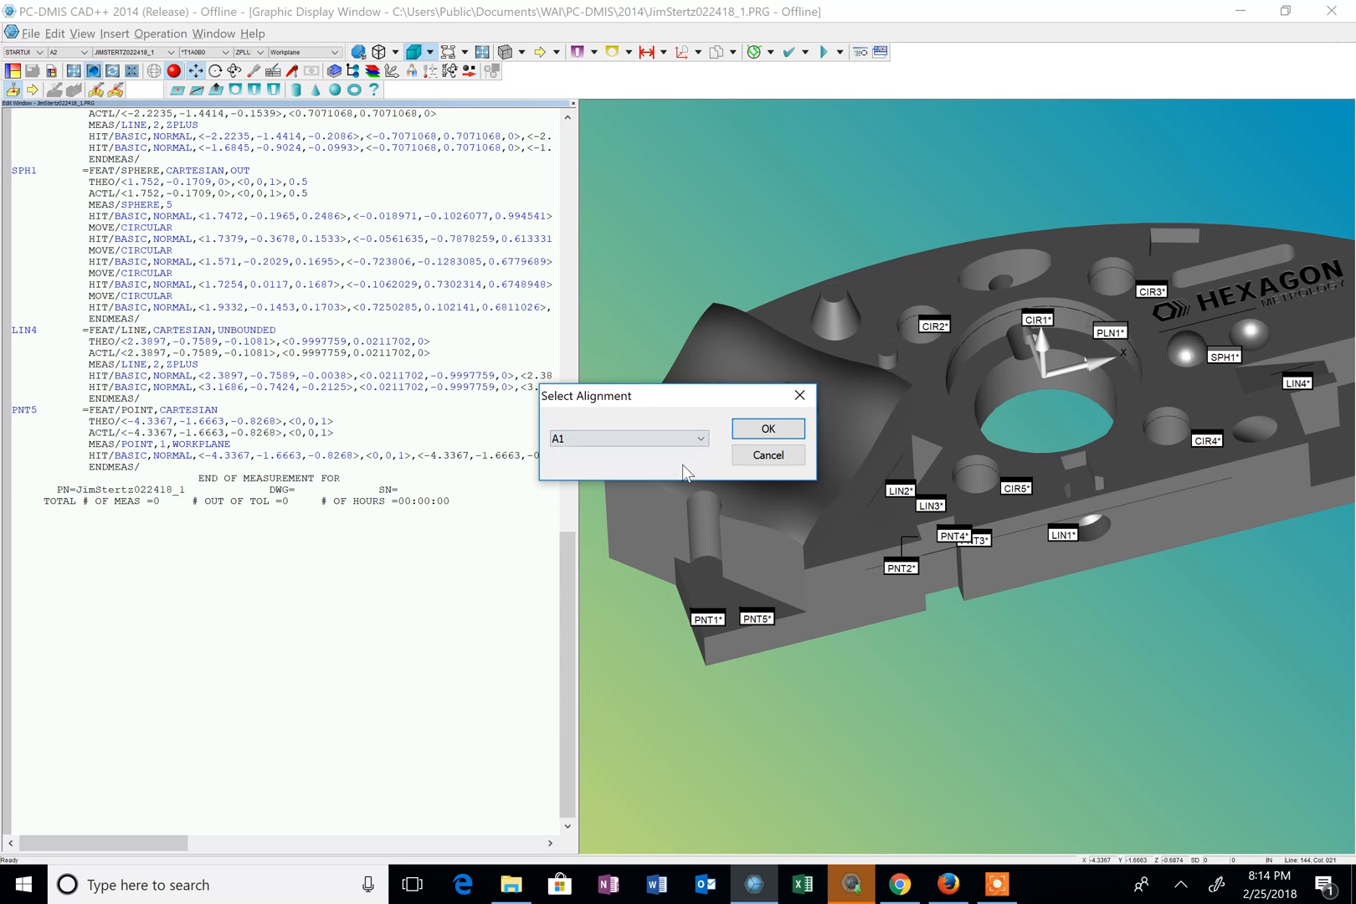
left_click(765, 429)
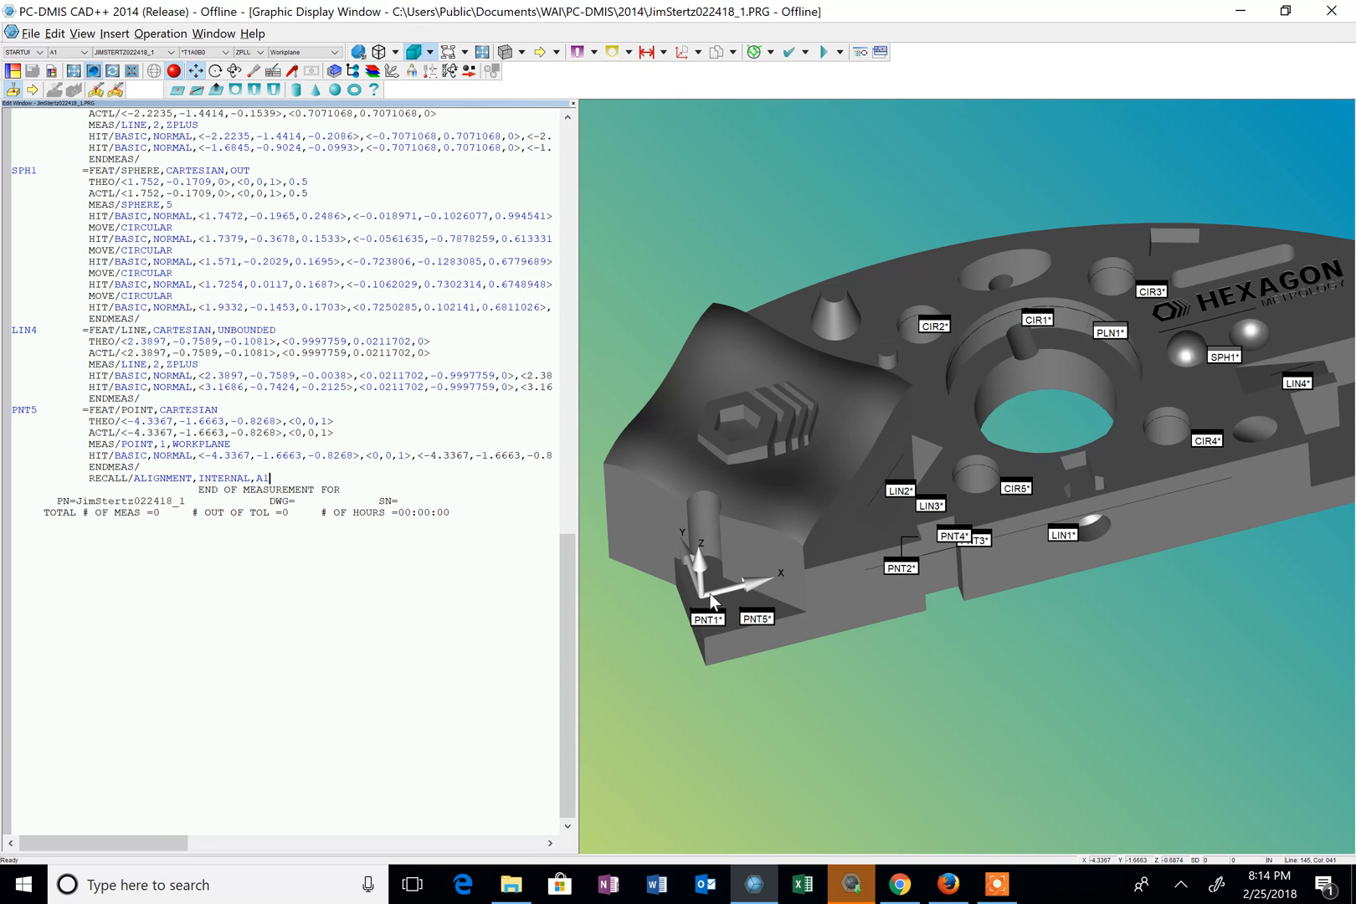
mouse_move(507, 336)
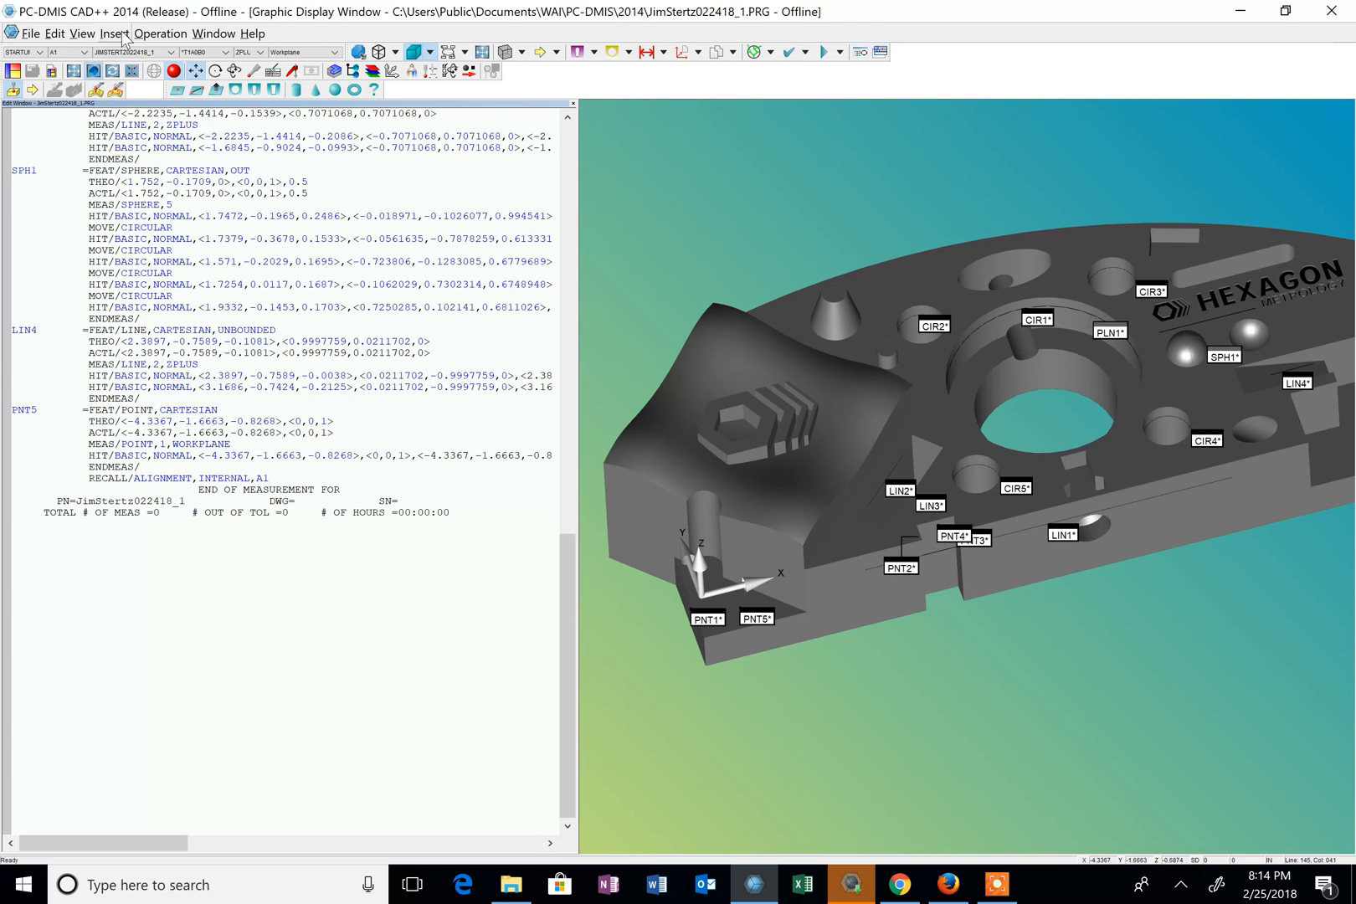
- Create position dimension LOC1 on CIR1 with Auto off, reporting only X and Y
left_click(113, 32)
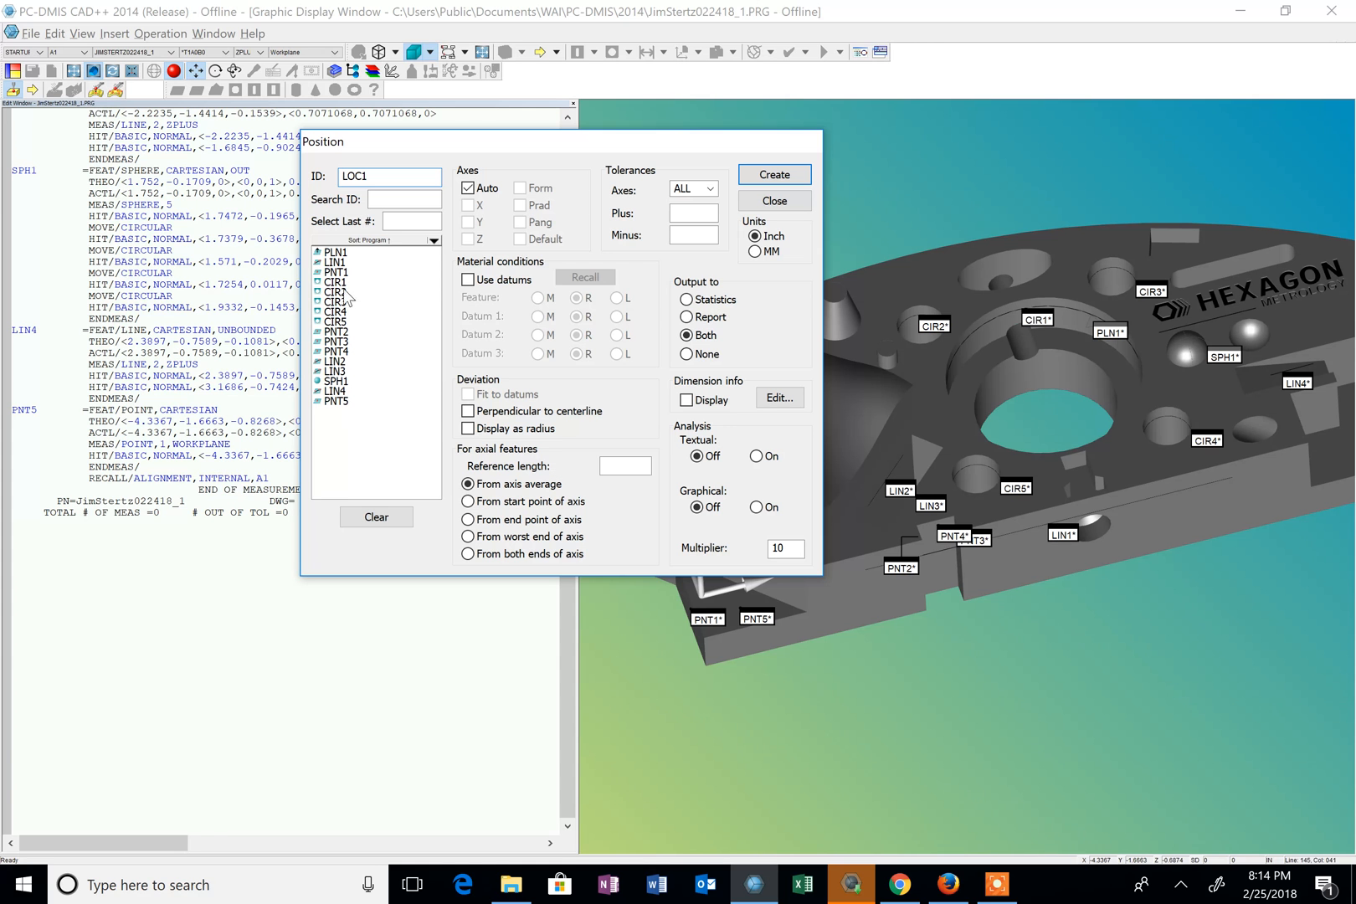
left_click(335, 281)
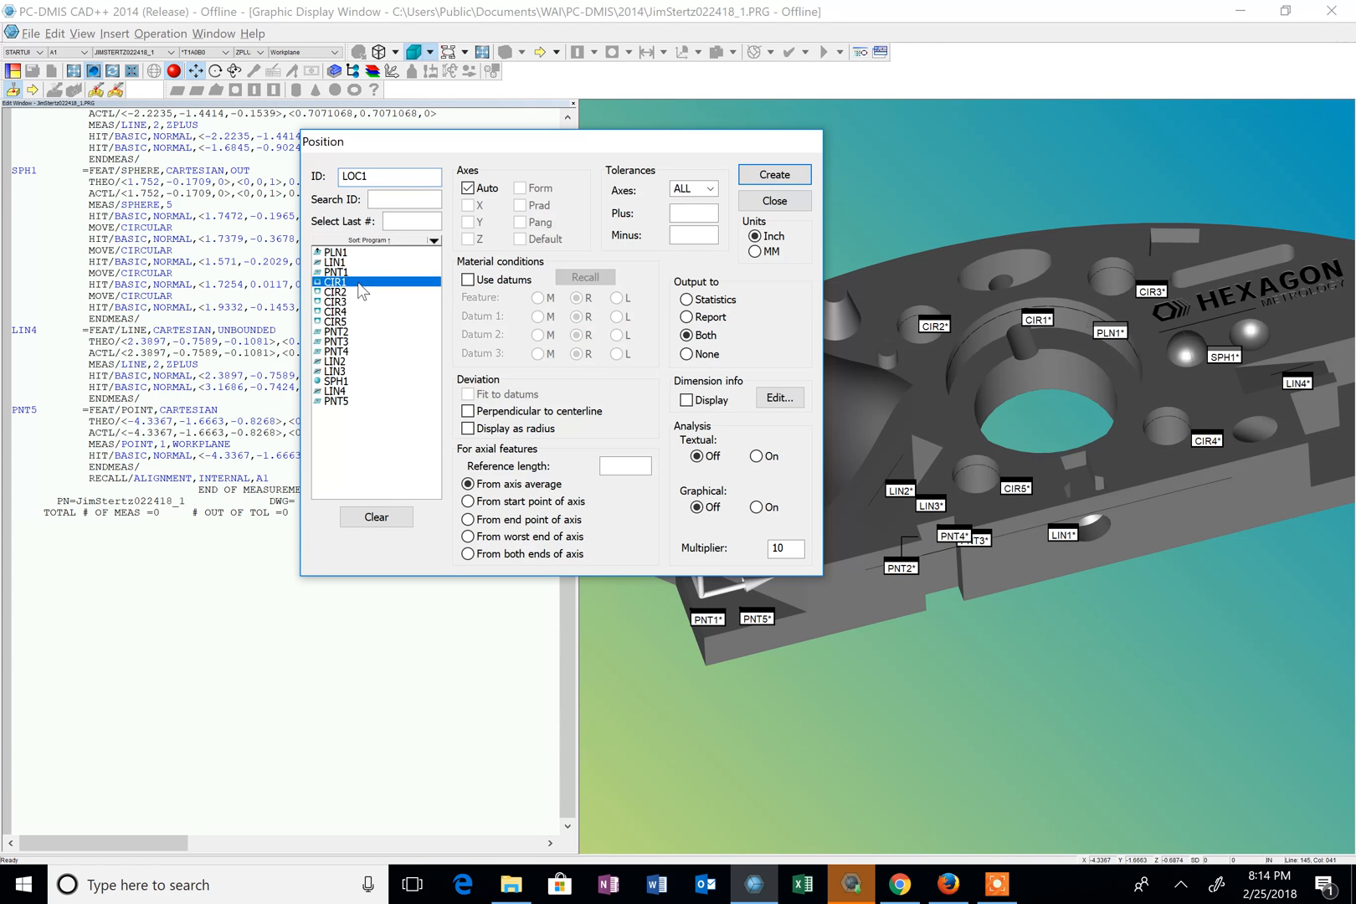
left_click(336, 281)
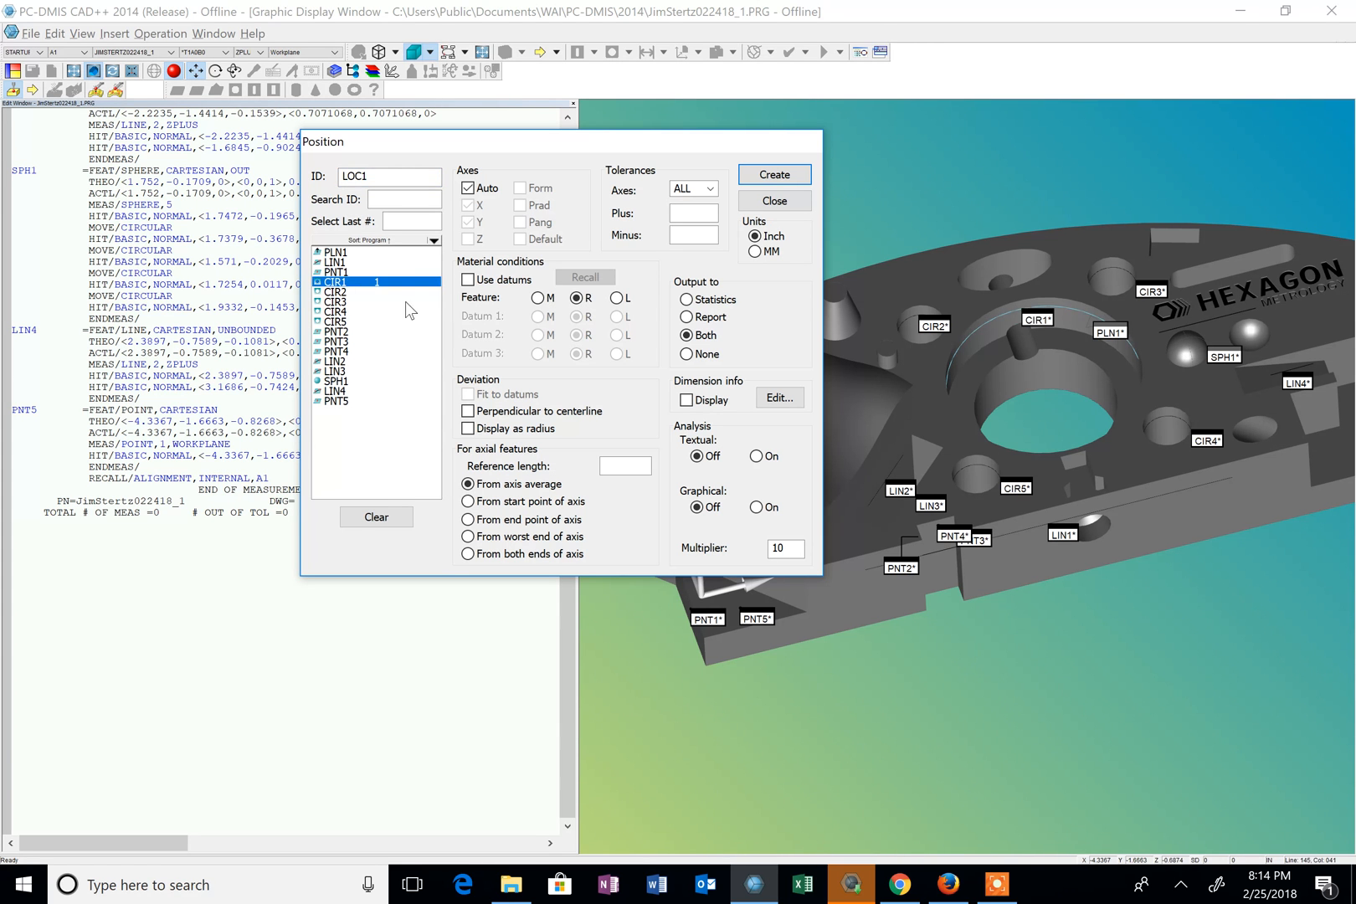
left_click(469, 188)
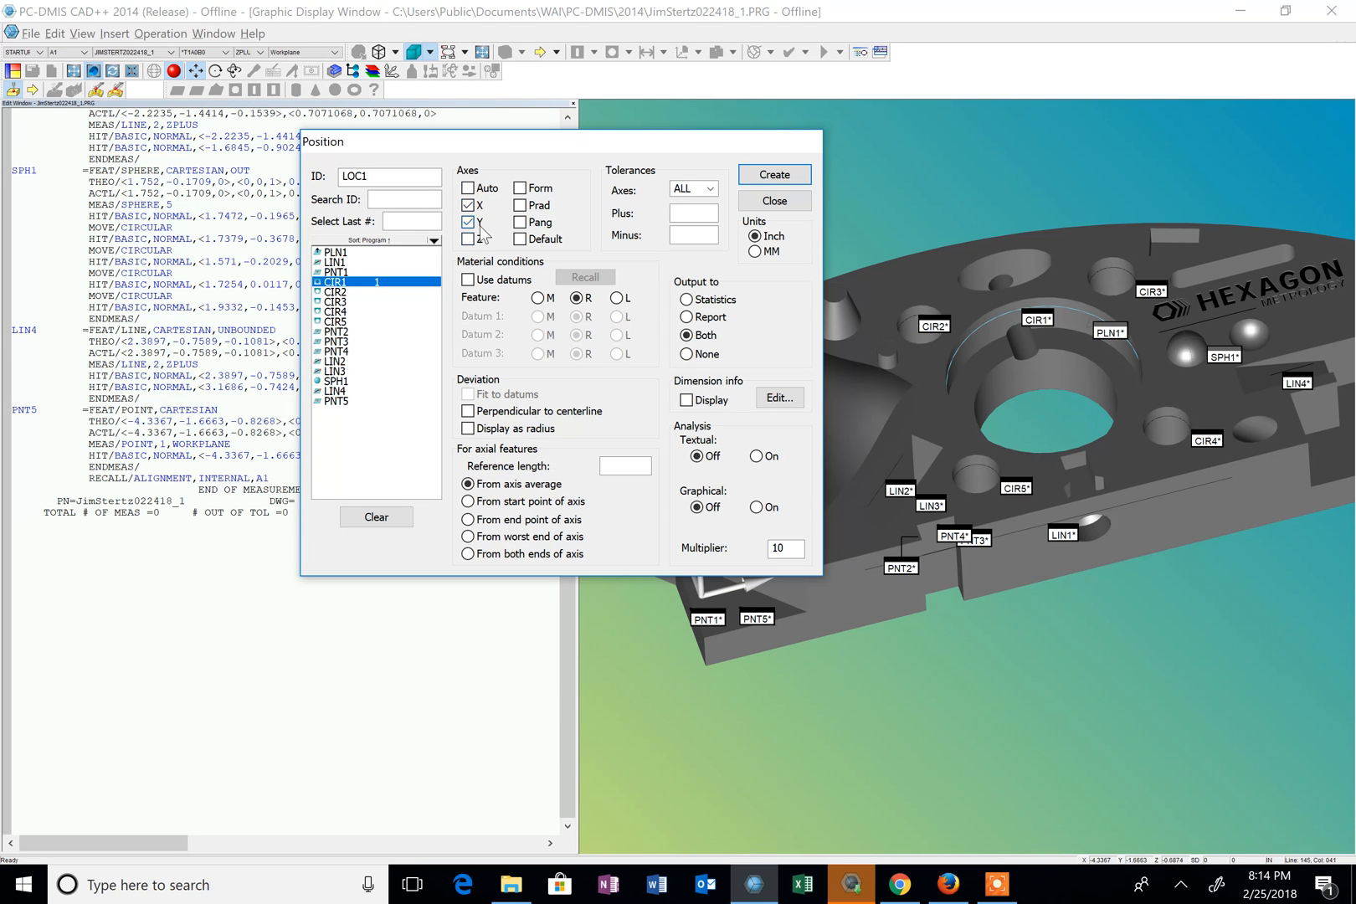
left_click(469, 239)
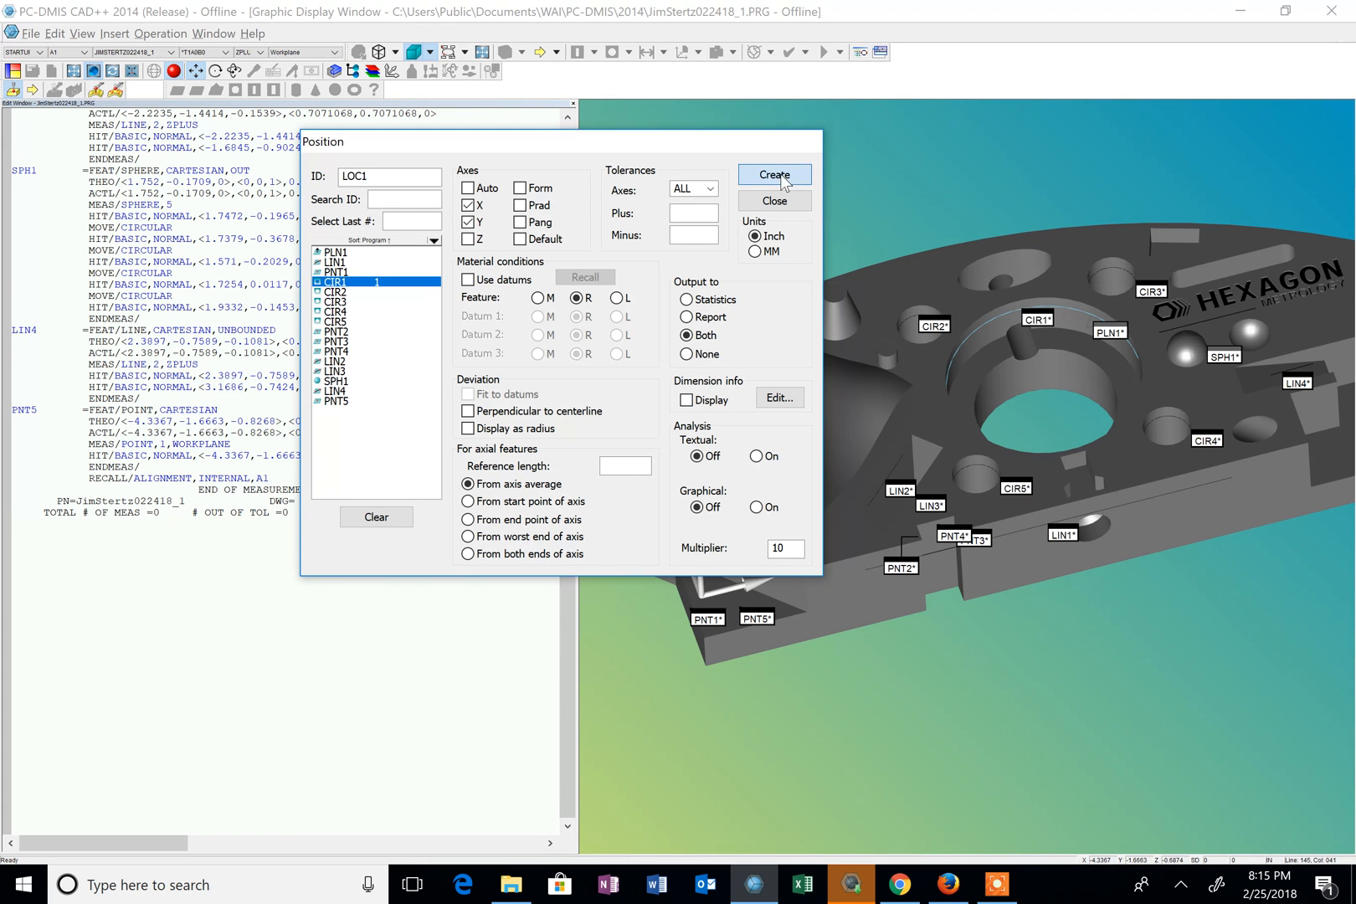
left_click(773, 176)
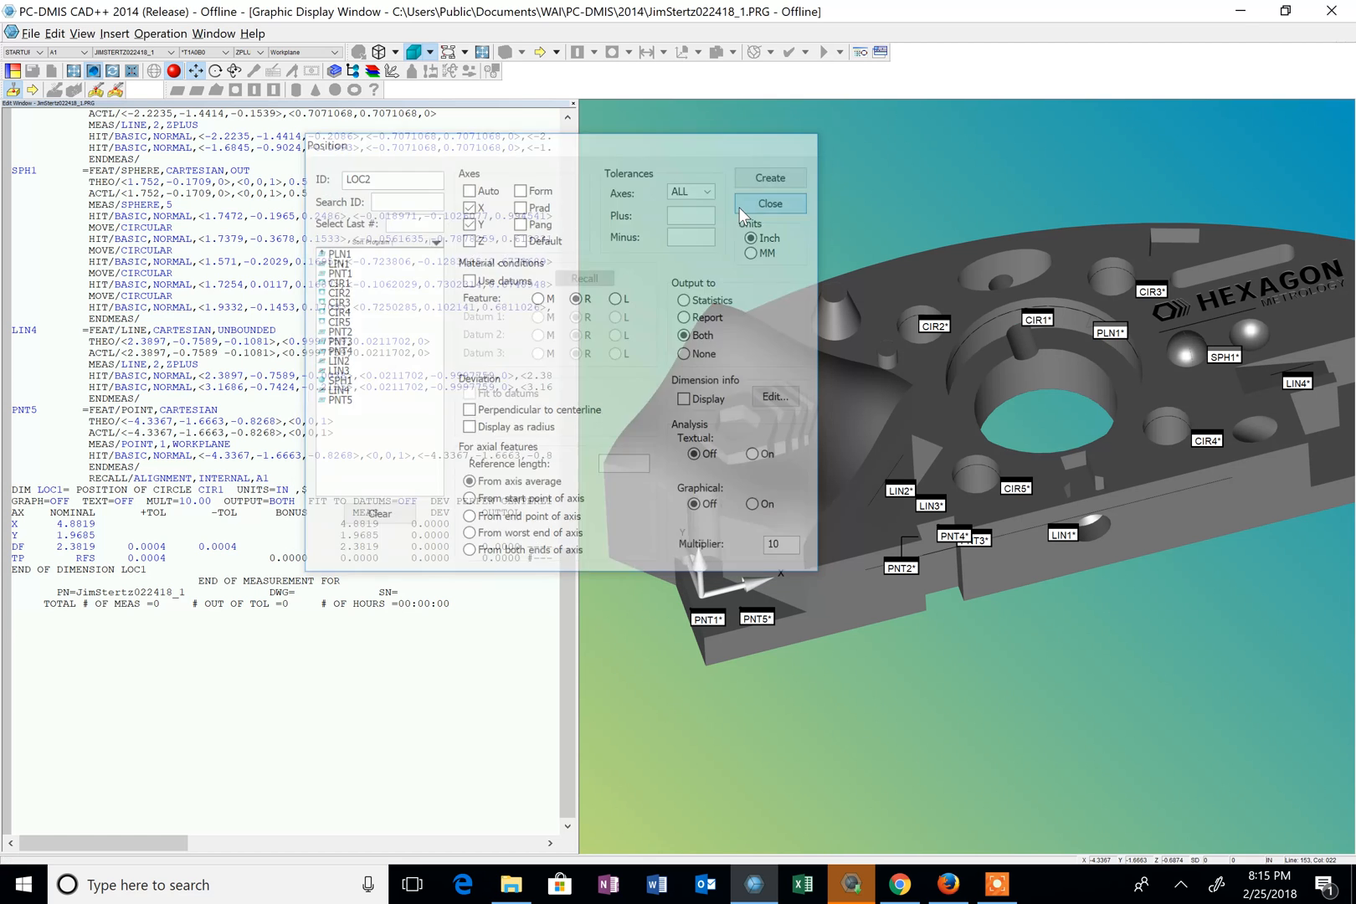
- Close the Position dimension dialog, keeping LOC1 in the program
left_click(767, 203)
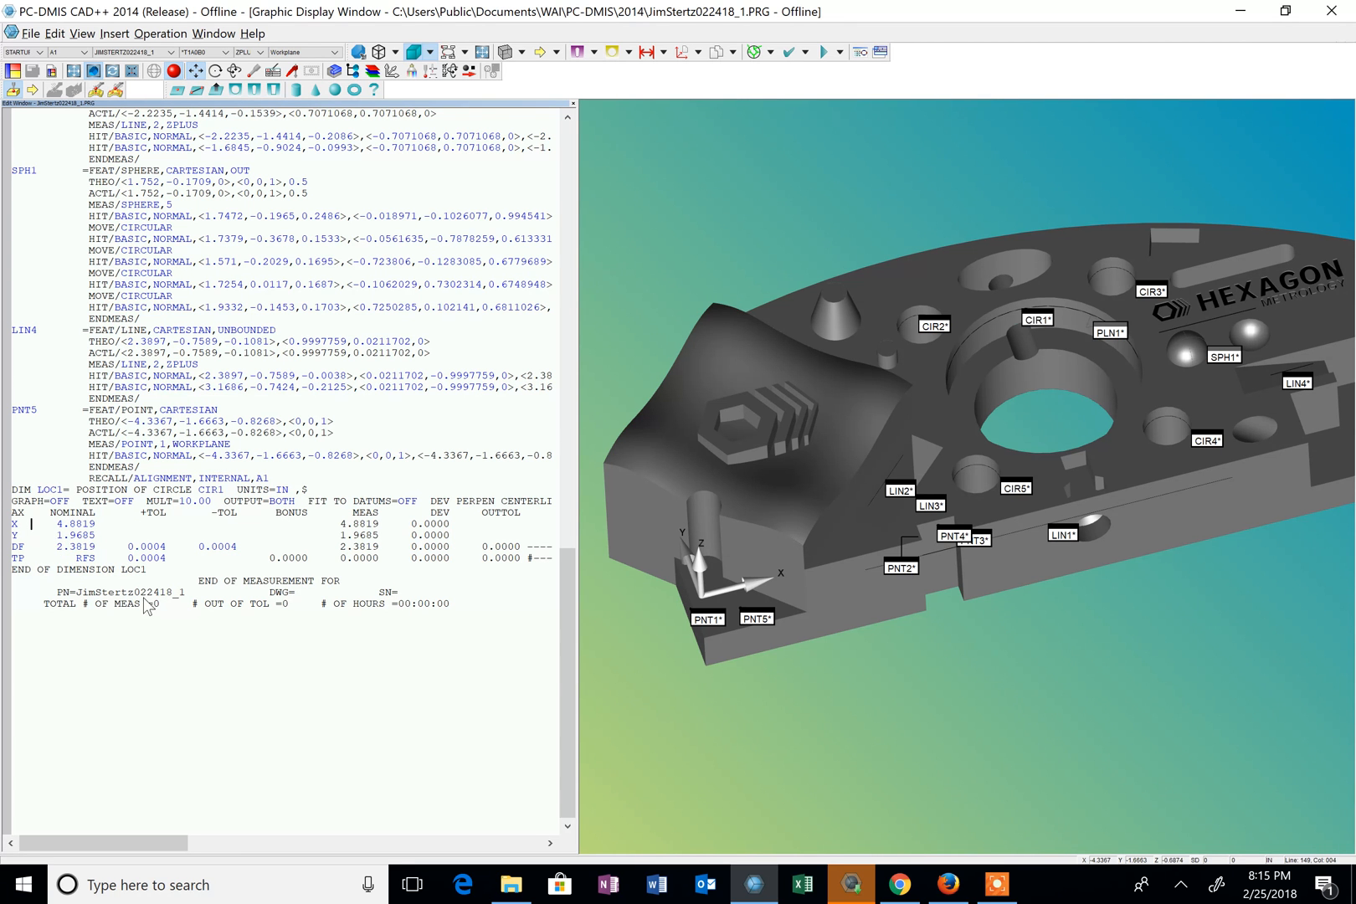
- Set LOC1 nominals X 4.8900, Y 1.9700 with 0.0050/0.0100 tolerances, carrying nominals to CIR1
double_click(74, 523)
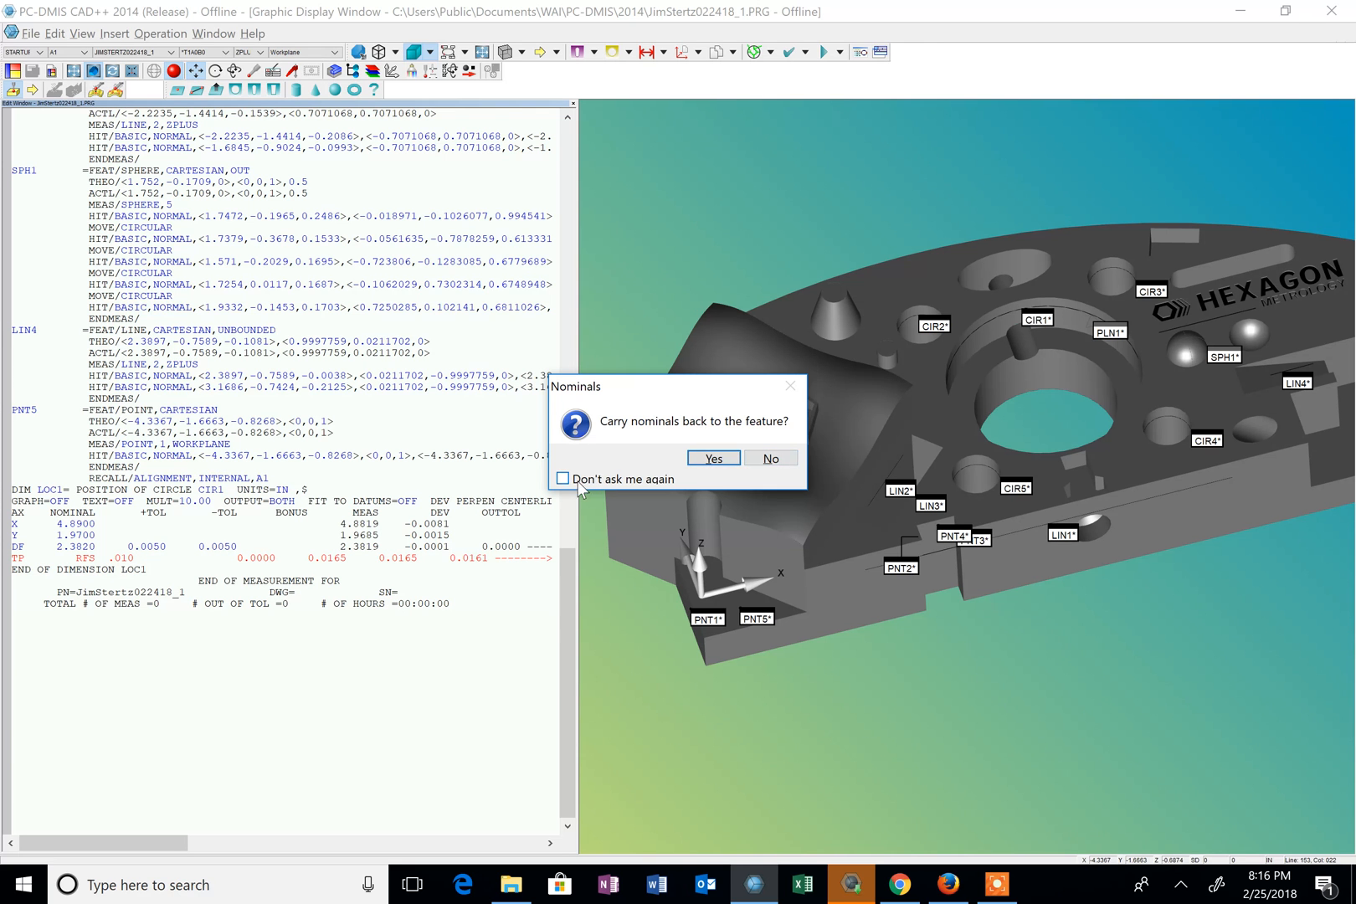
left_click(562, 479)
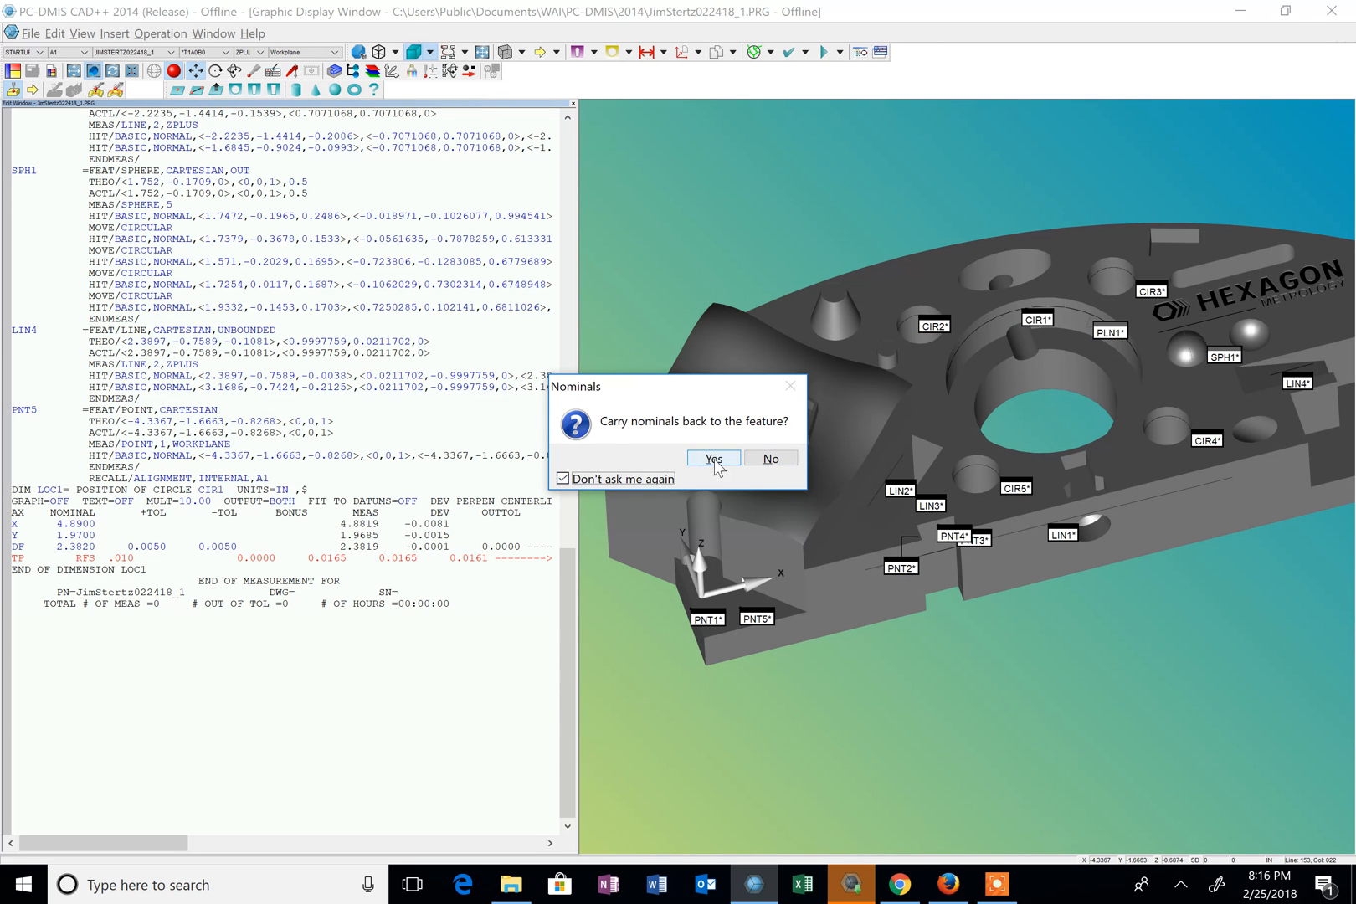
left_click(712, 458)
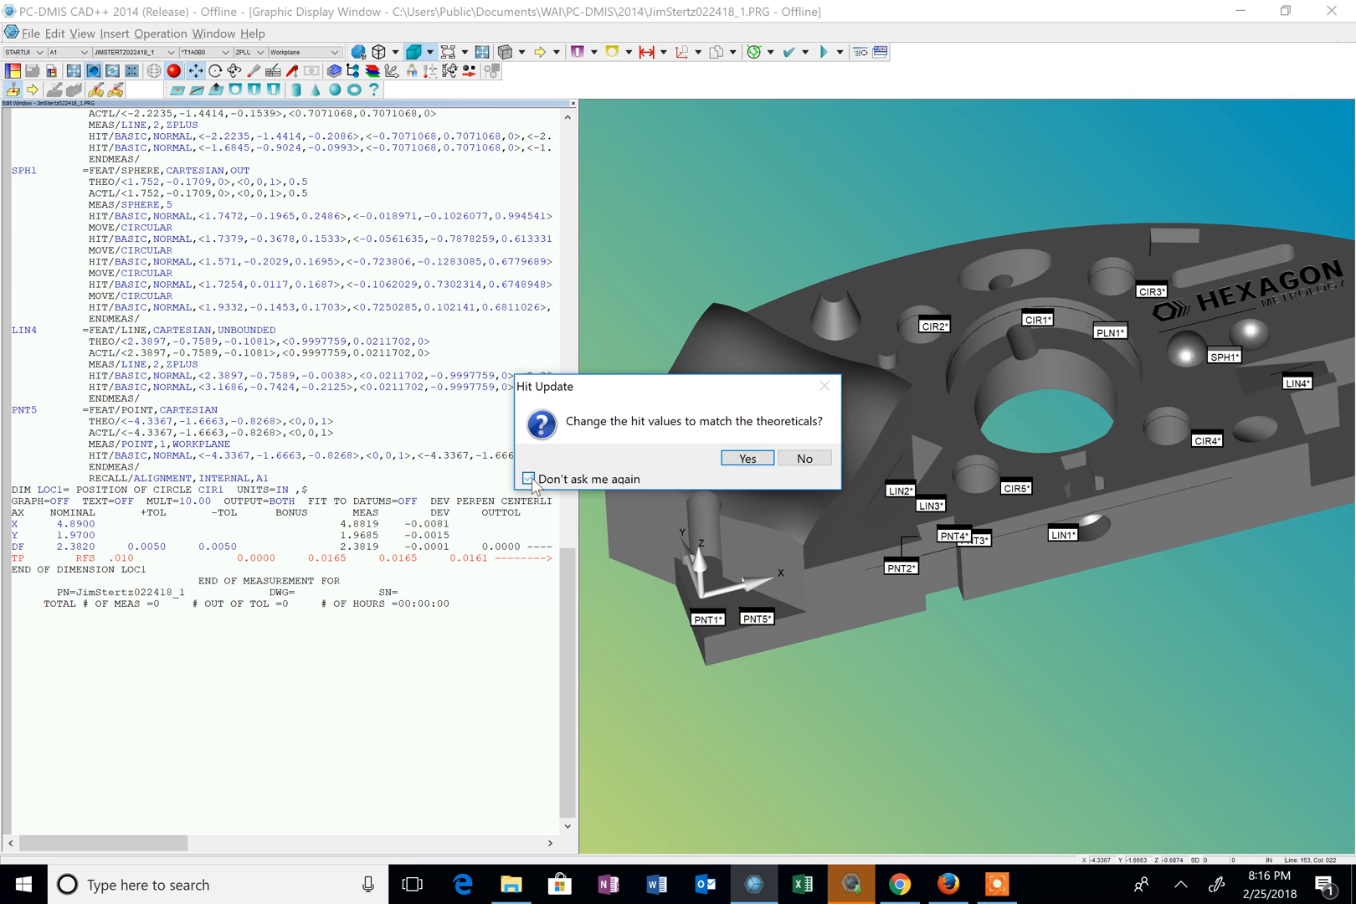
left_click(746, 459)
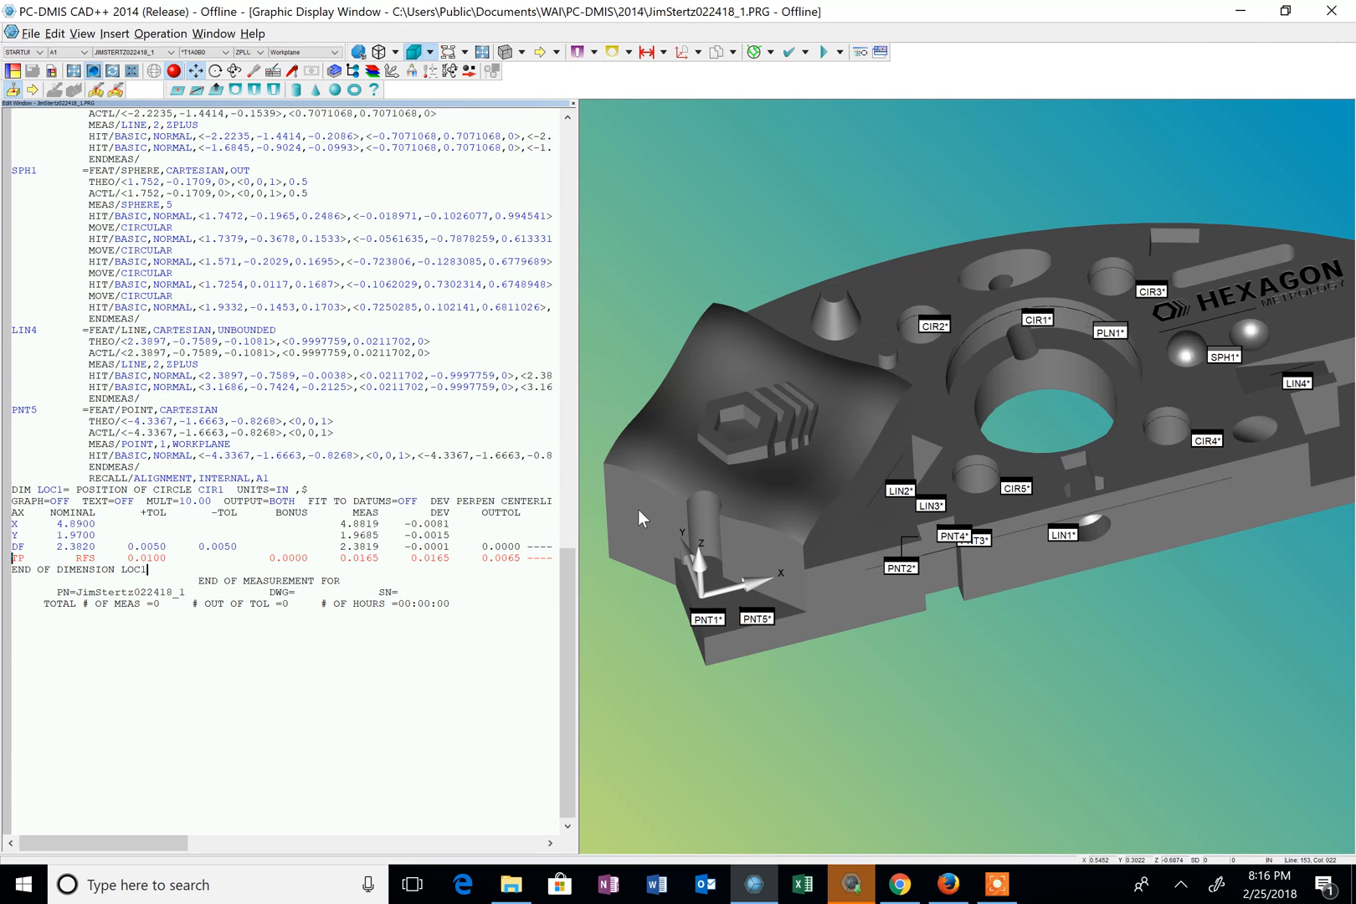
mouse_move(659, 529)
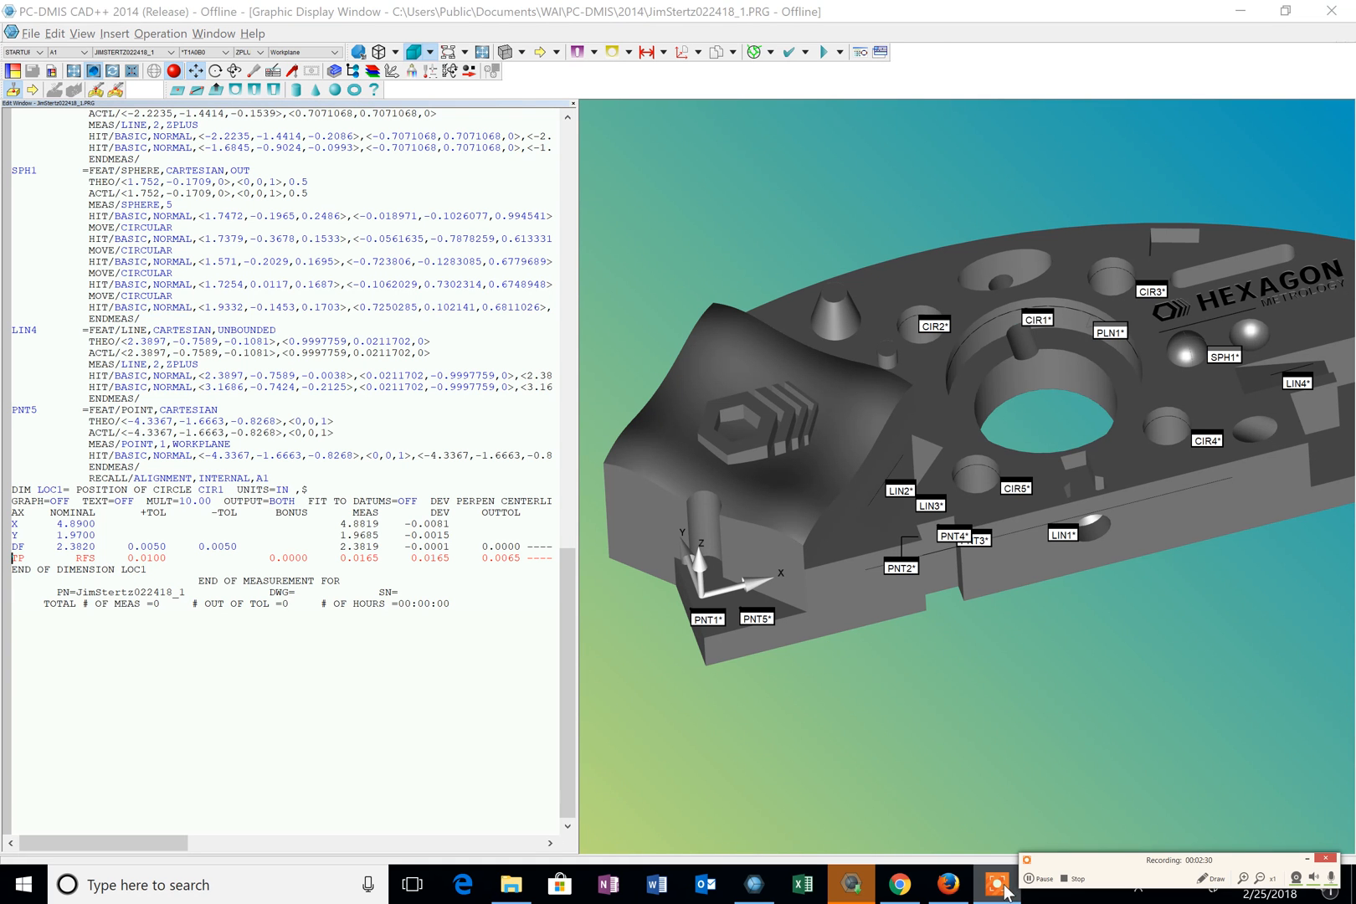
mouse_move(1054, 497)
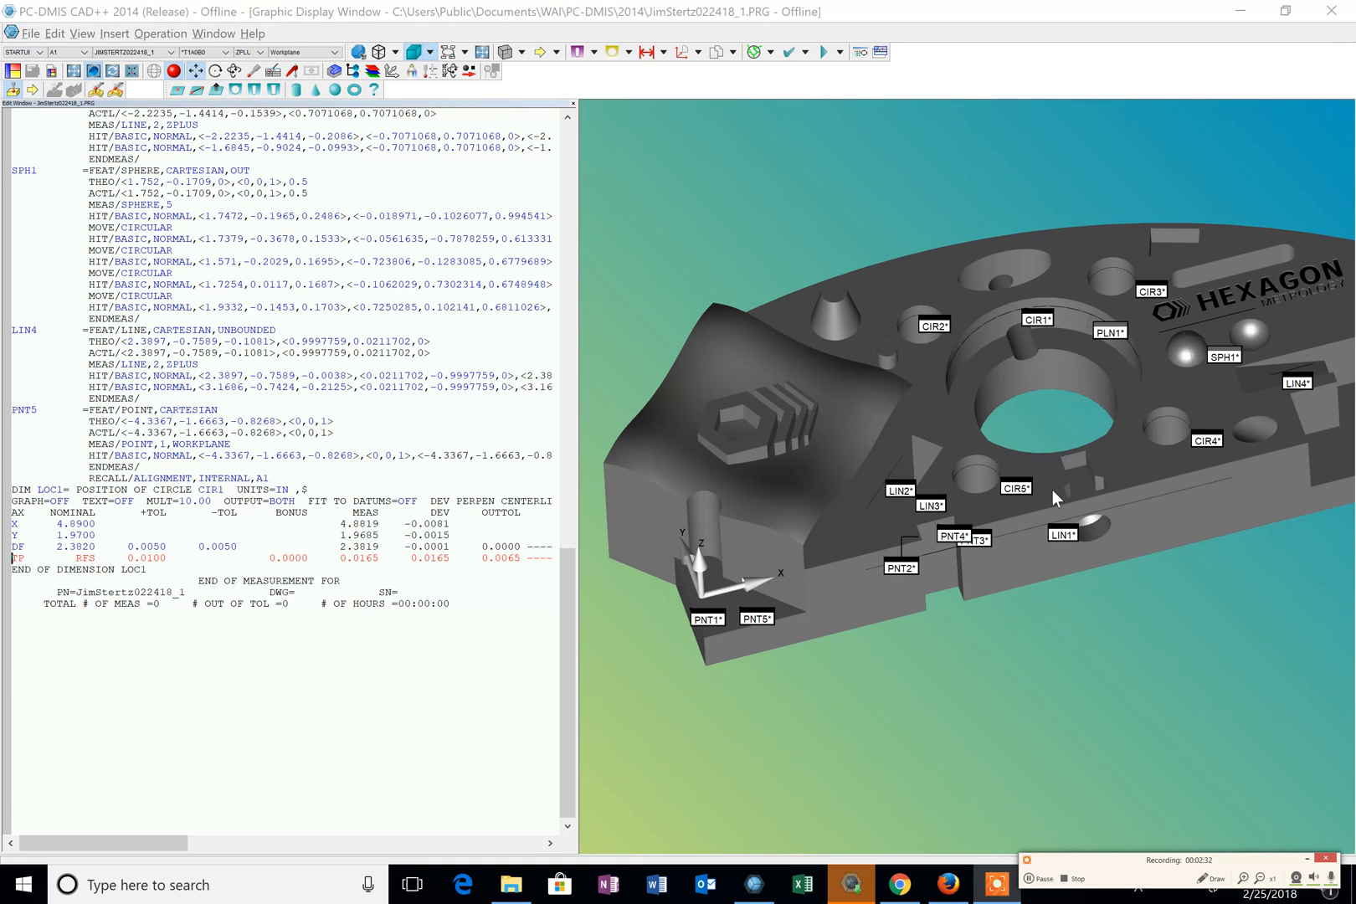
mouse_move(1116, 278)
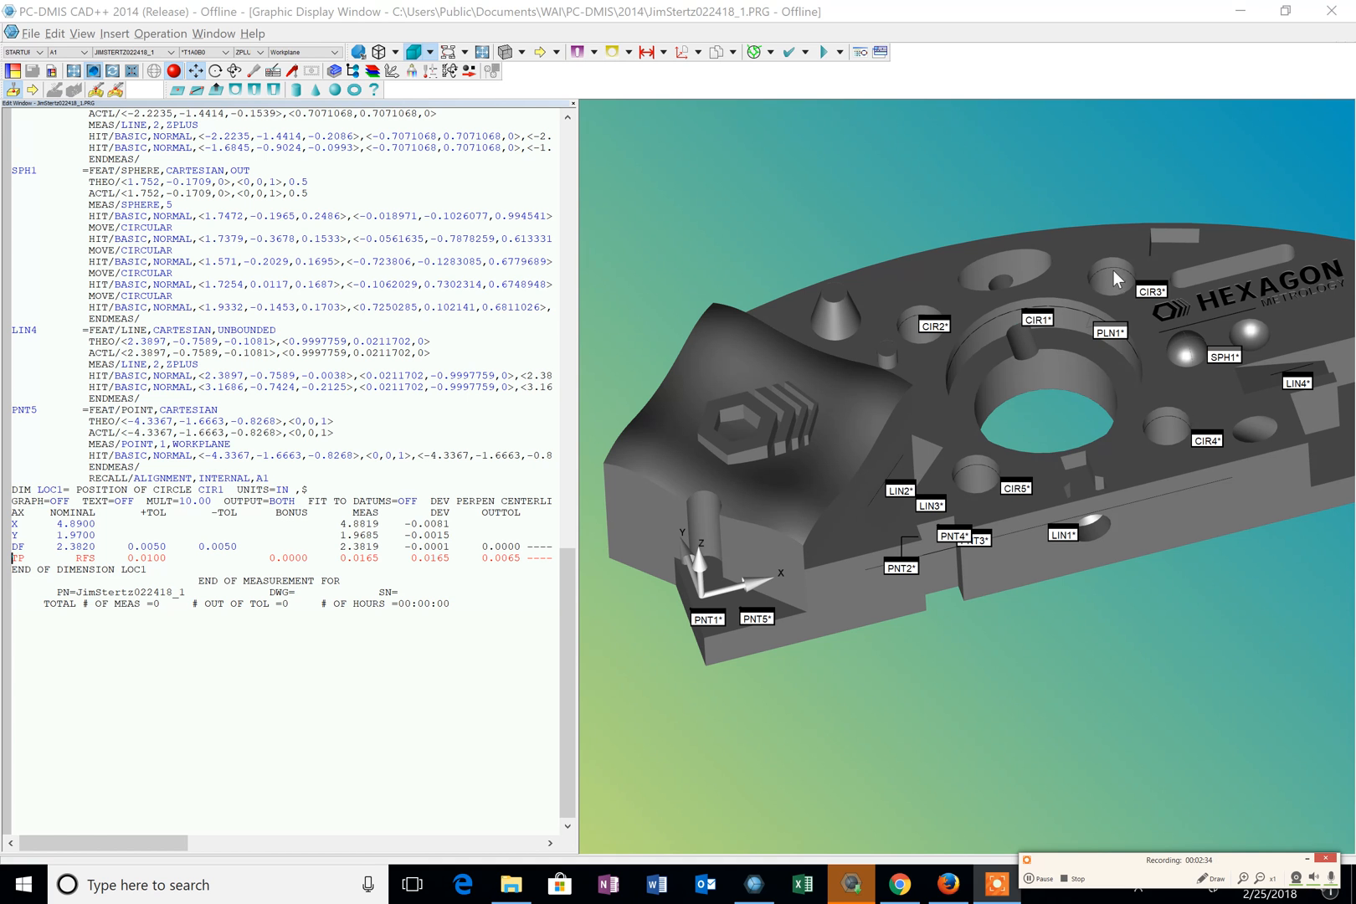
mouse_move(981, 316)
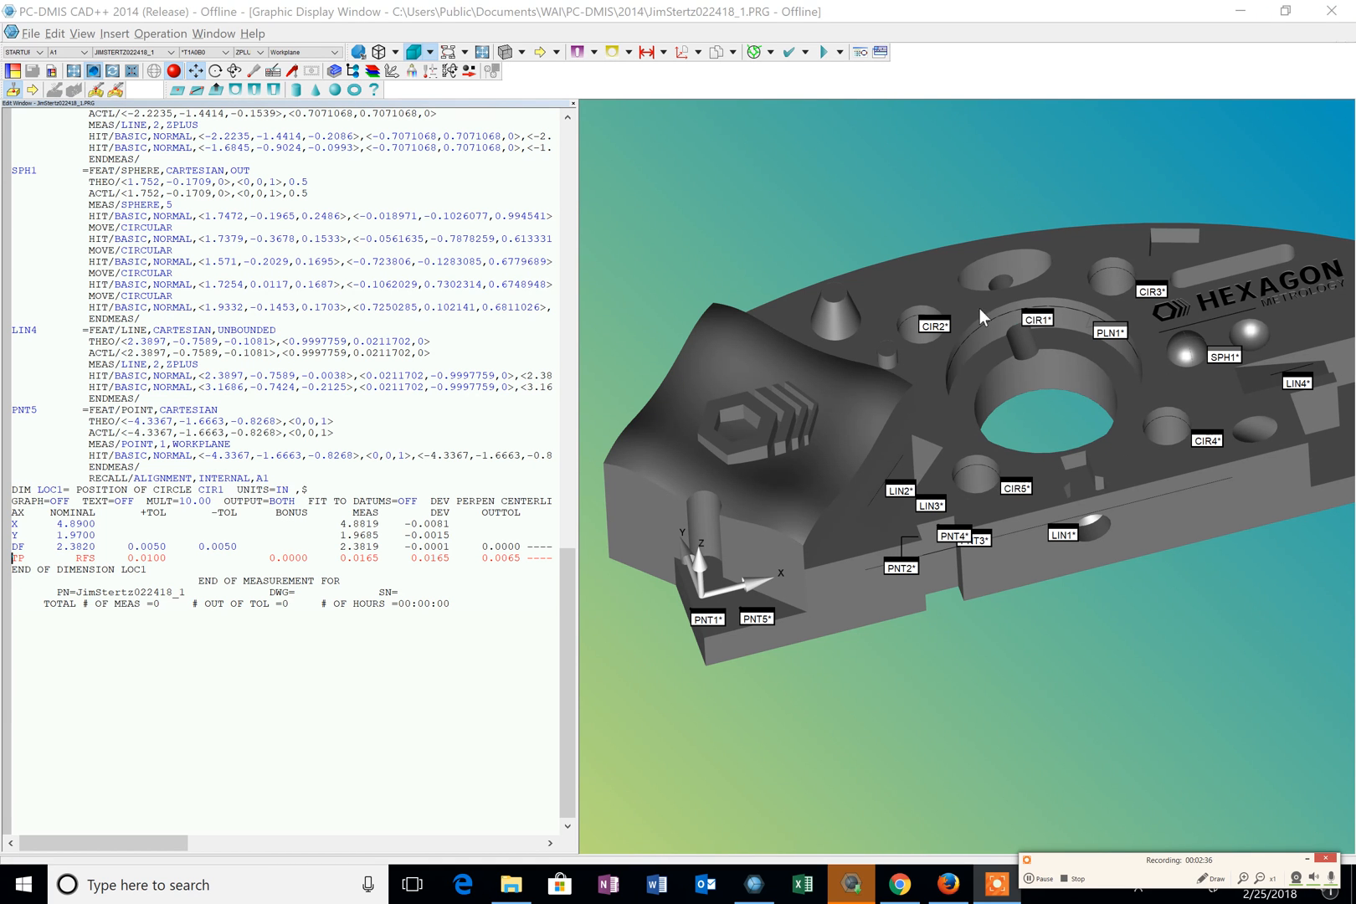
mouse_move(235, 154)
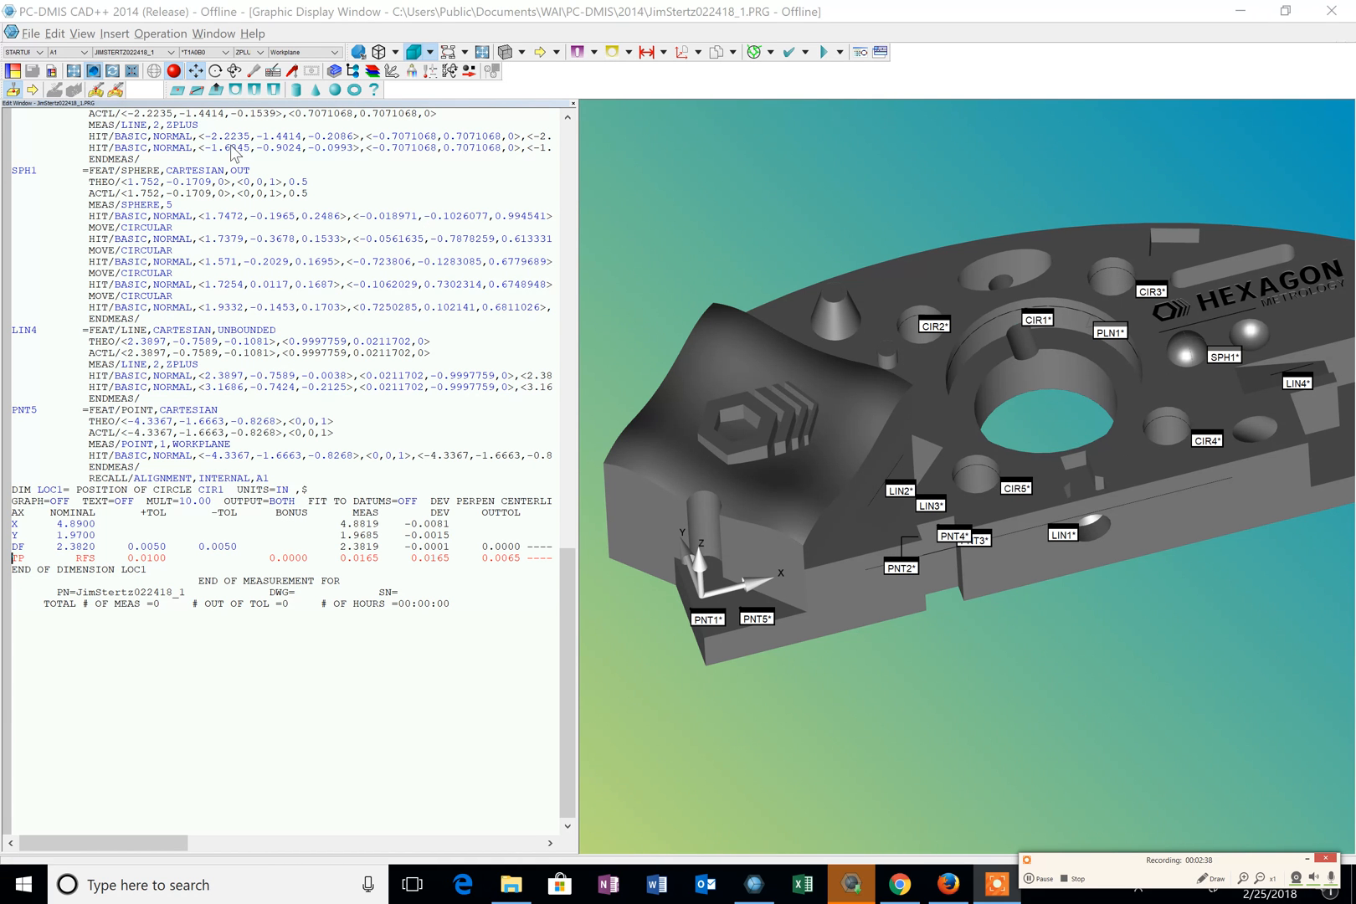
mouse_move(172, 583)
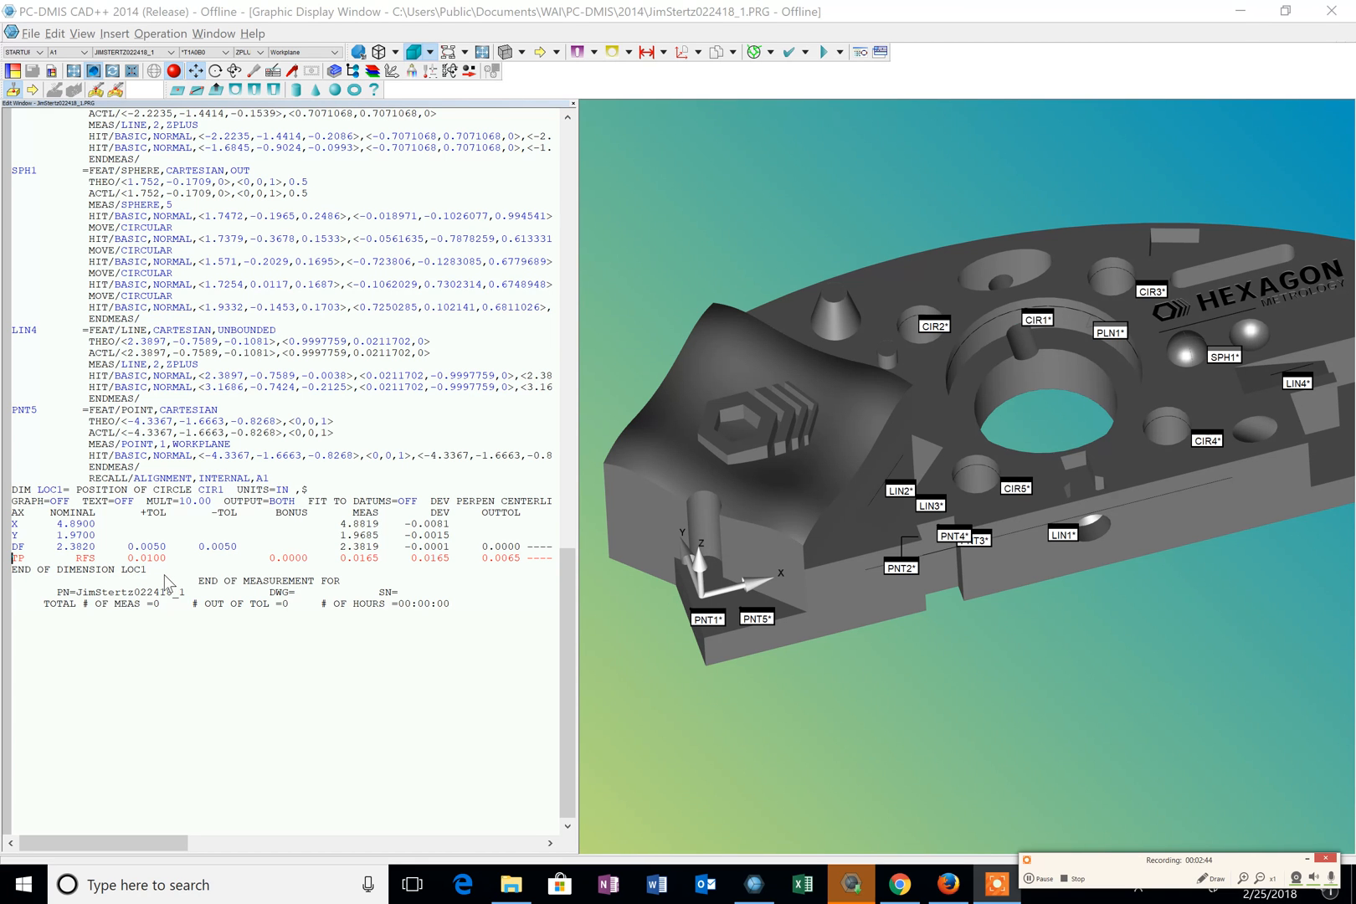
mouse_move(169, 584)
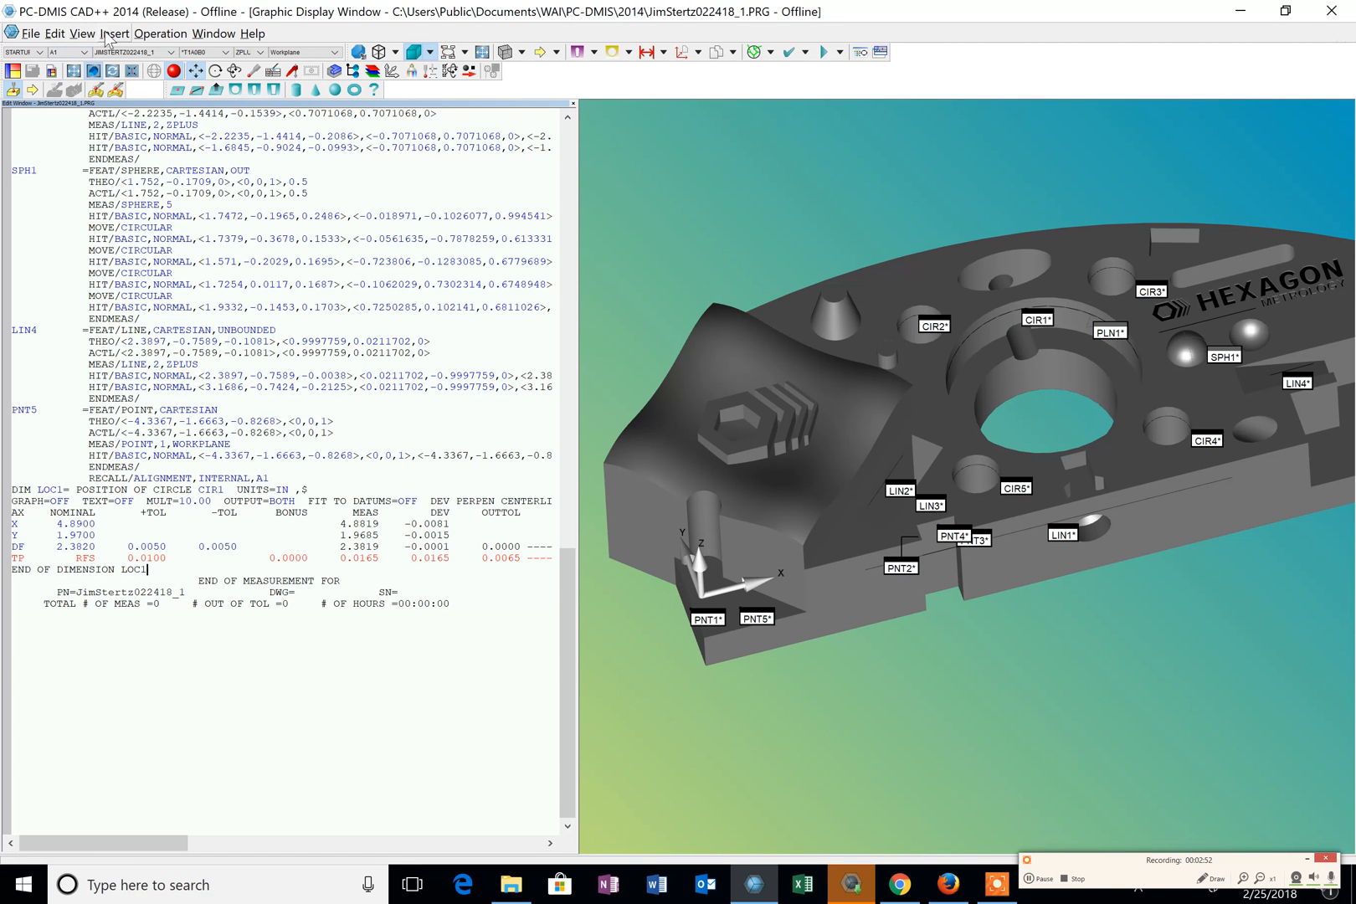
- Insert RECALL/ALIGNMENT,INTERNAL,A2 after the LOC1 dimension
left_click(125, 32)
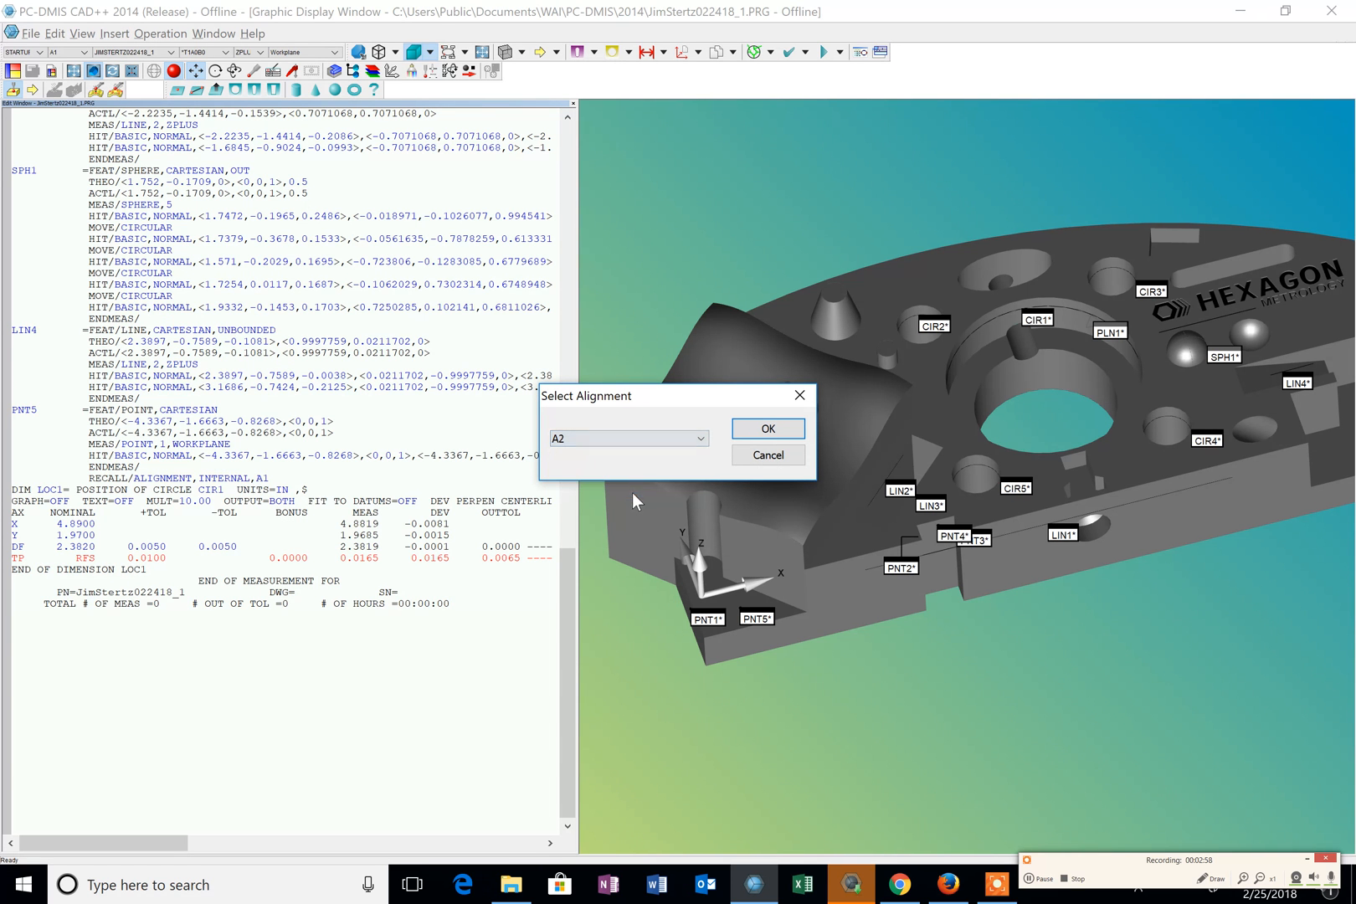
mouse_move(1117, 343)
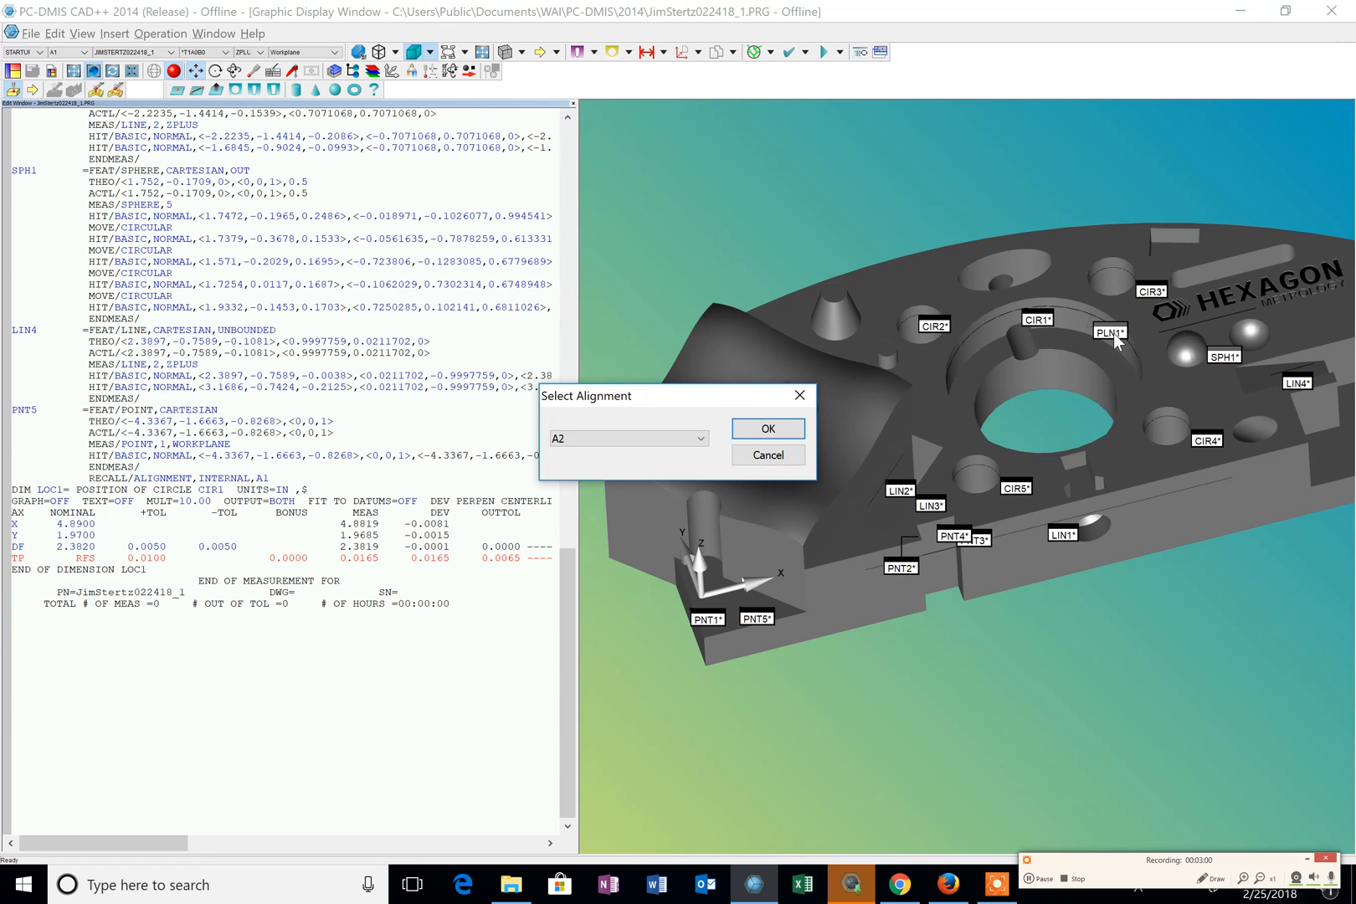
left_click(766, 429)
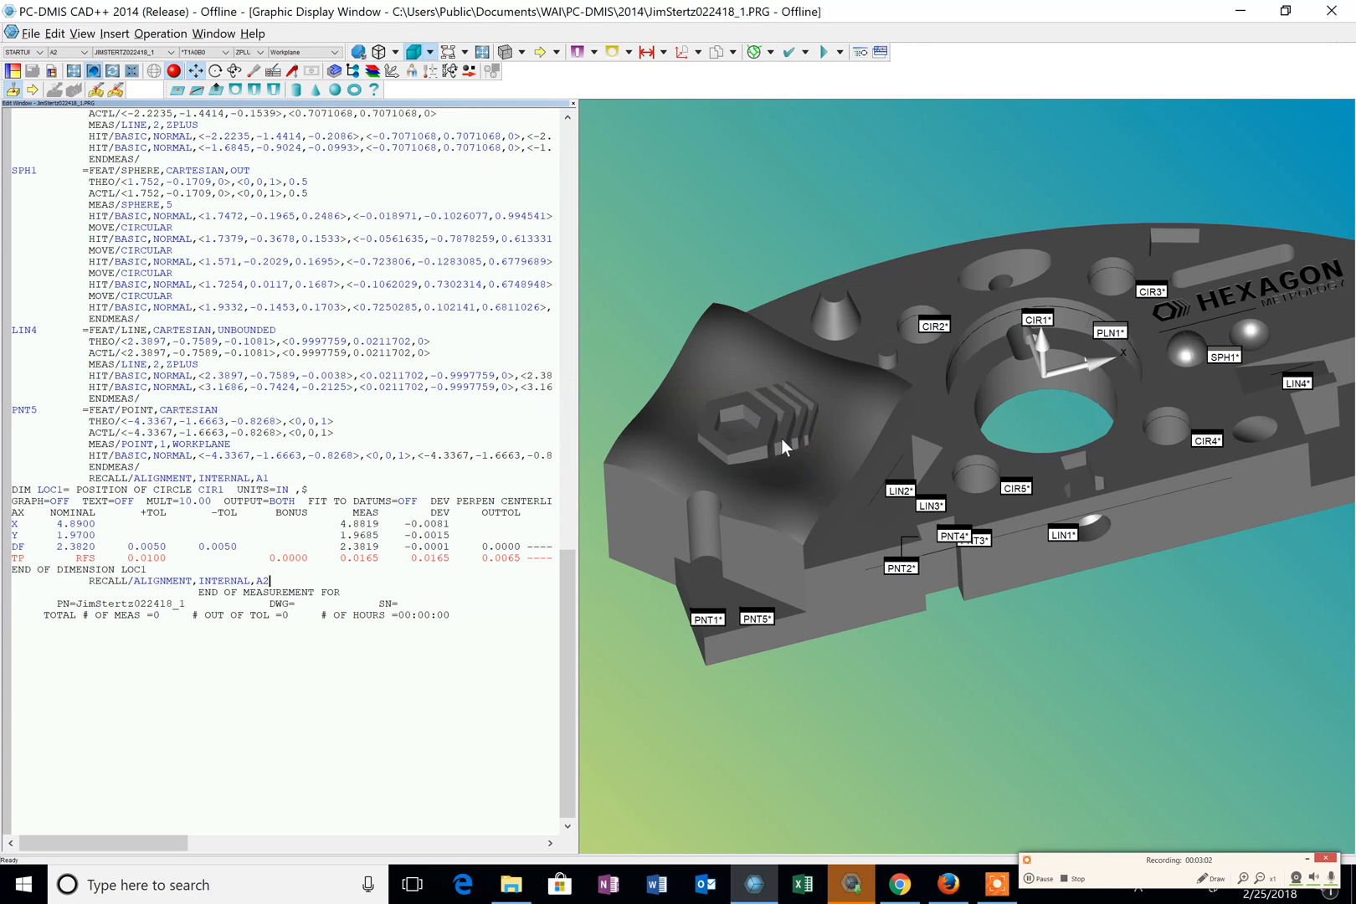
mouse_move(1062, 381)
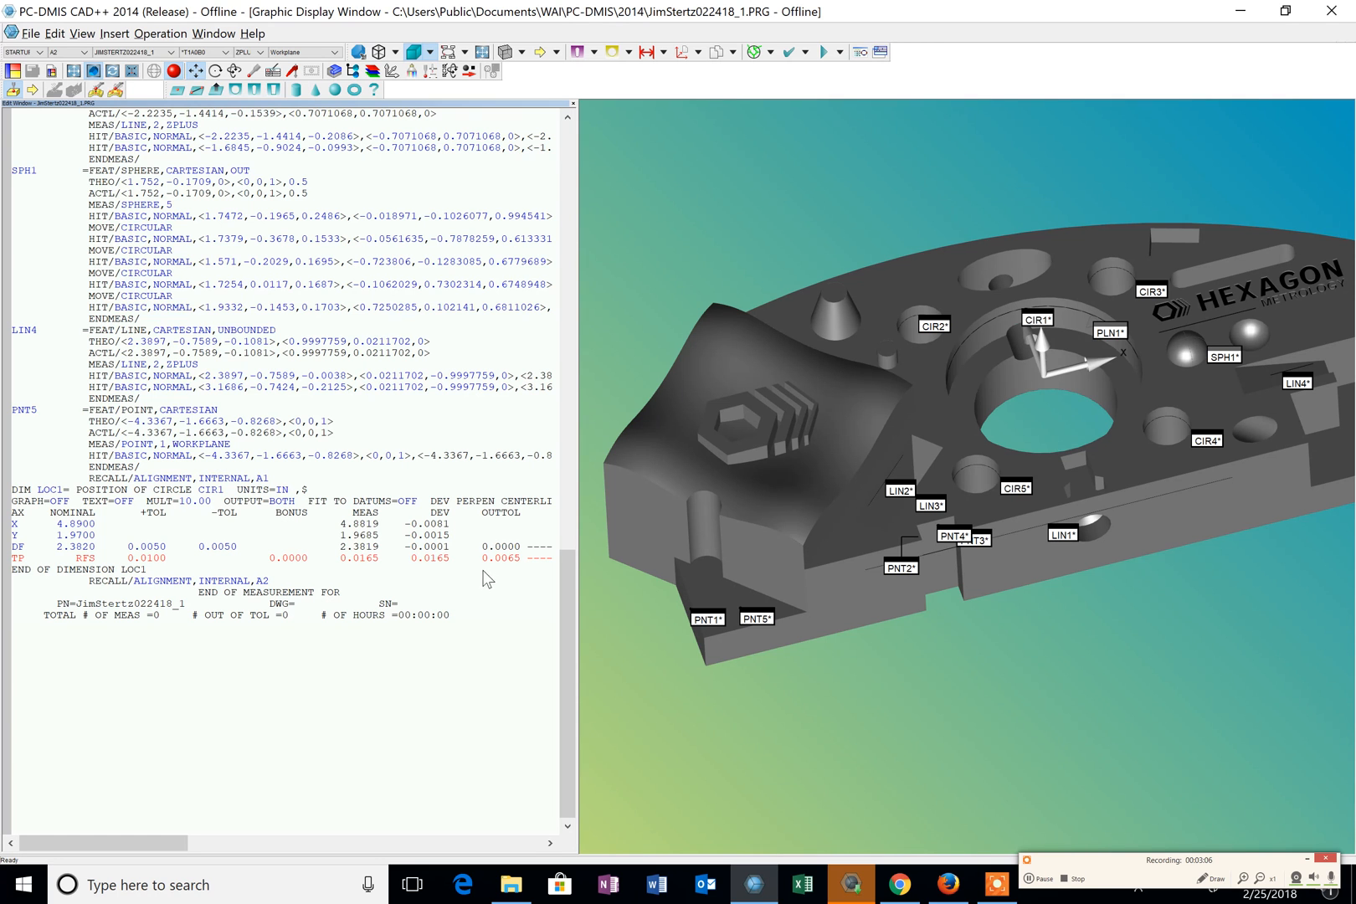
- Create X/Y position dimensions LOC2–LOC5 for circles CIR2 through CIR5 with Auto off
left_click(127, 32)
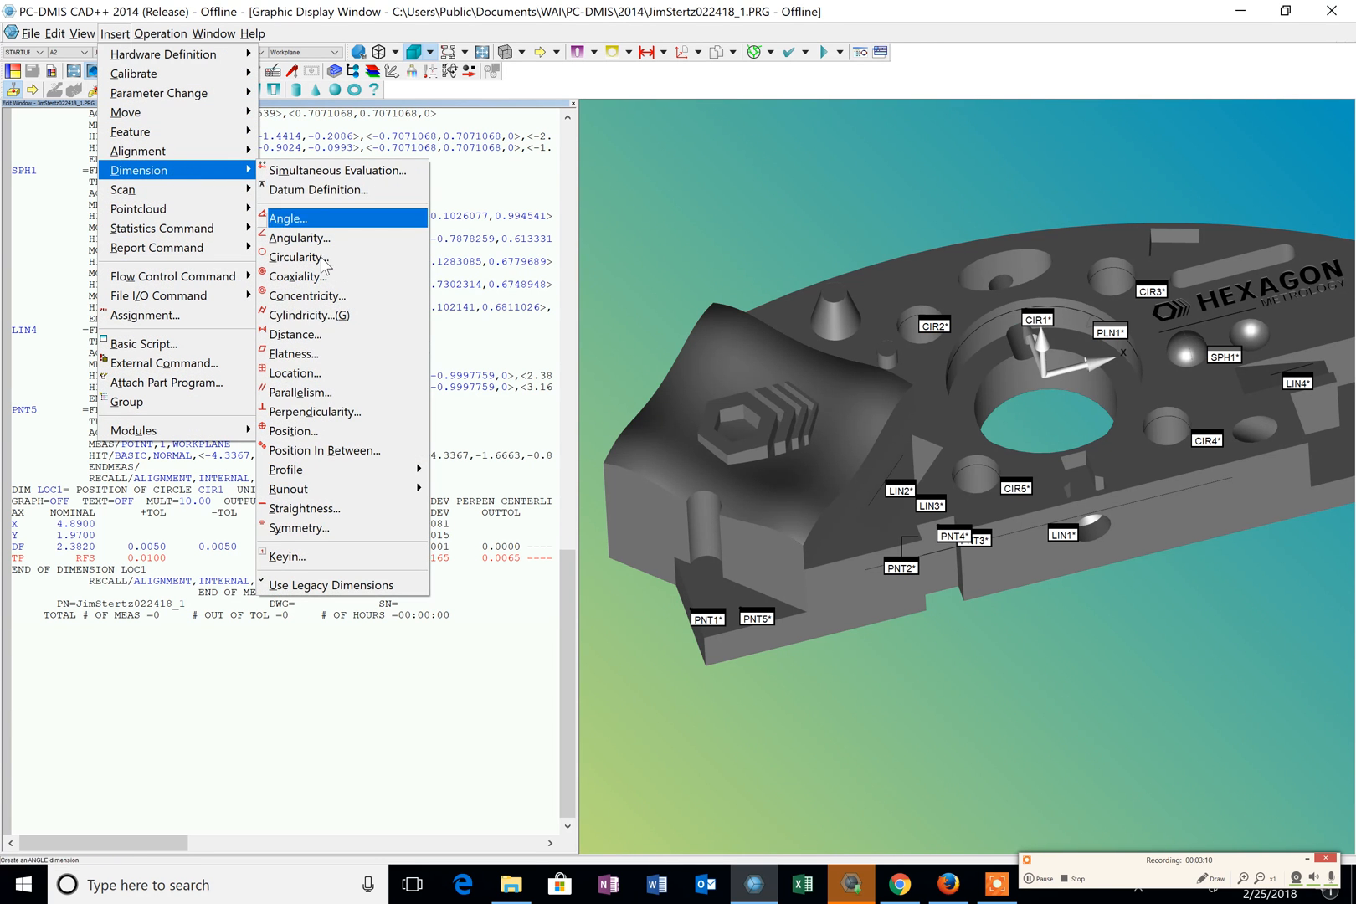
mouse_move(327, 431)
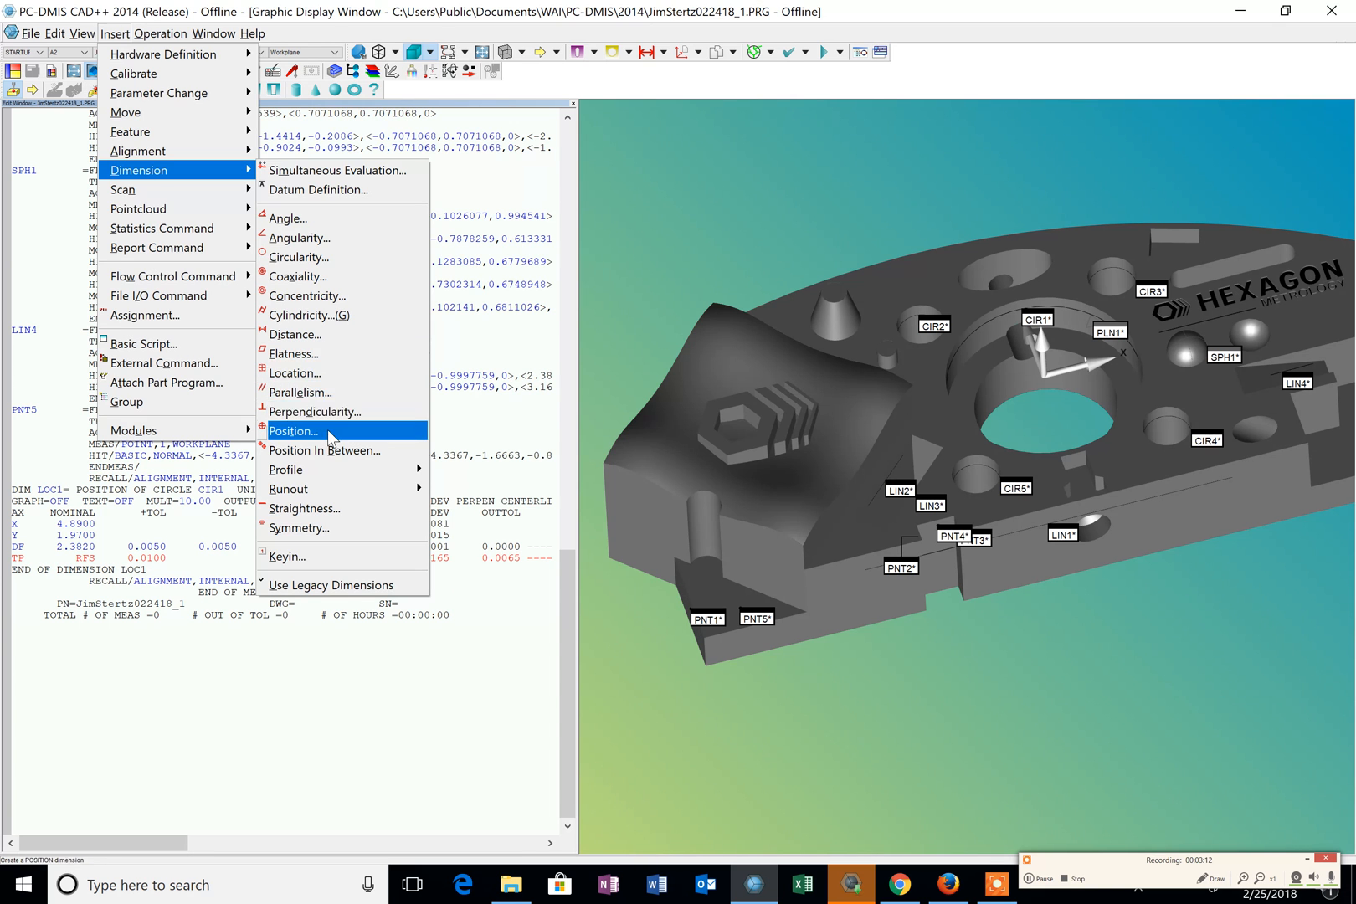
left_click(293, 431)
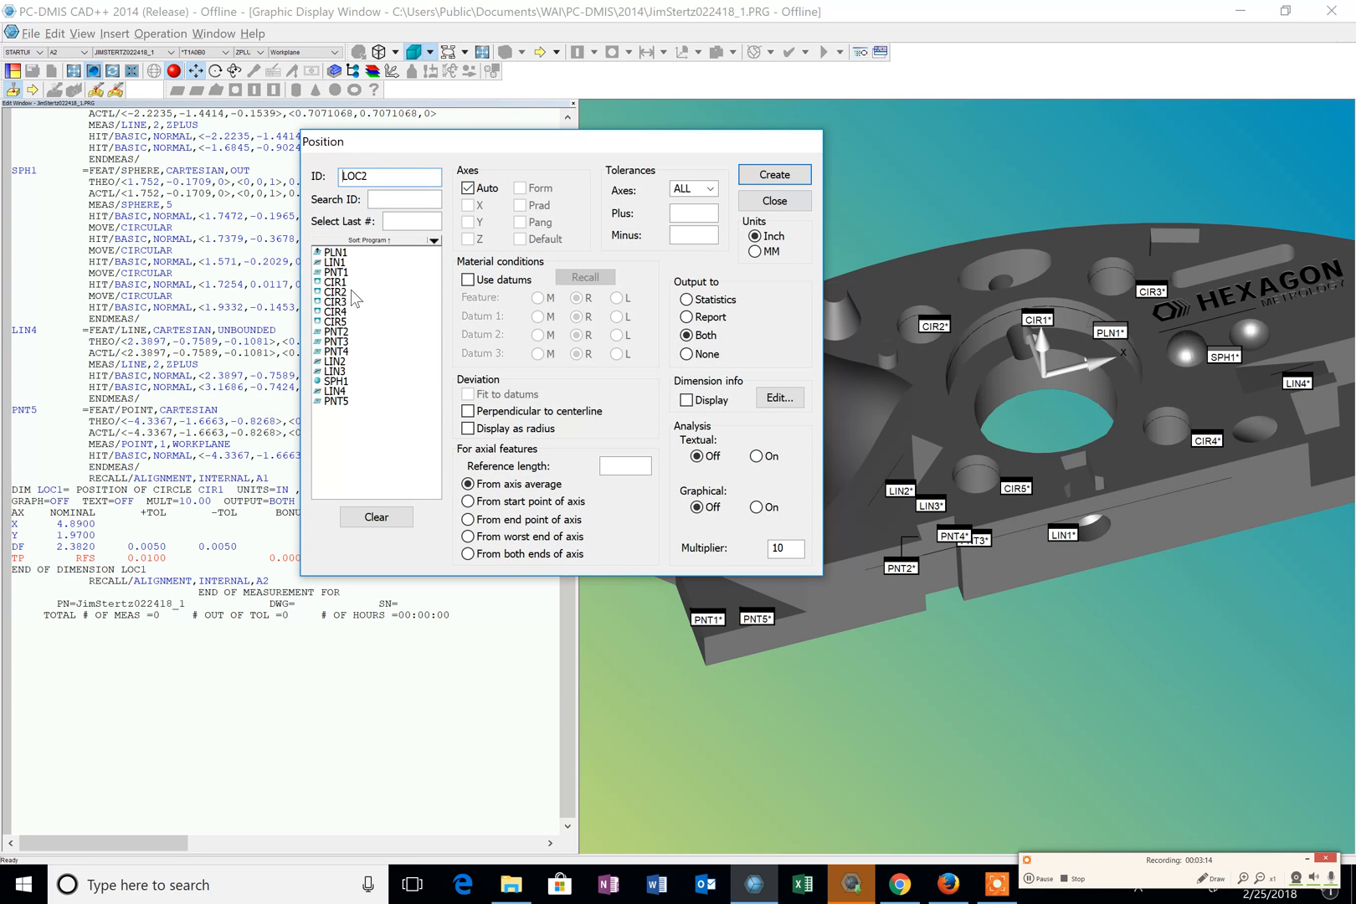
left_click(335, 301)
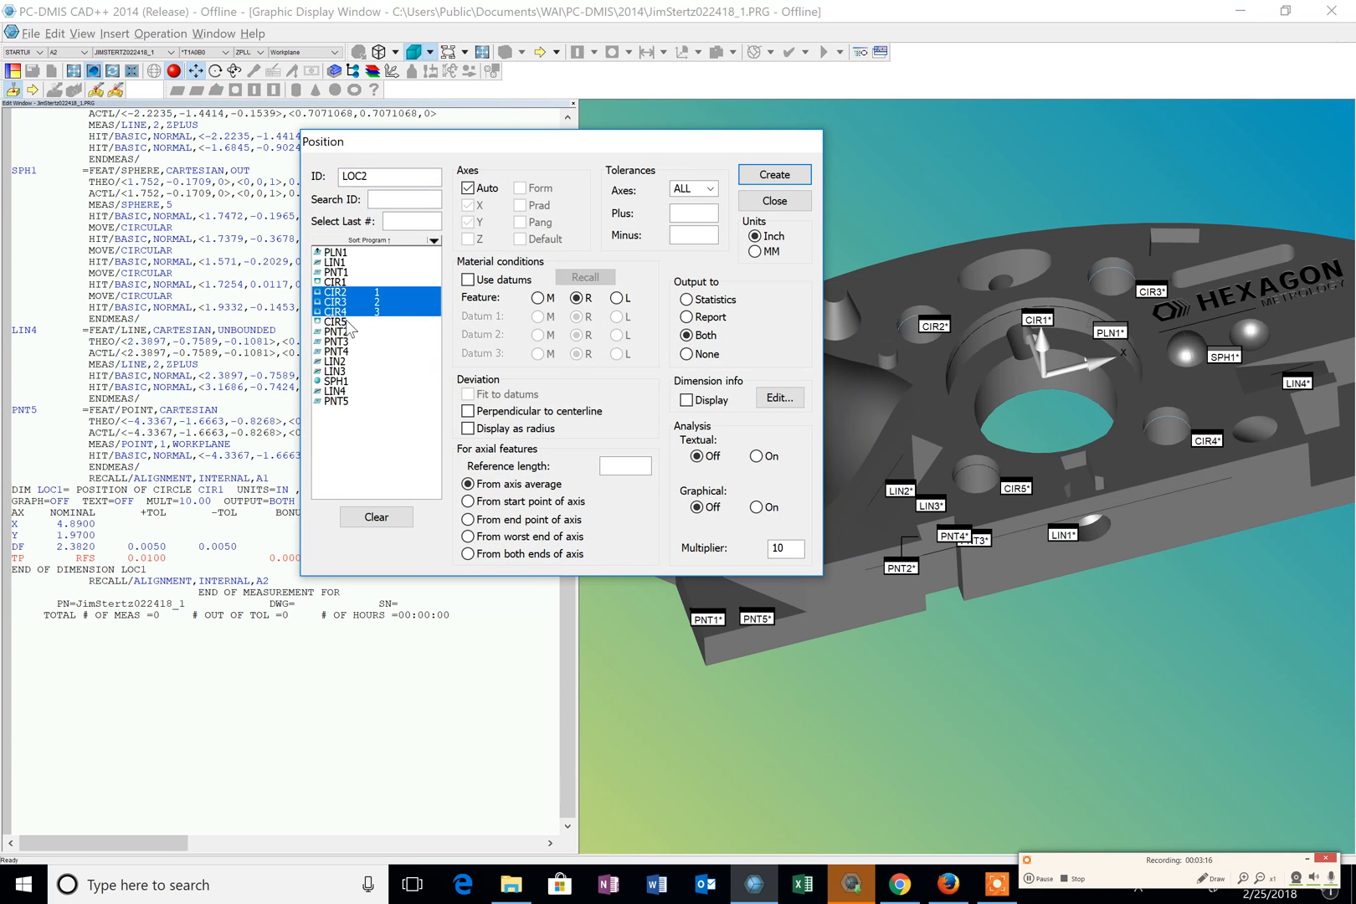
left_click(335, 320)
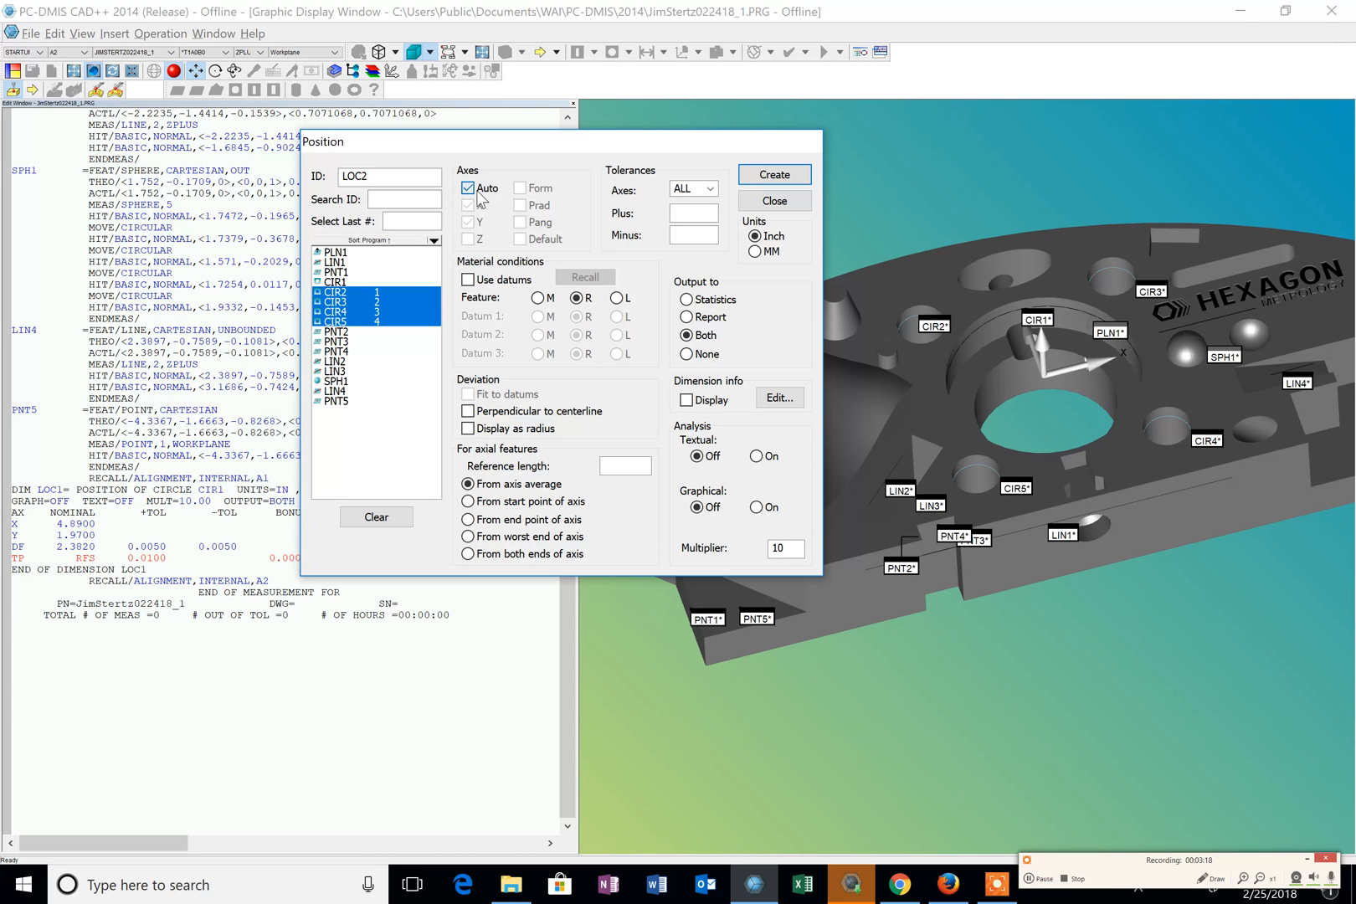
left_click(468, 188)
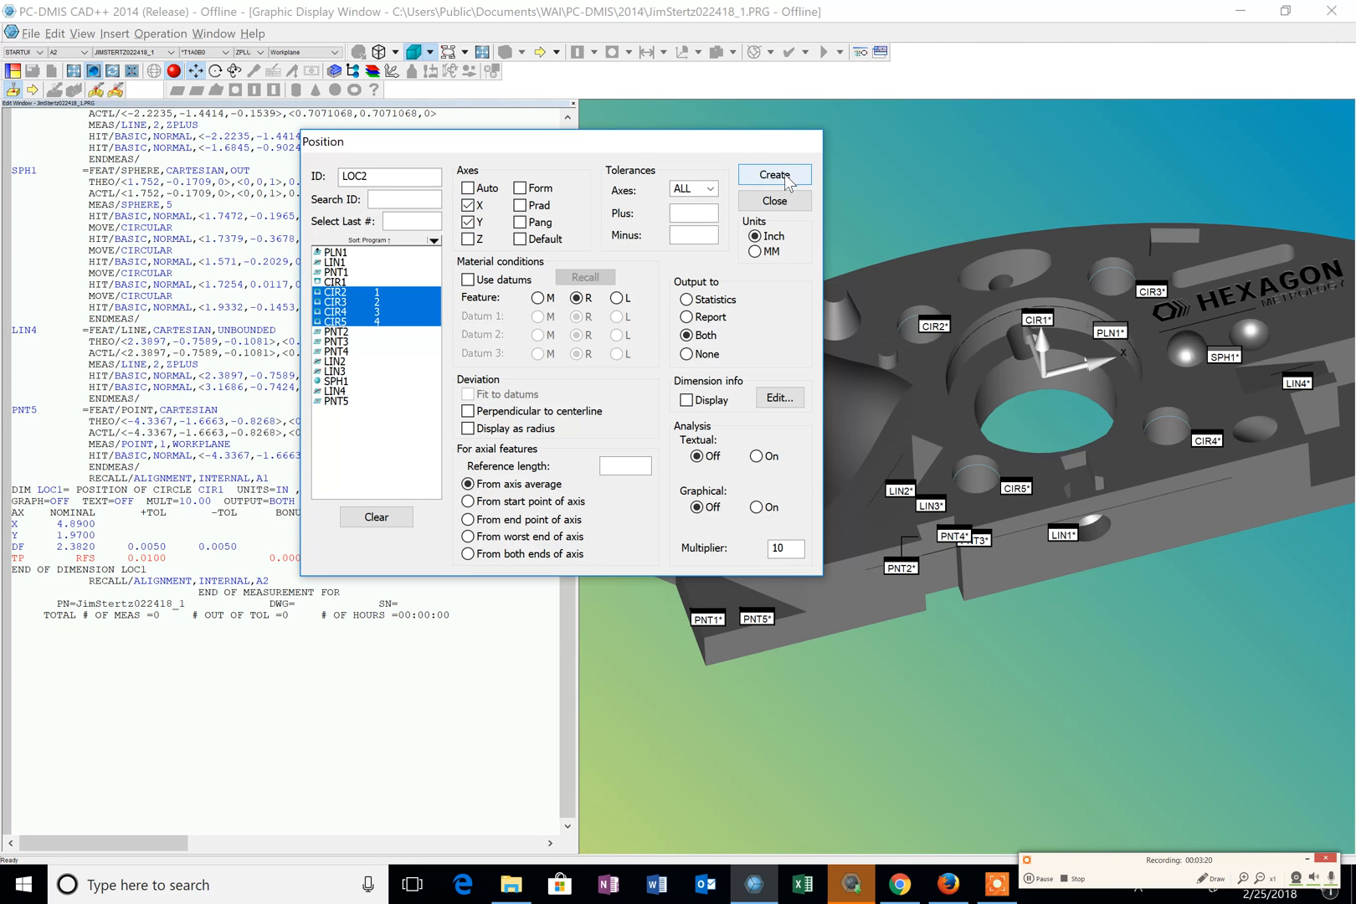
left_click(771, 176)
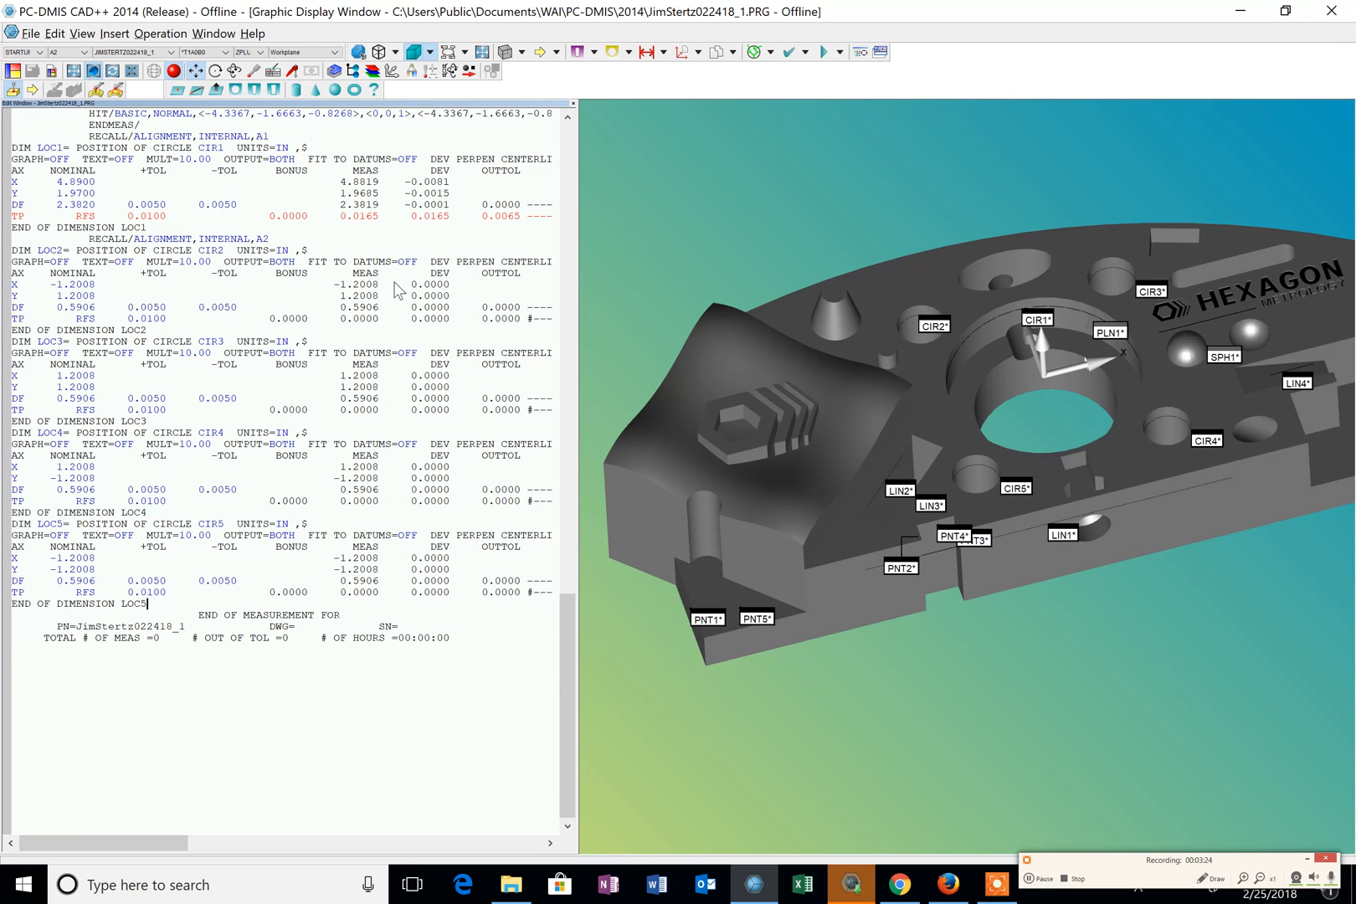
mouse_move(372, 294)
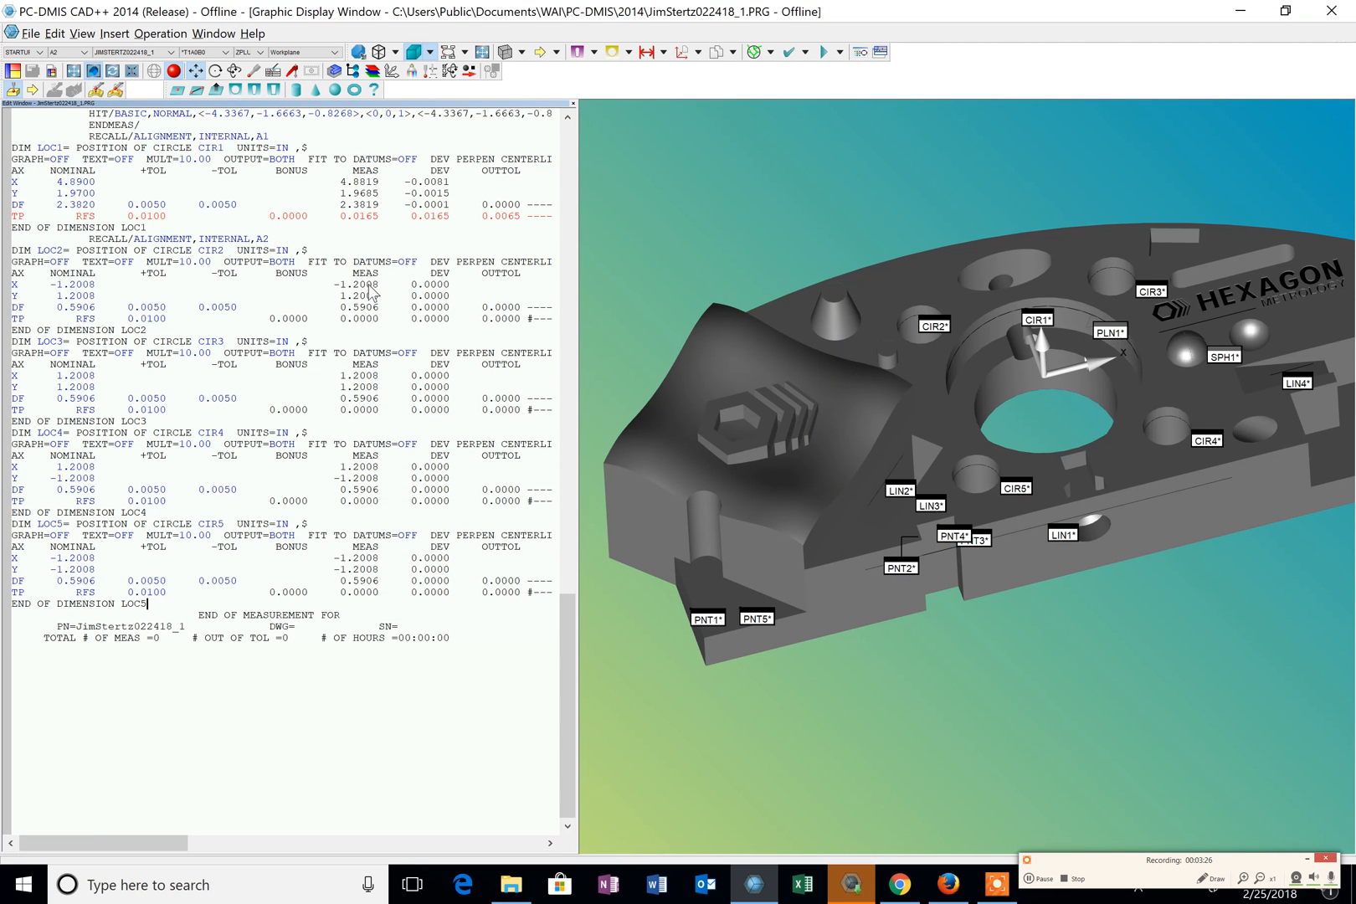
mouse_move(378, 433)
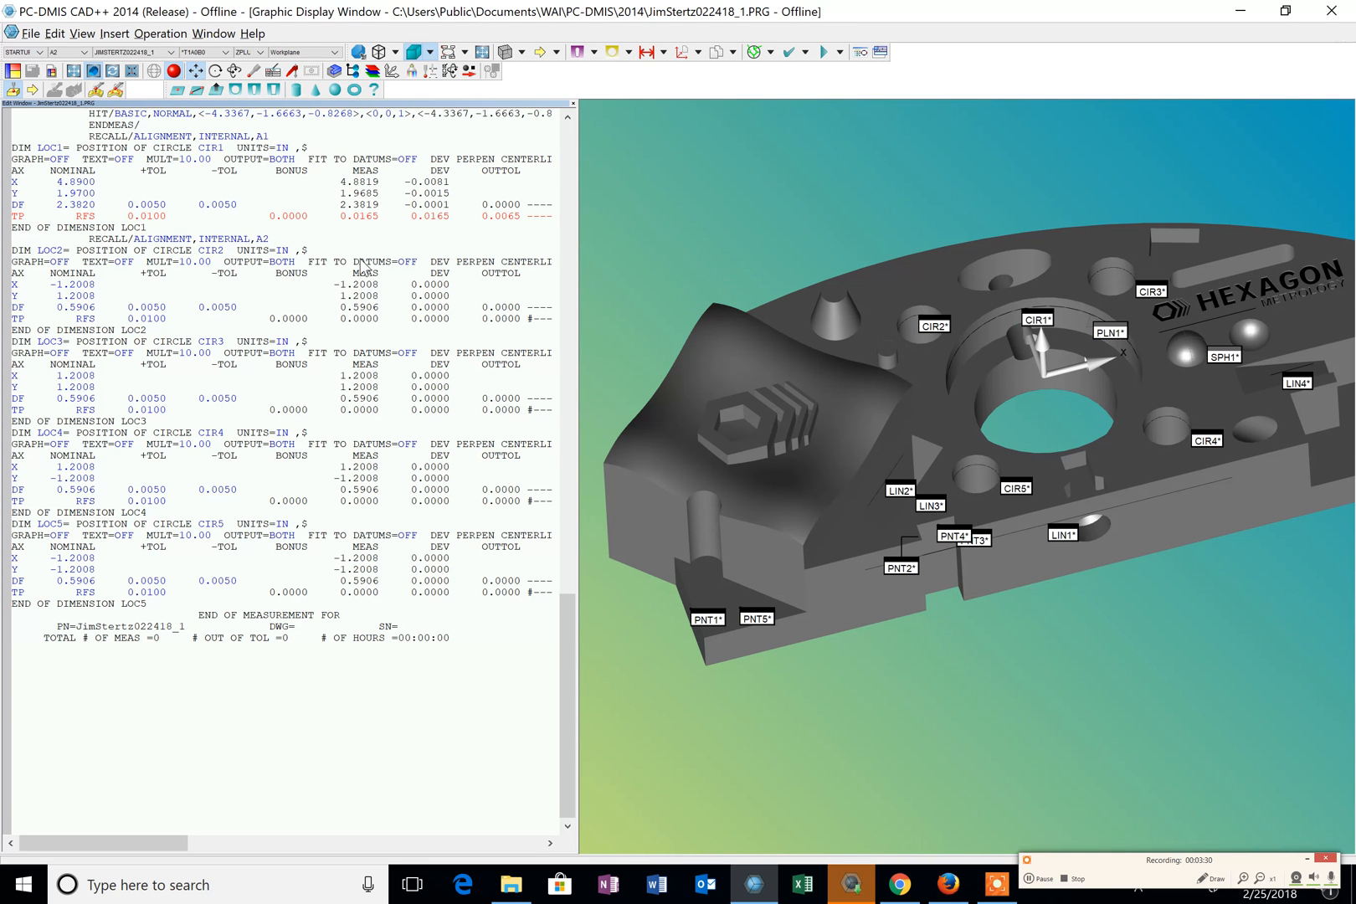
mouse_move(345, 467)
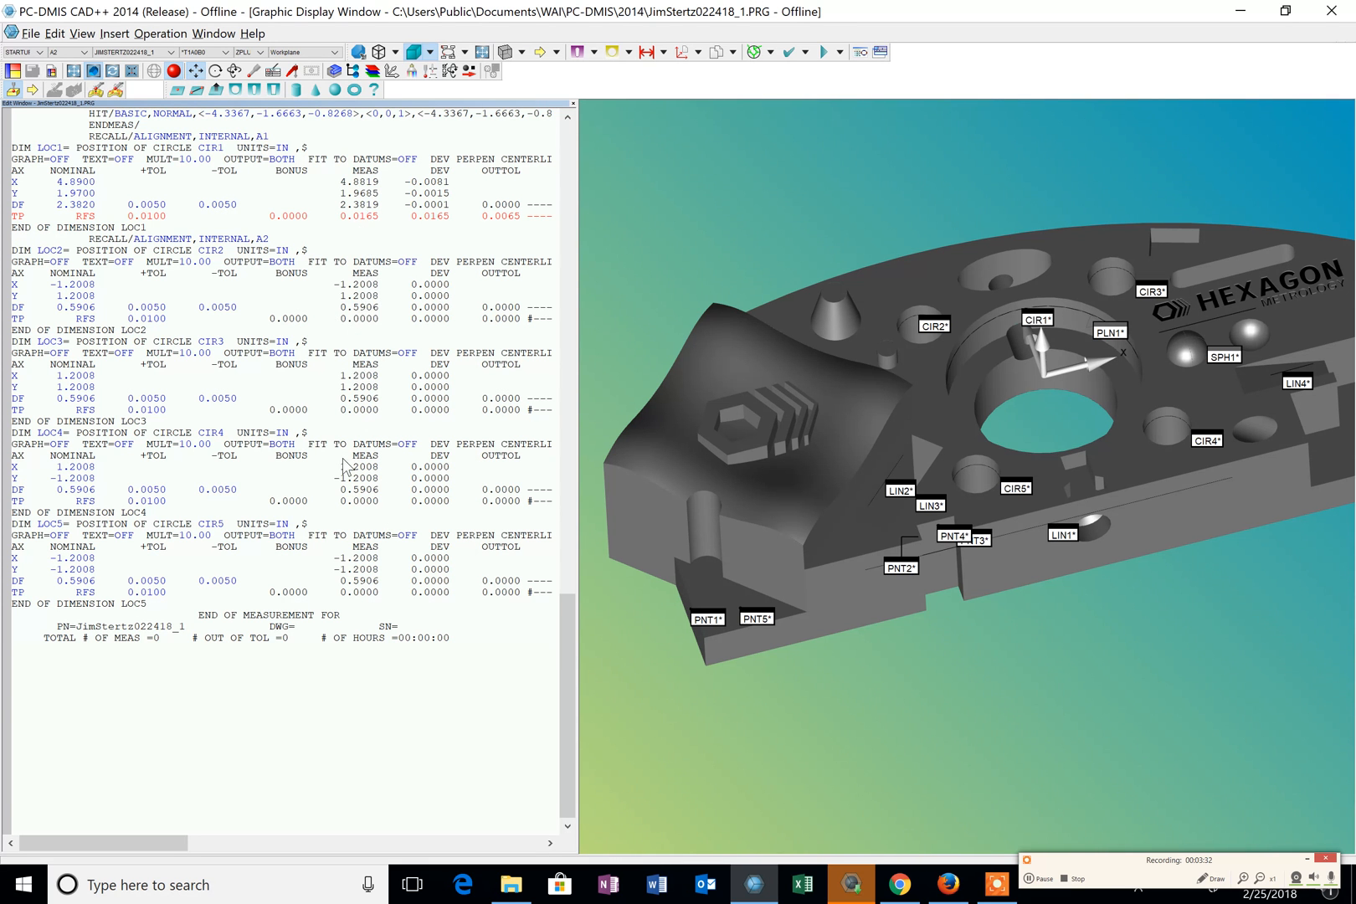
mouse_move(340, 518)
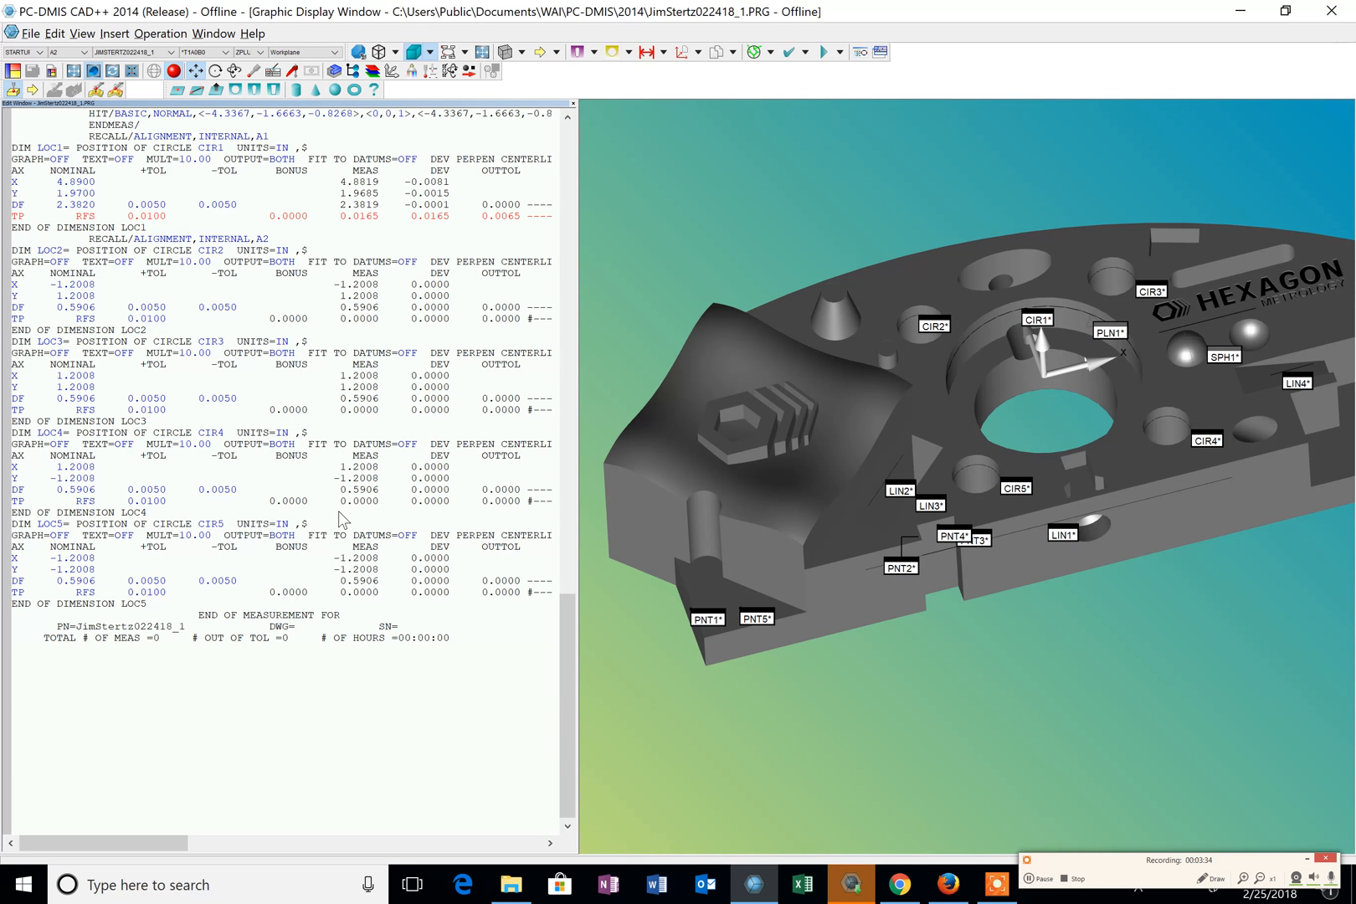
mouse_move(77, 303)
type("-1.2000")
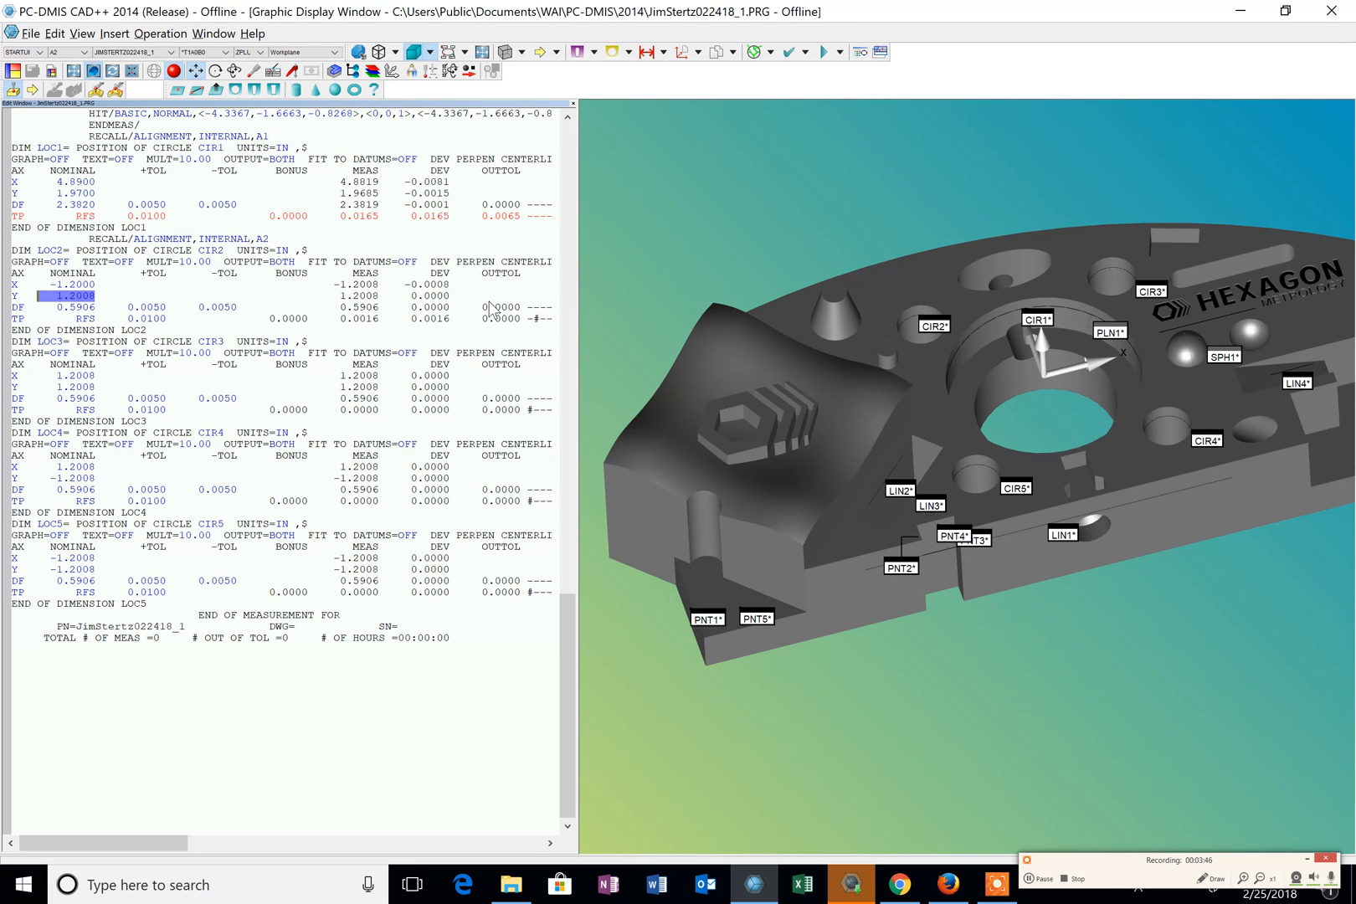
mouse_move(380, 306)
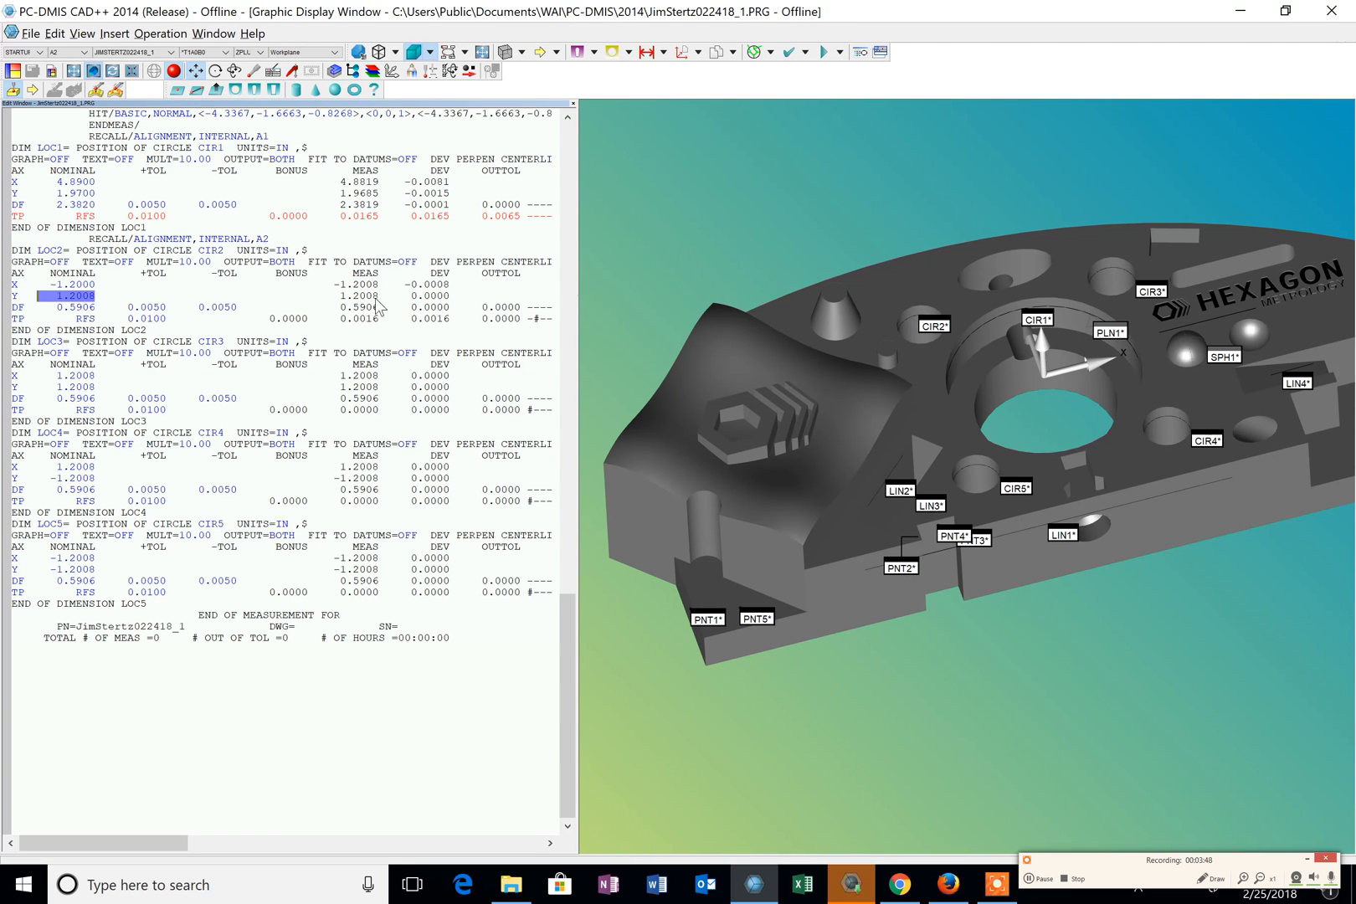
mouse_move(467, 350)
type("1.2000")
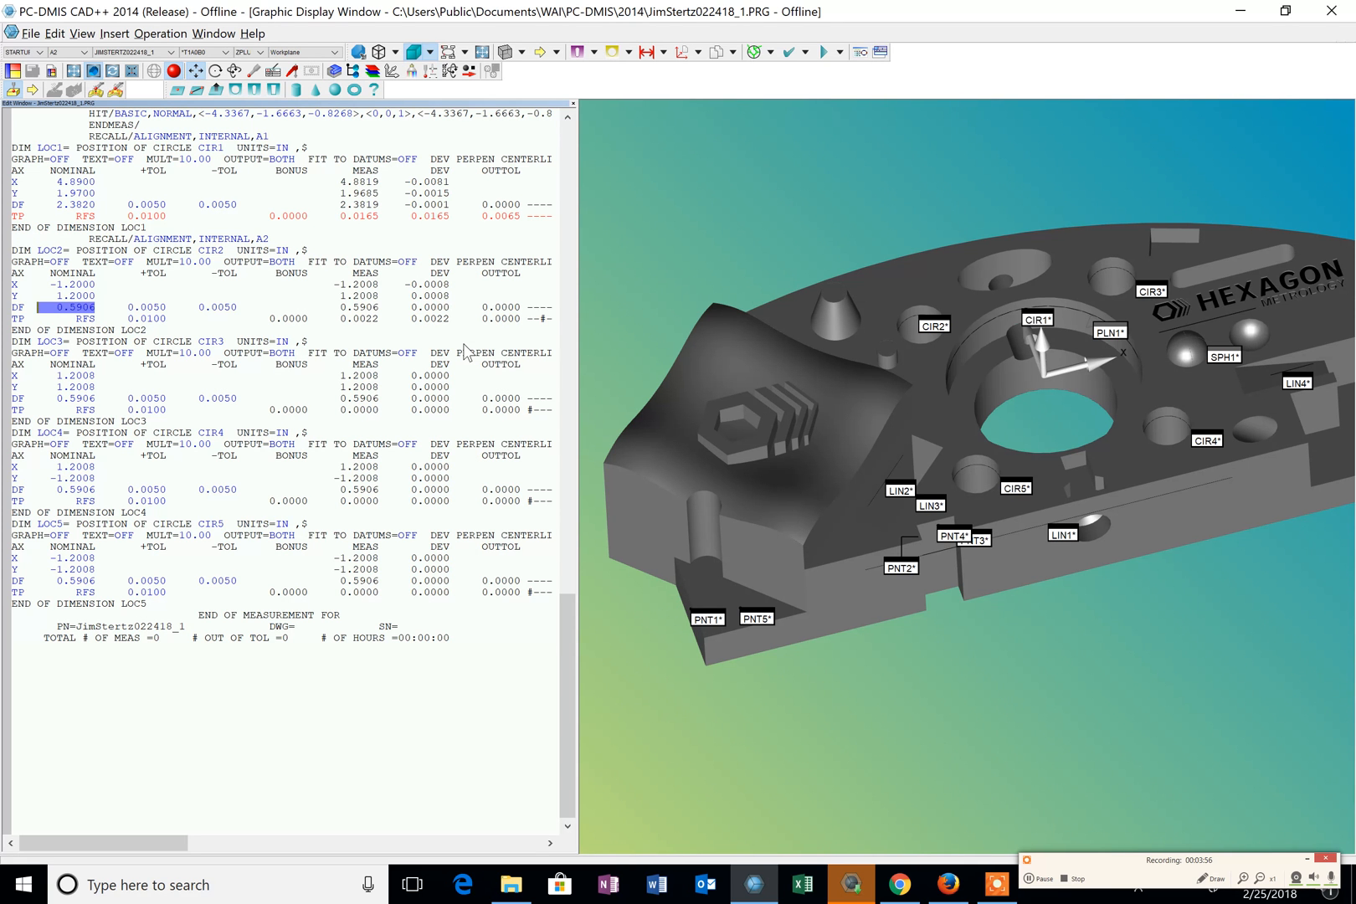
- Give LOC2 diameter nominal 0.5900 and tolerance 0.0050, carrying the tolerance to LOC3–LOC5
type(".59")
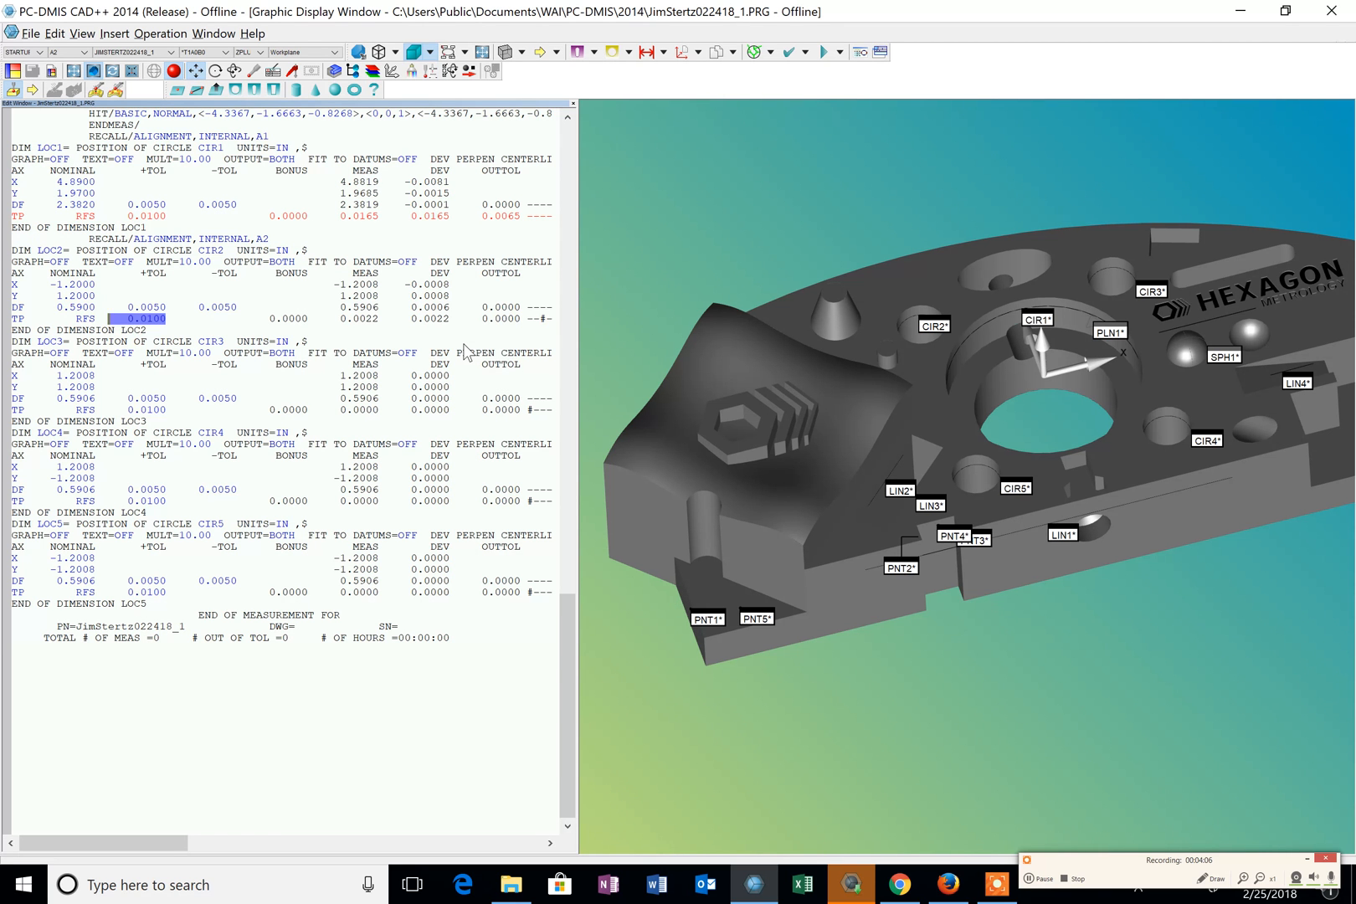
type(".005")
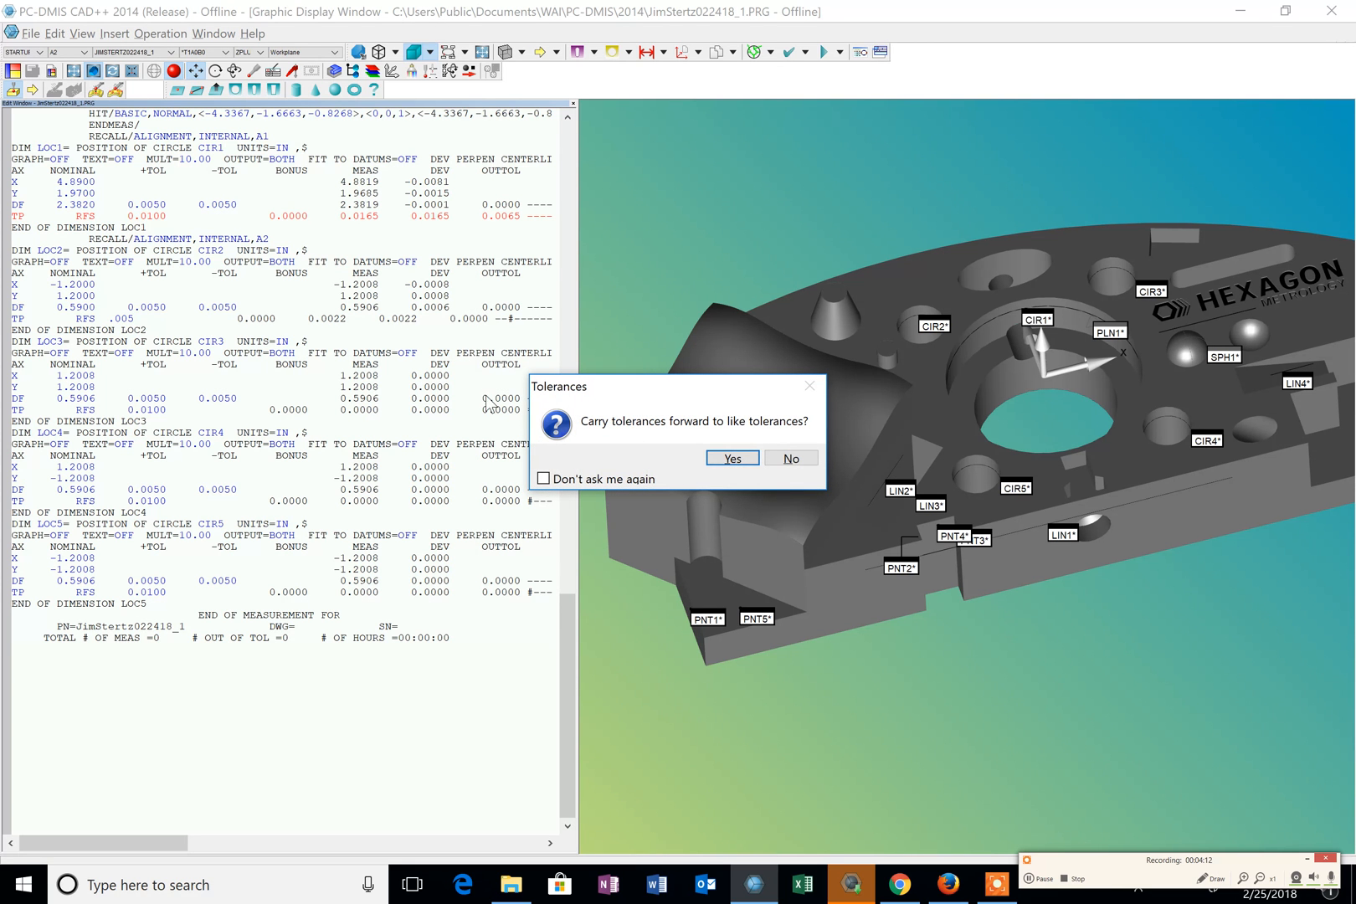
left_click(544, 477)
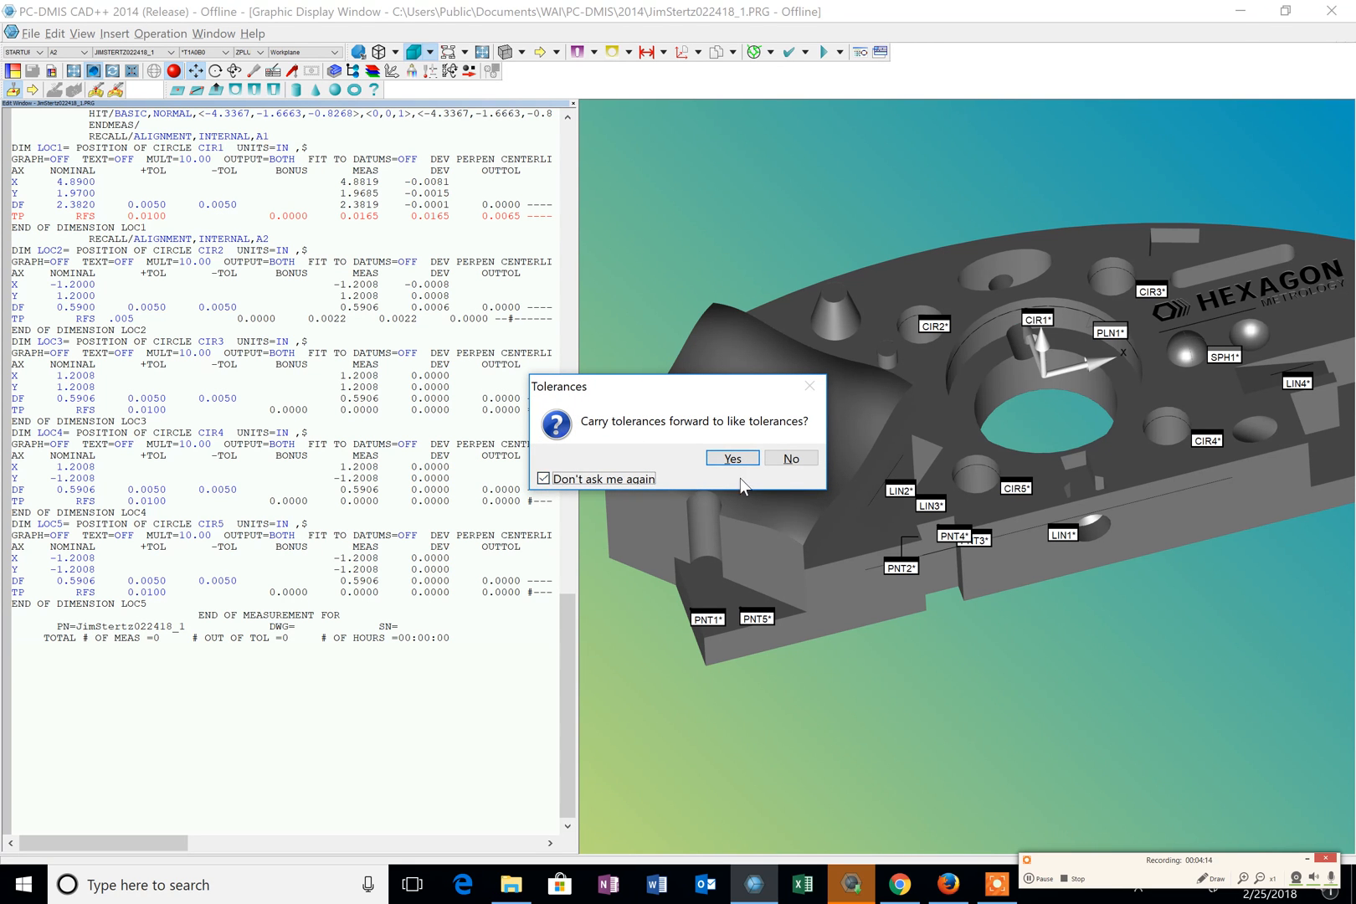
left_click(731, 458)
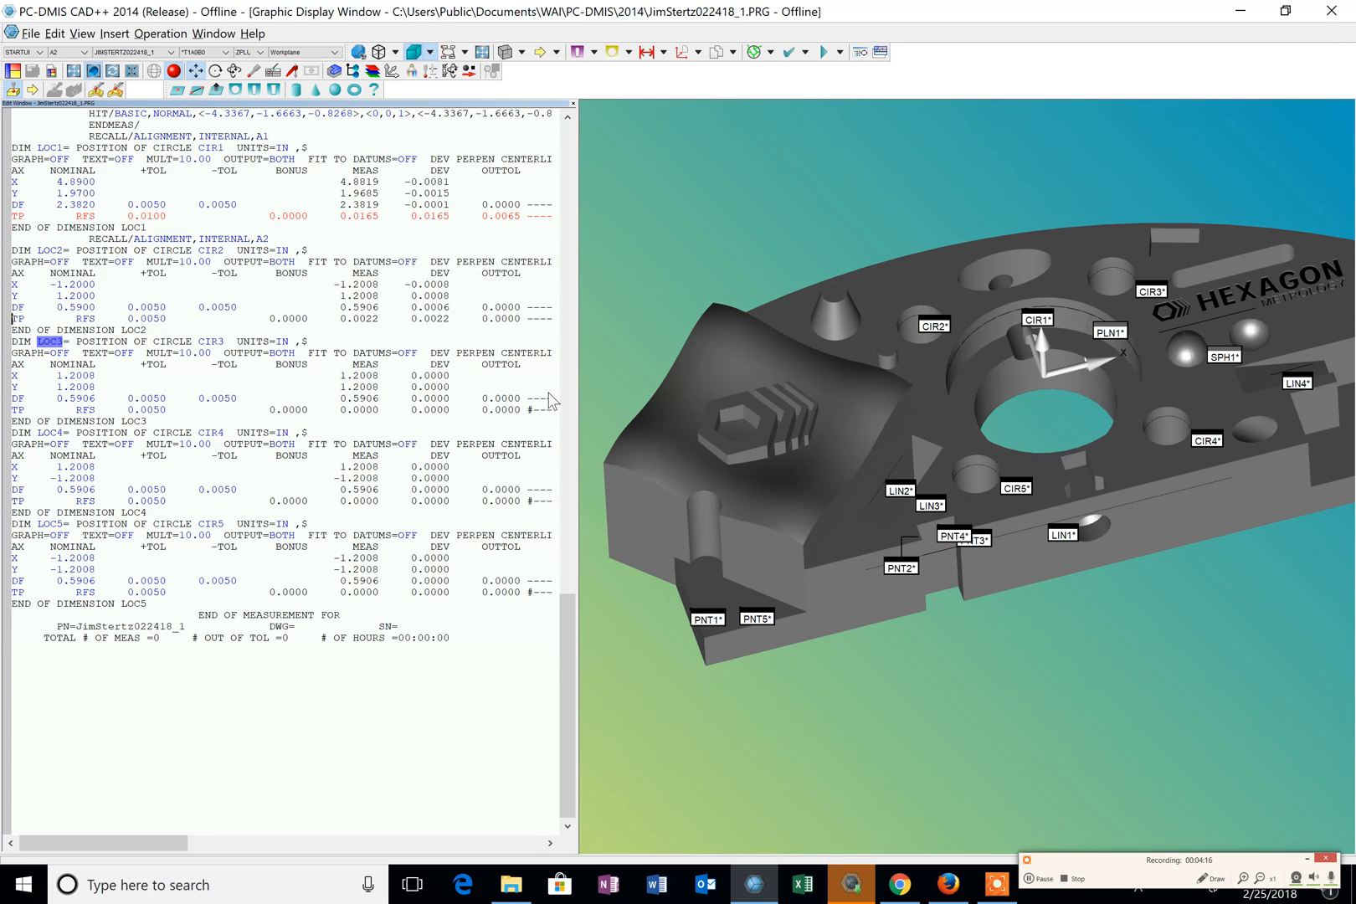
mouse_move(244, 371)
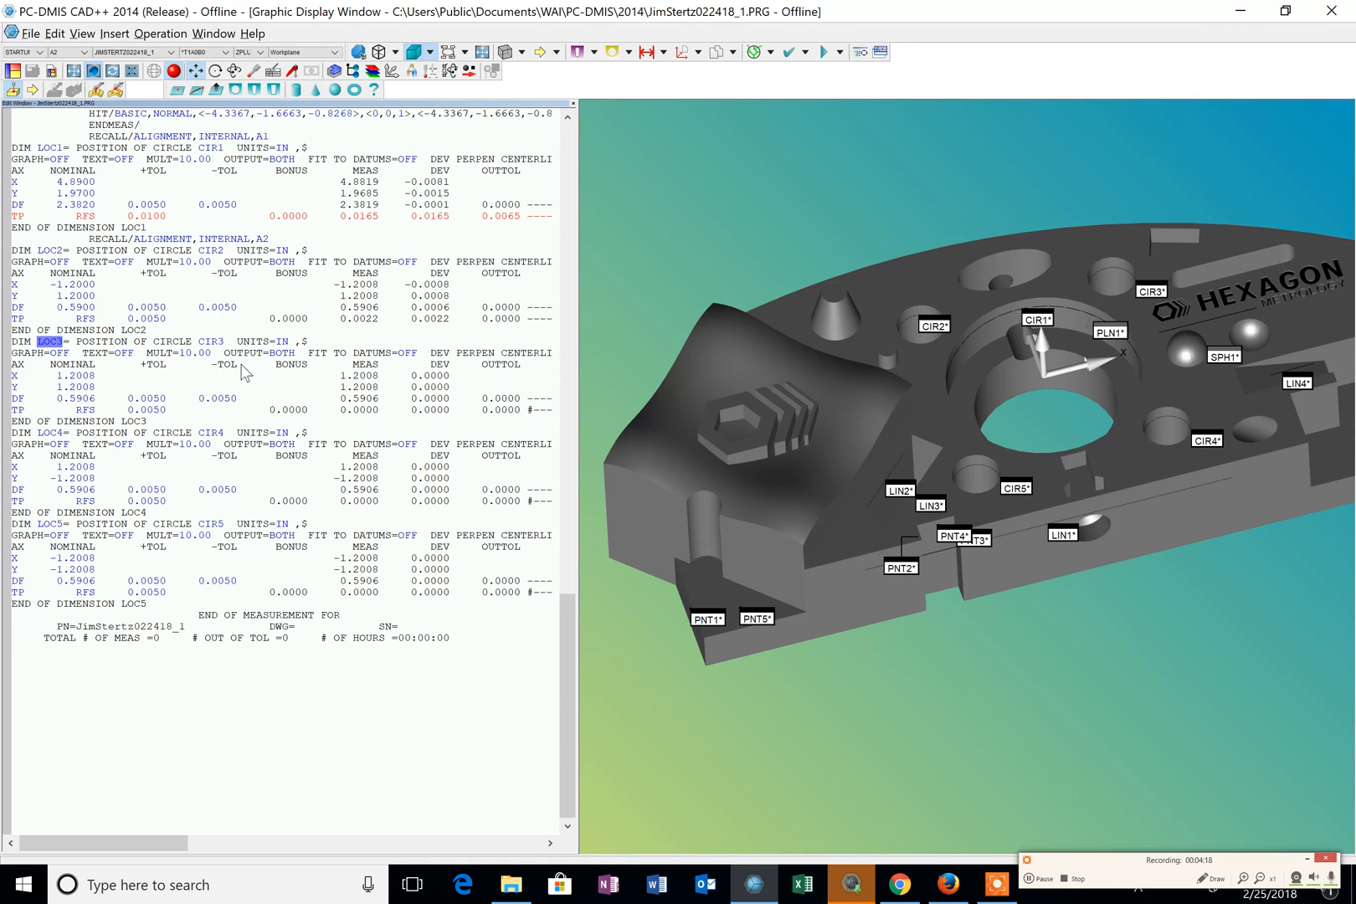
mouse_move(193, 391)
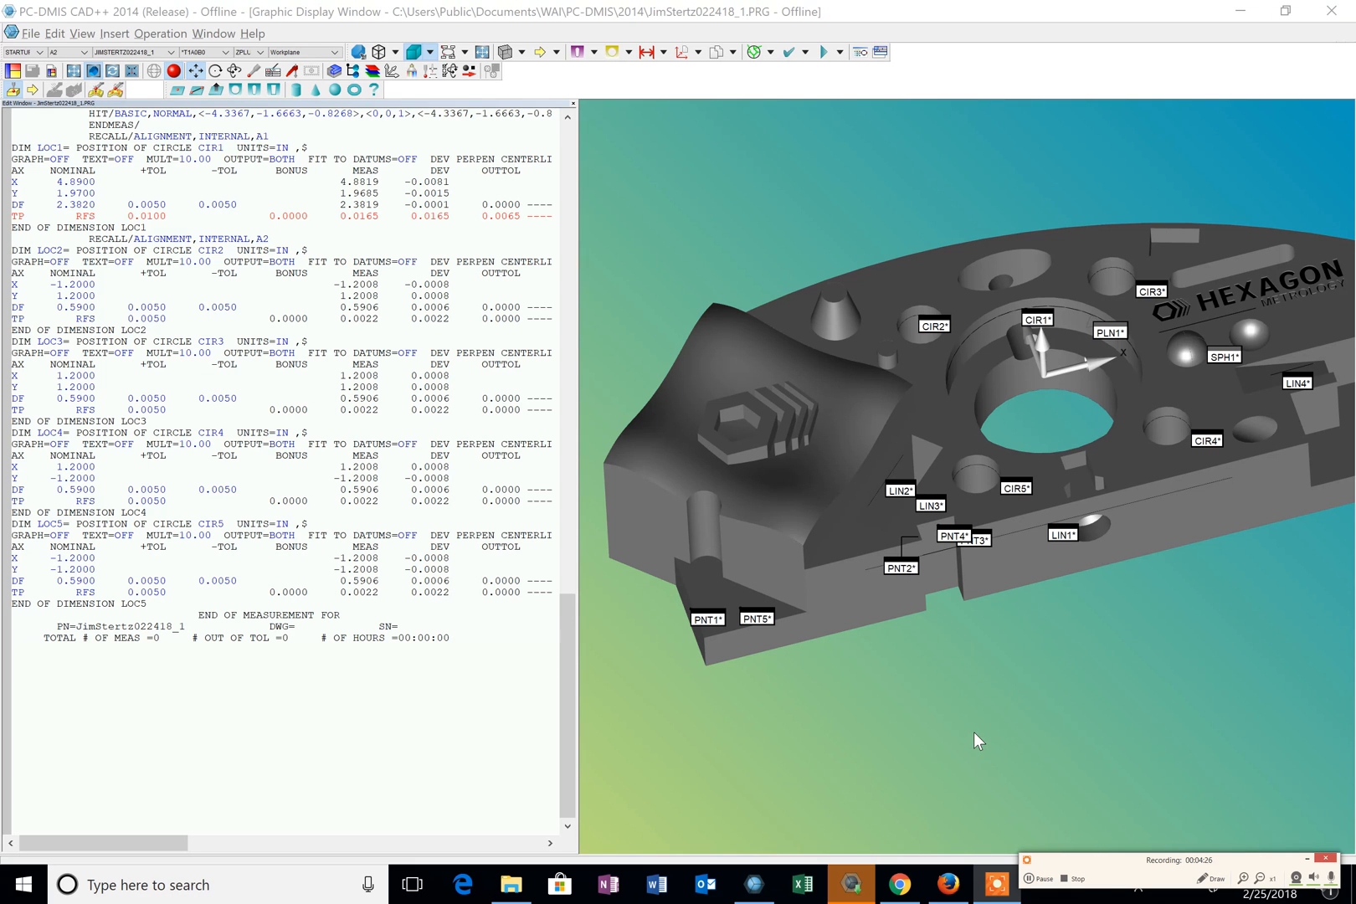
mouse_move(132, 359)
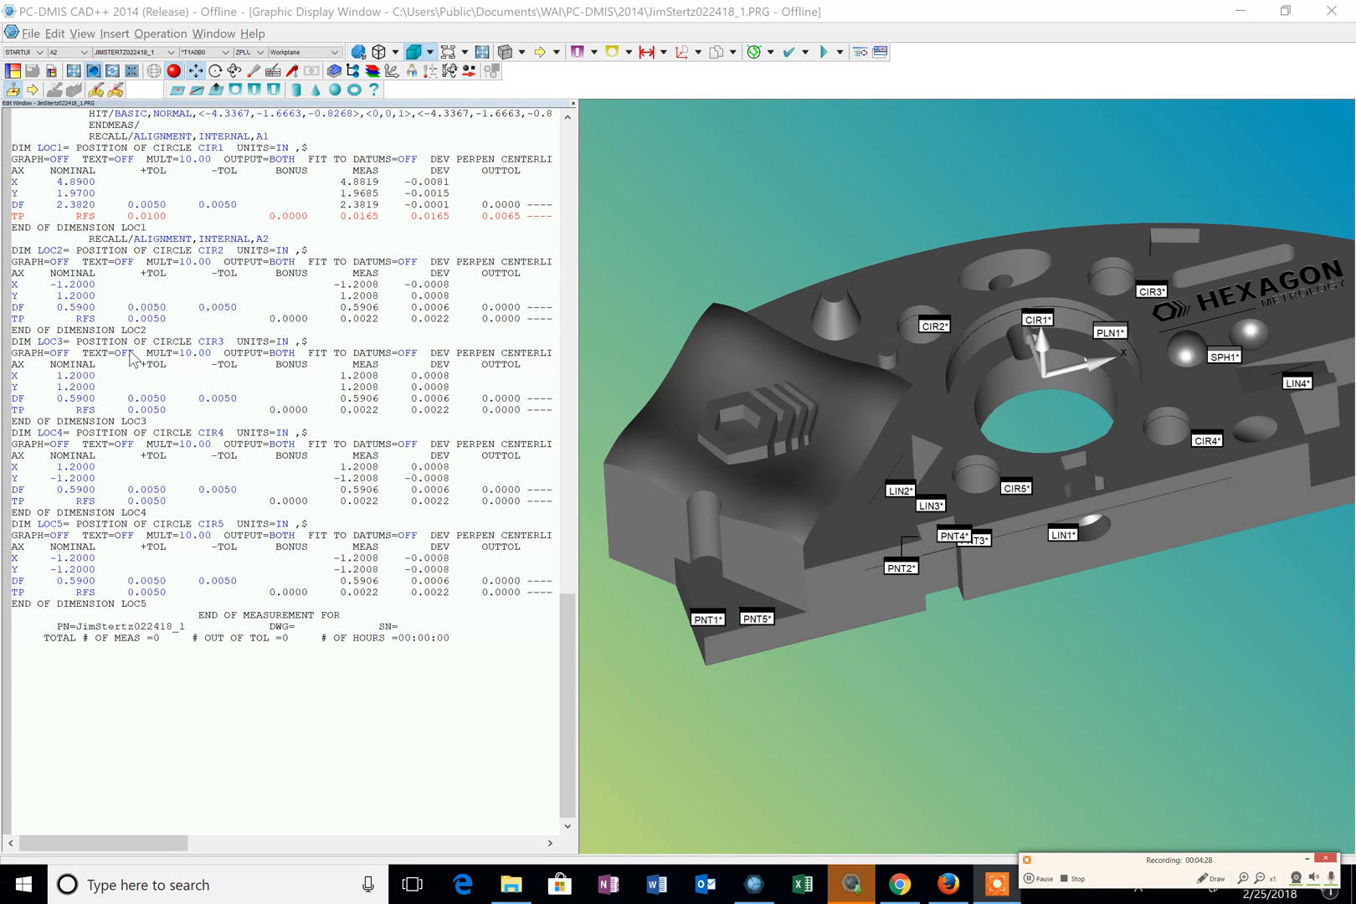
mouse_move(168, 332)
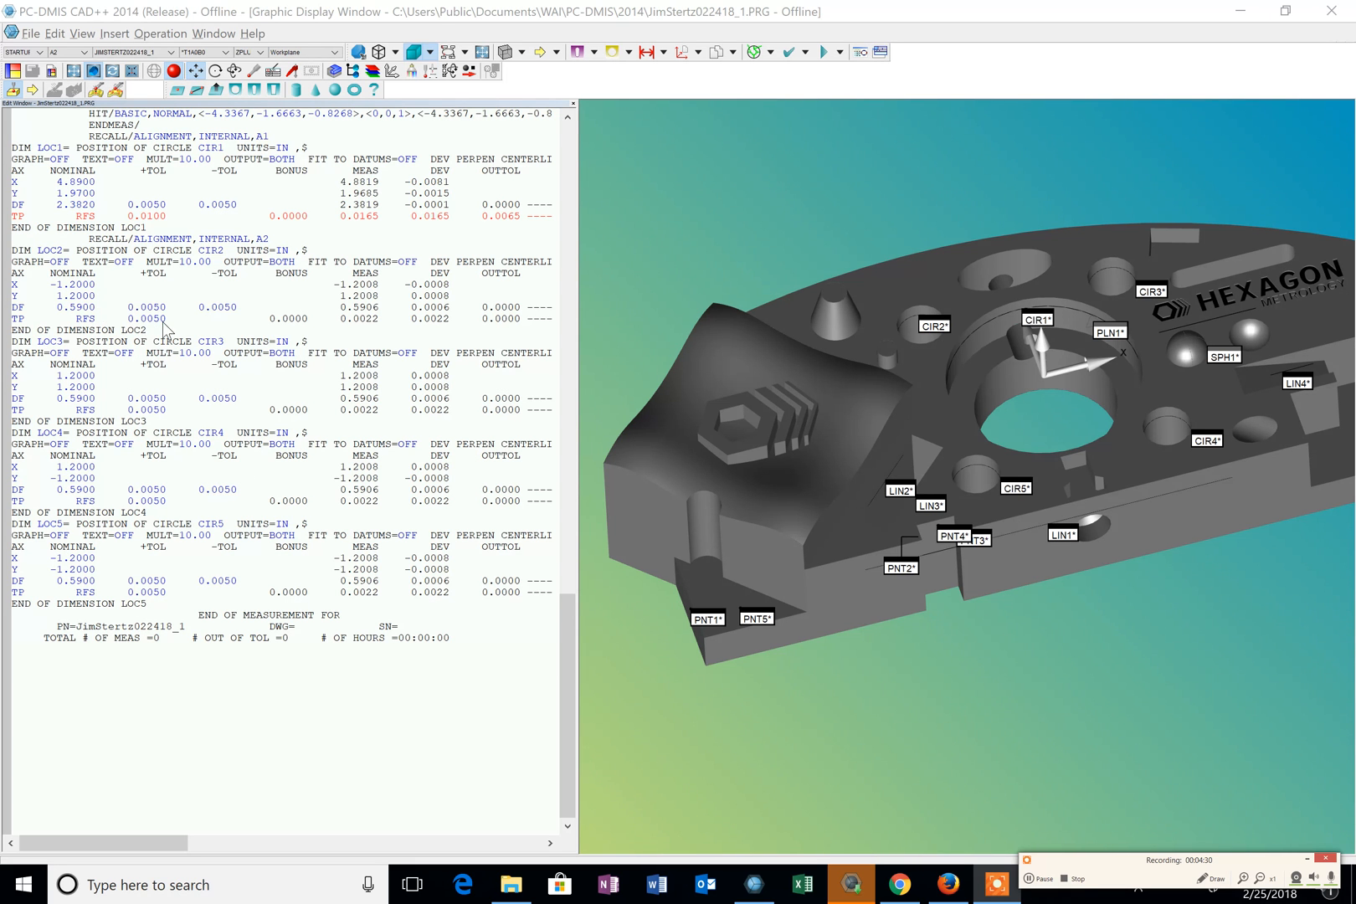
mouse_move(107, 297)
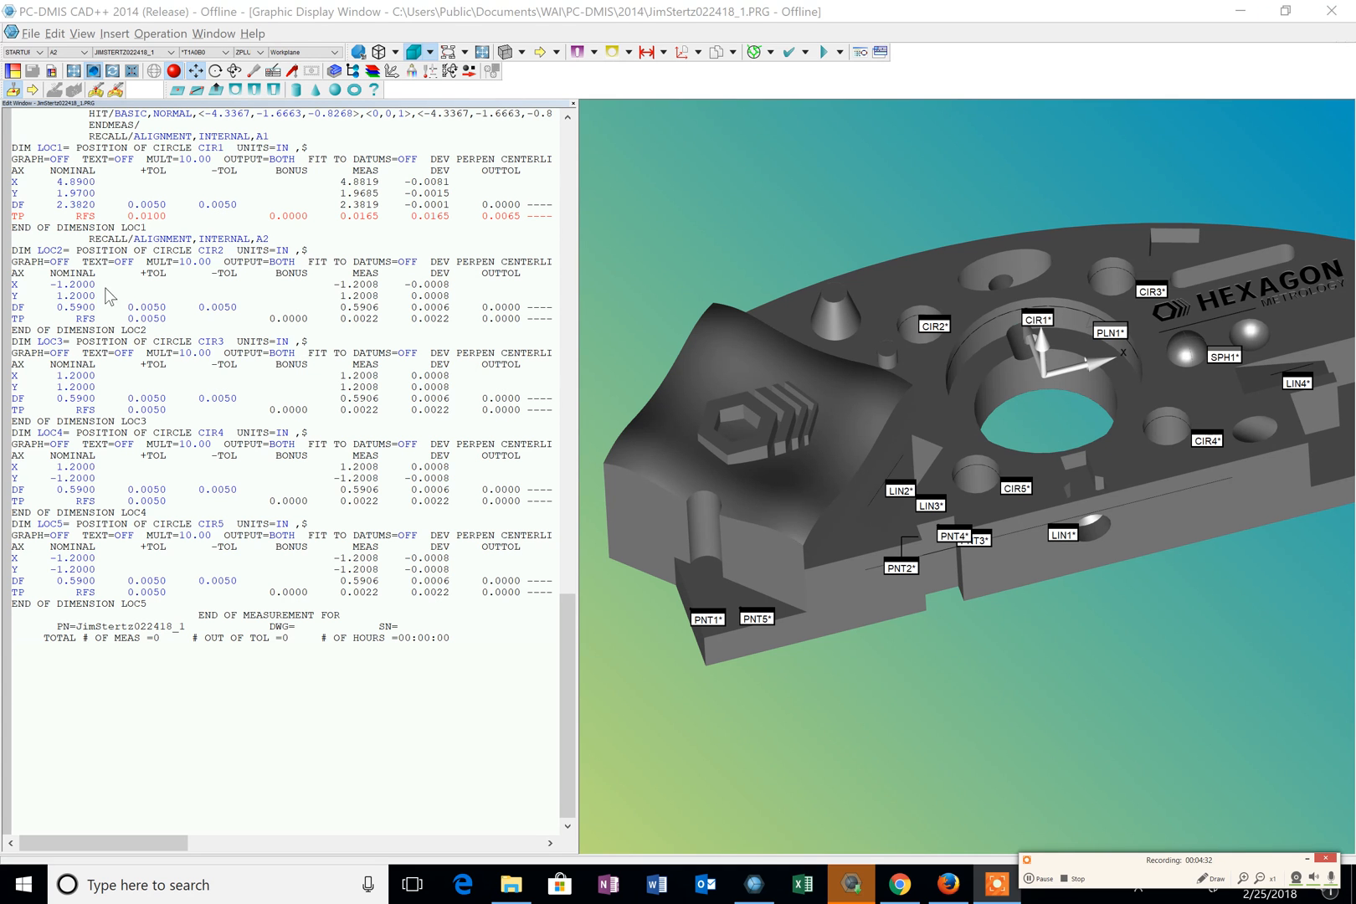
mouse_move(116, 589)
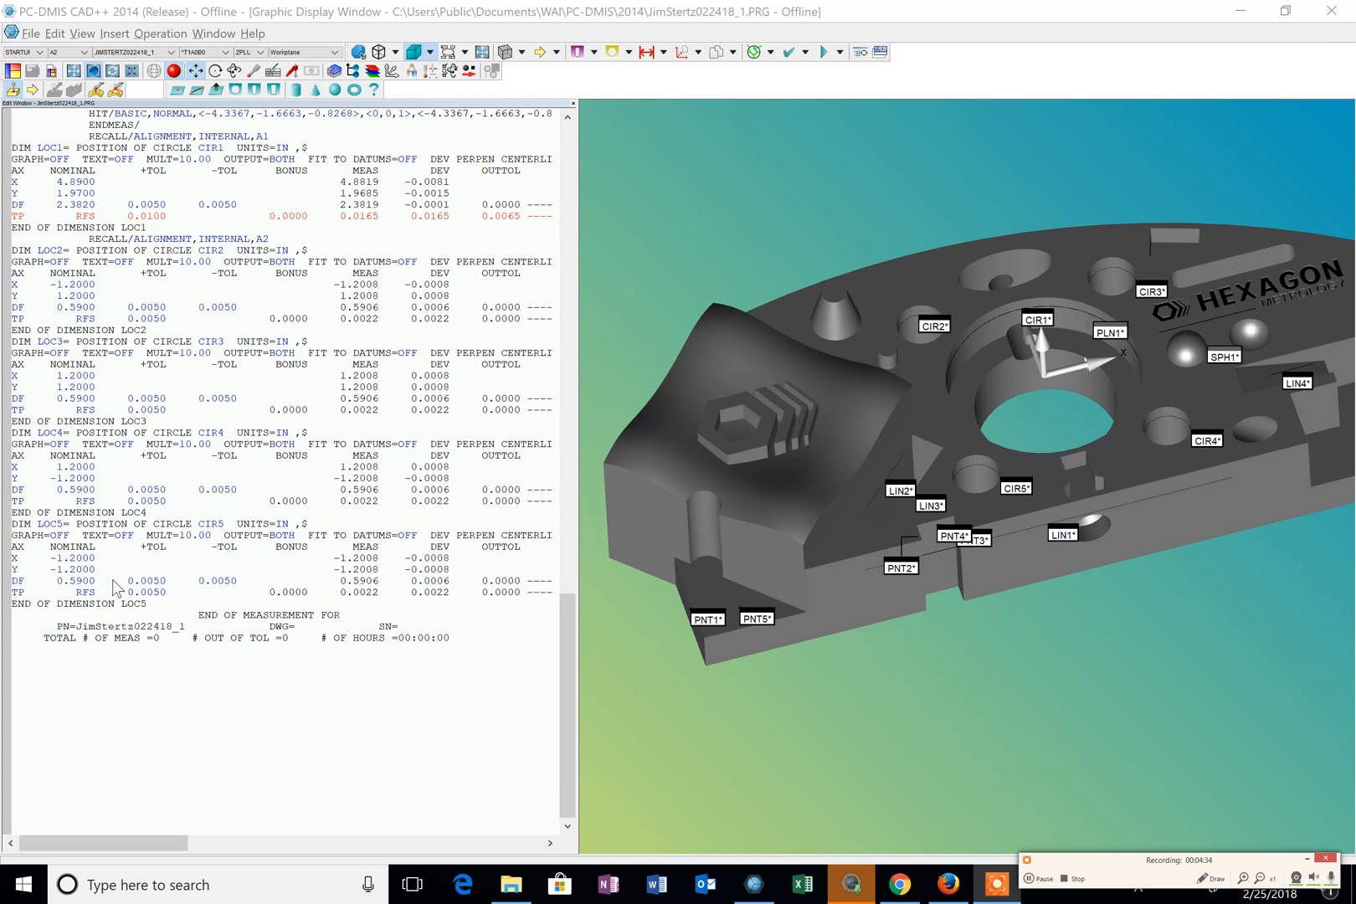
mouse_move(225, 560)
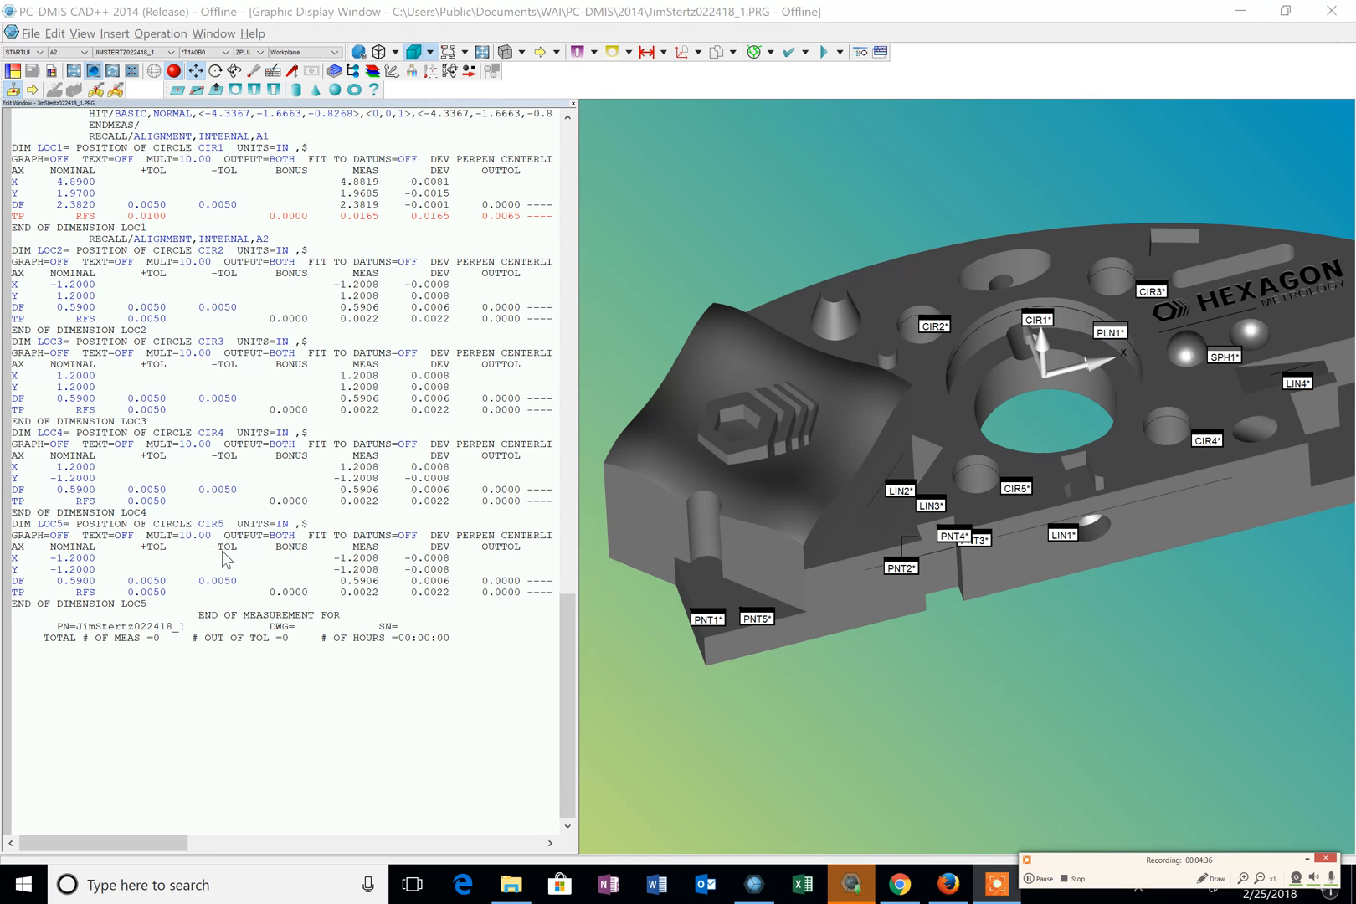
mouse_move(796, 702)
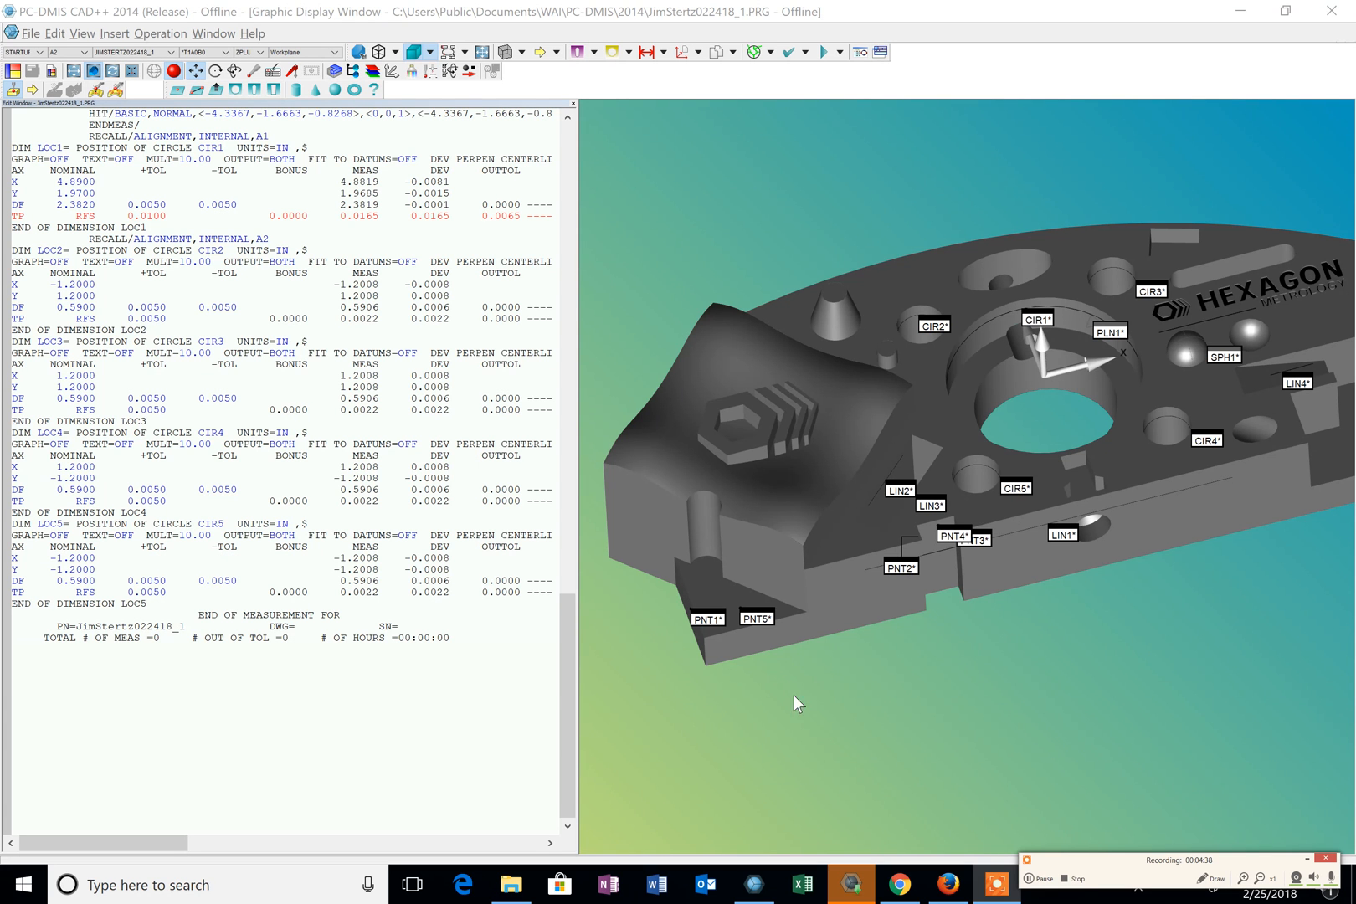
mouse_move(1043, 705)
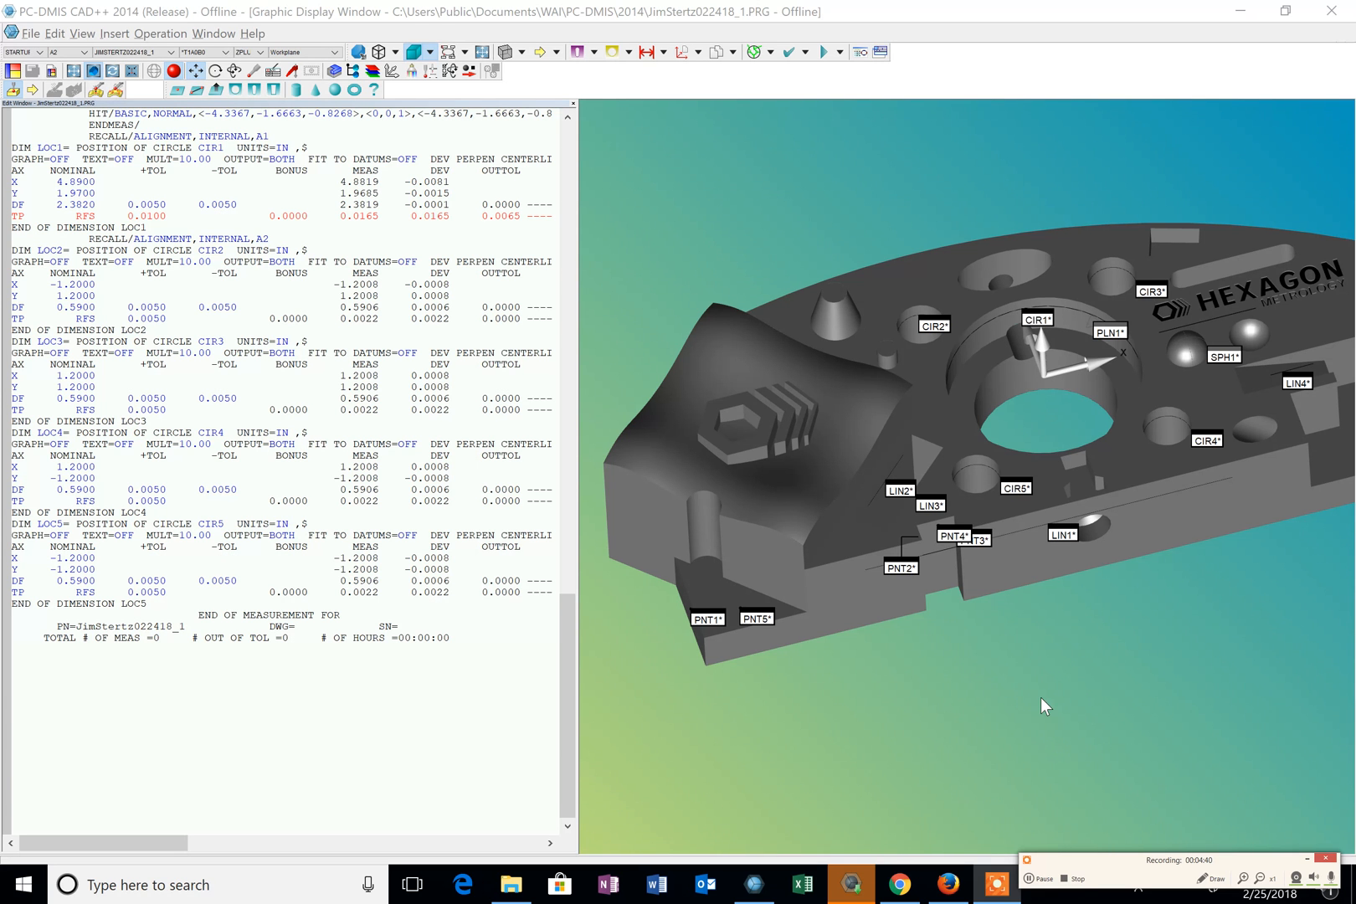
mouse_move(1043, 702)
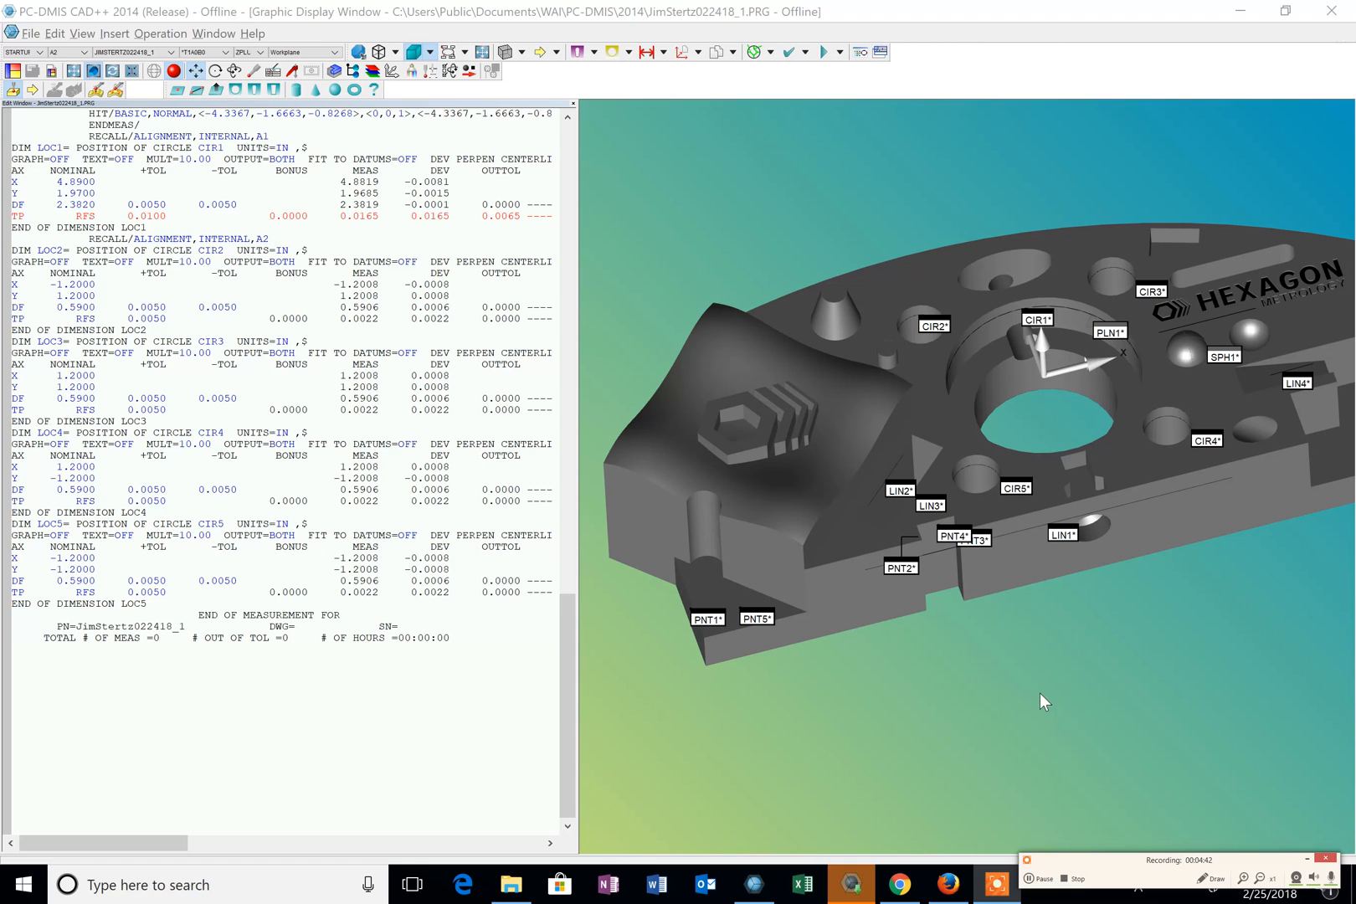